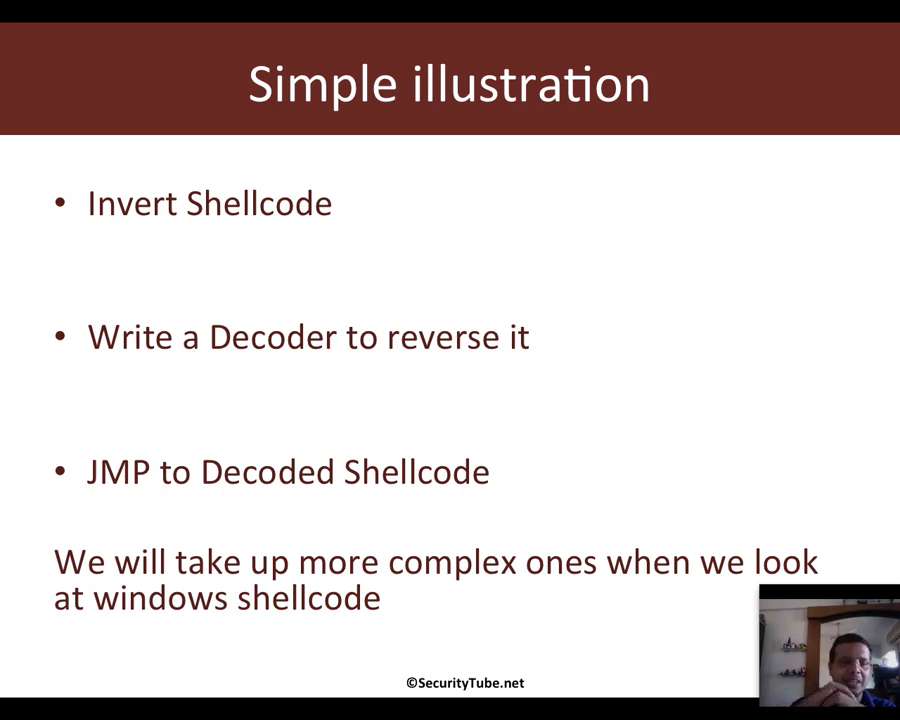
mouse_move(292, 246)
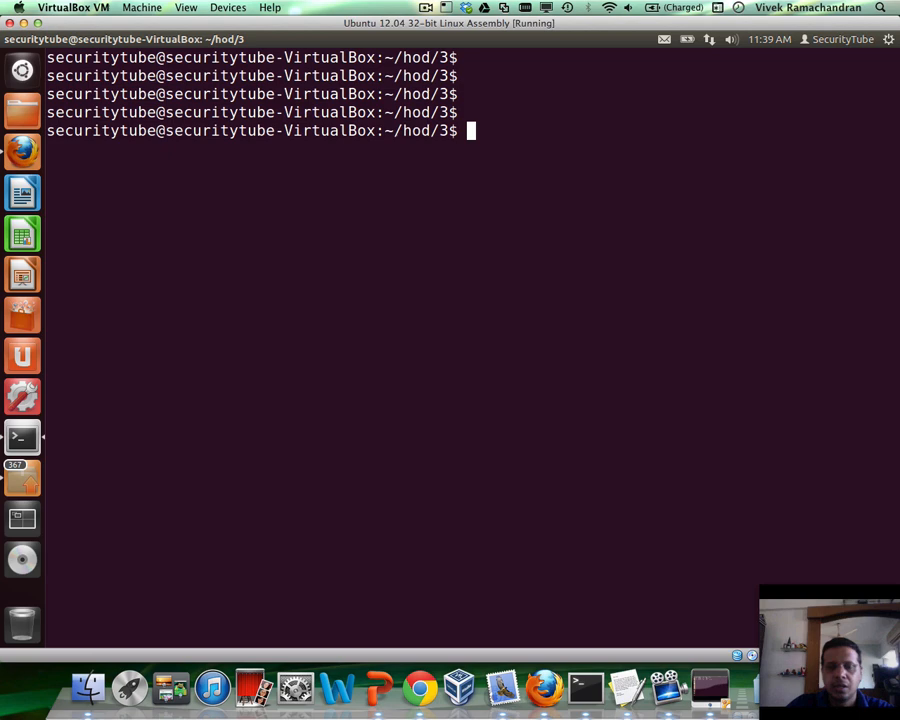
Copy final.nasm from folder ../2 into the current folder.
text(cp ../2)
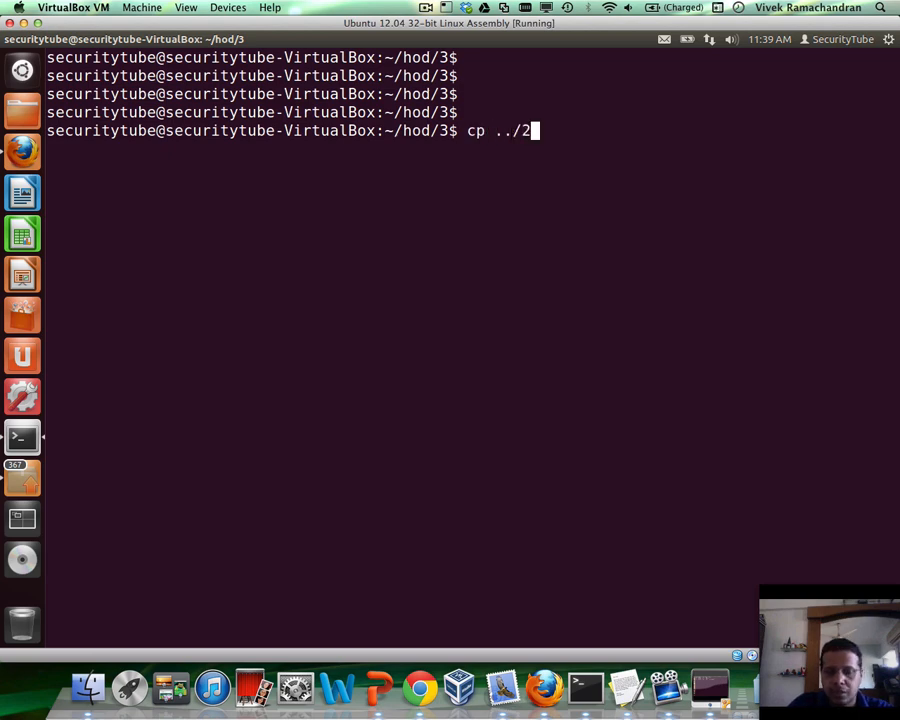
text(/)
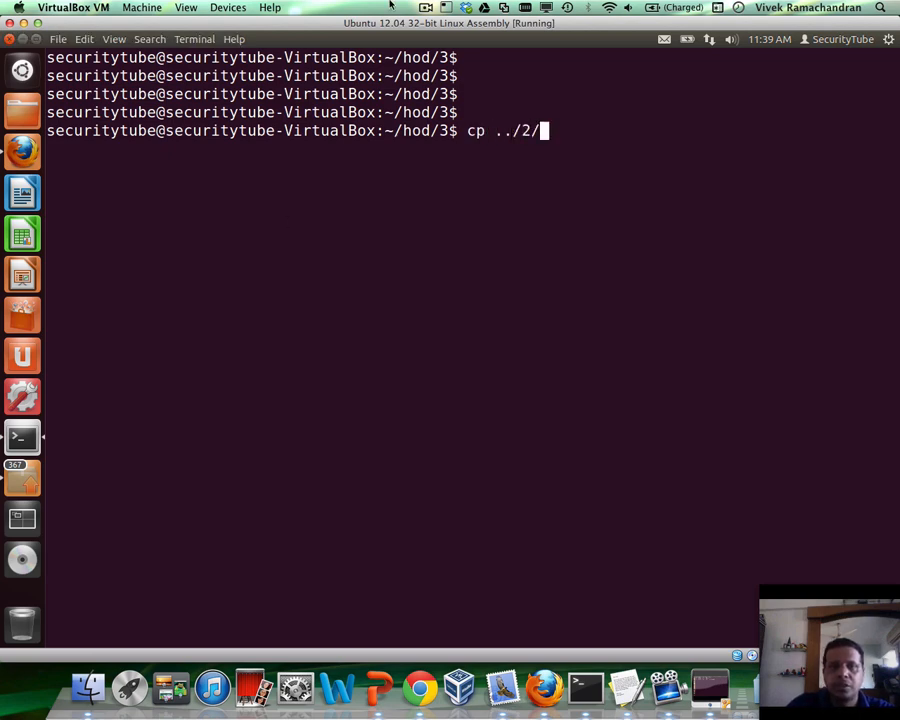
click(424, 8)
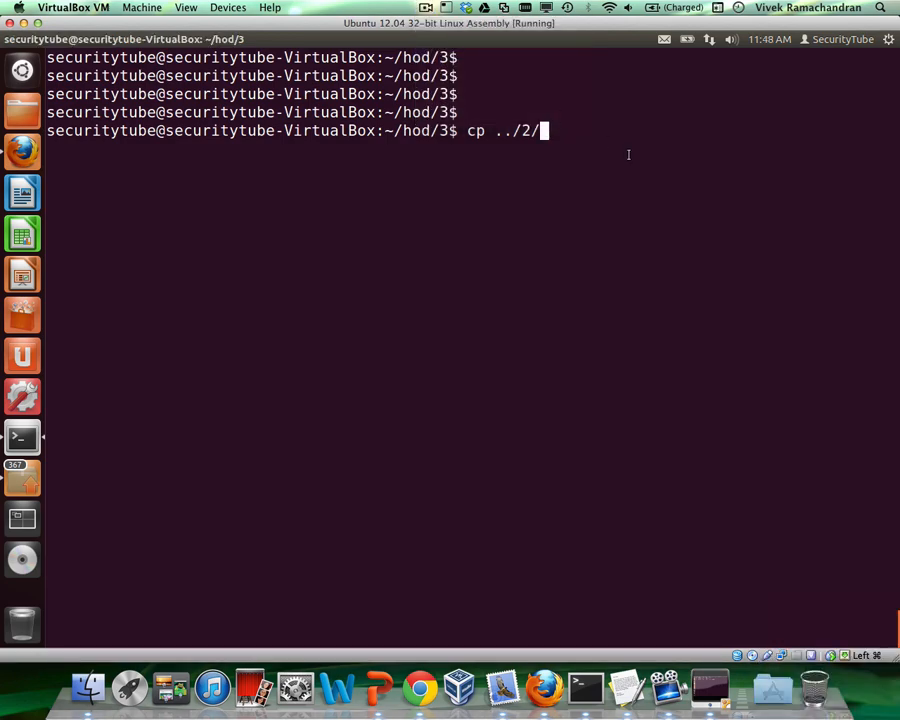
key(Tab)
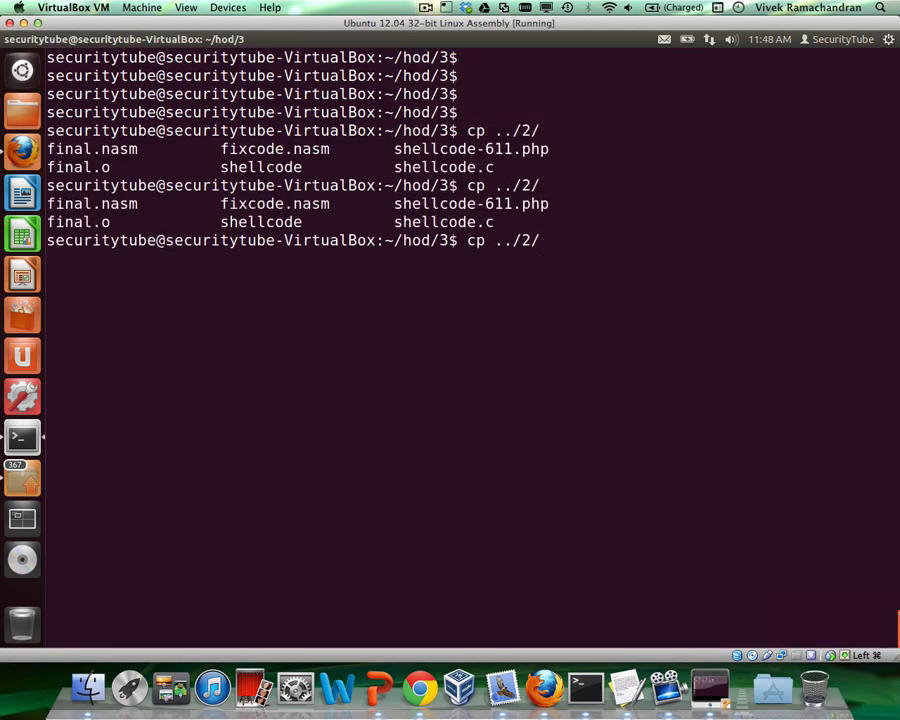
text(final.nasm)
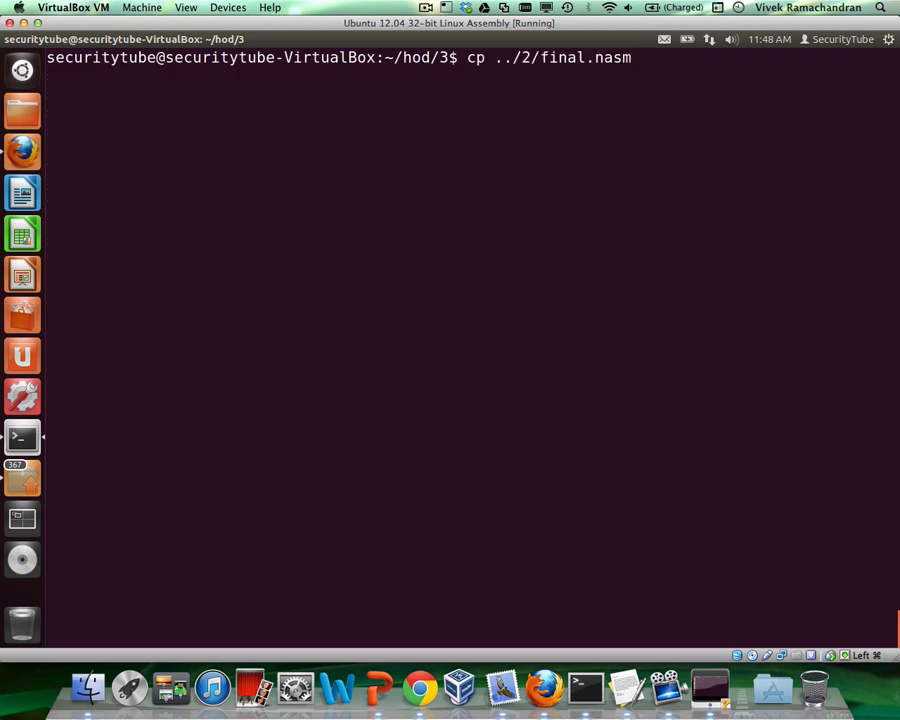
key(Return)
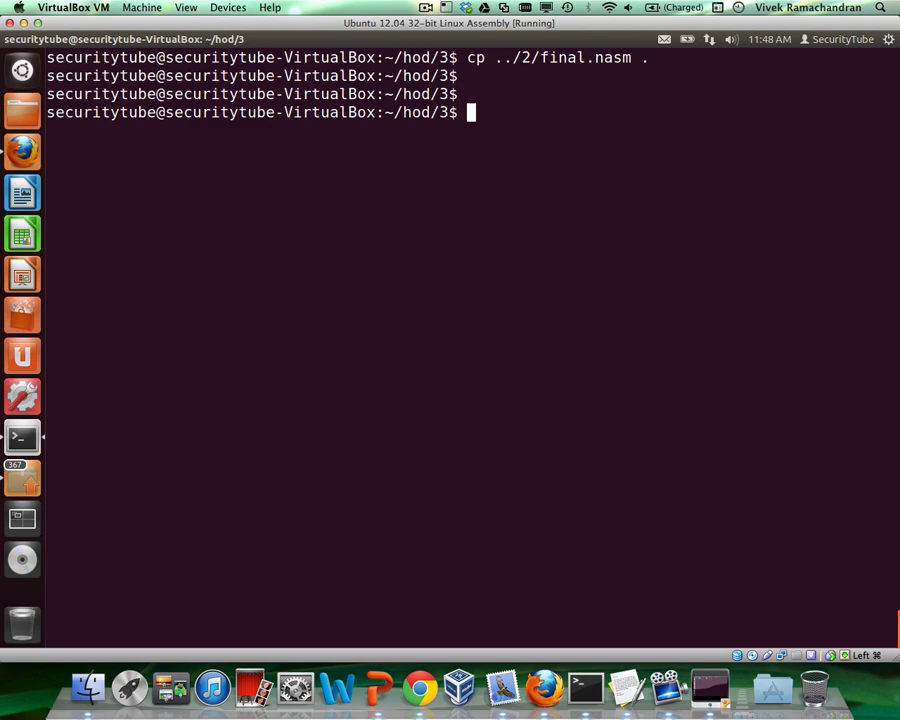
Review final.nasm in vim, then assemble it with nasm -f elf32 into final.o.
text(vim final.nasm)
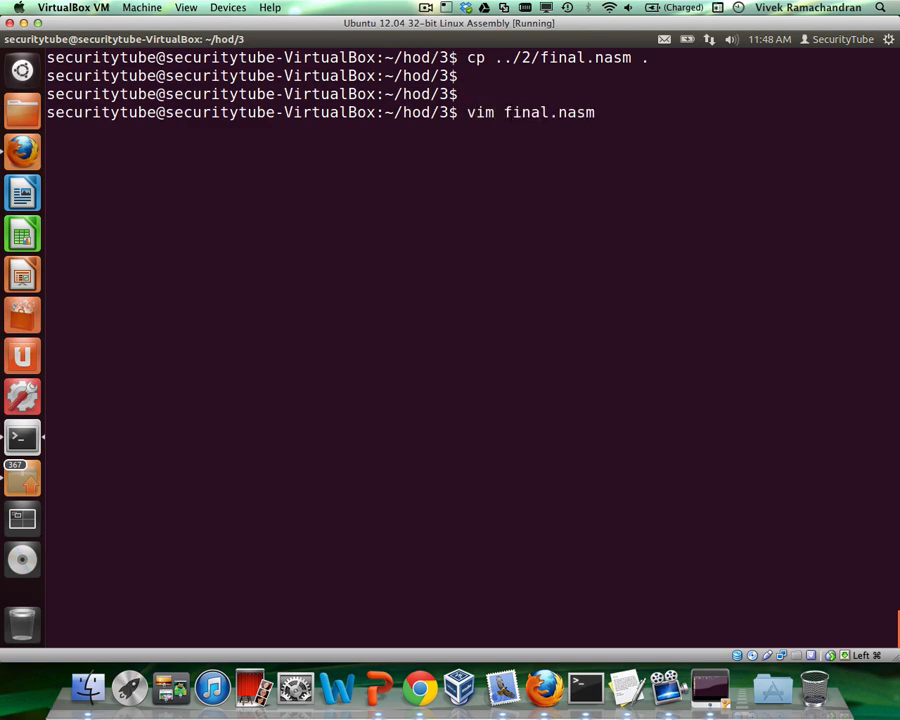
key(Return)
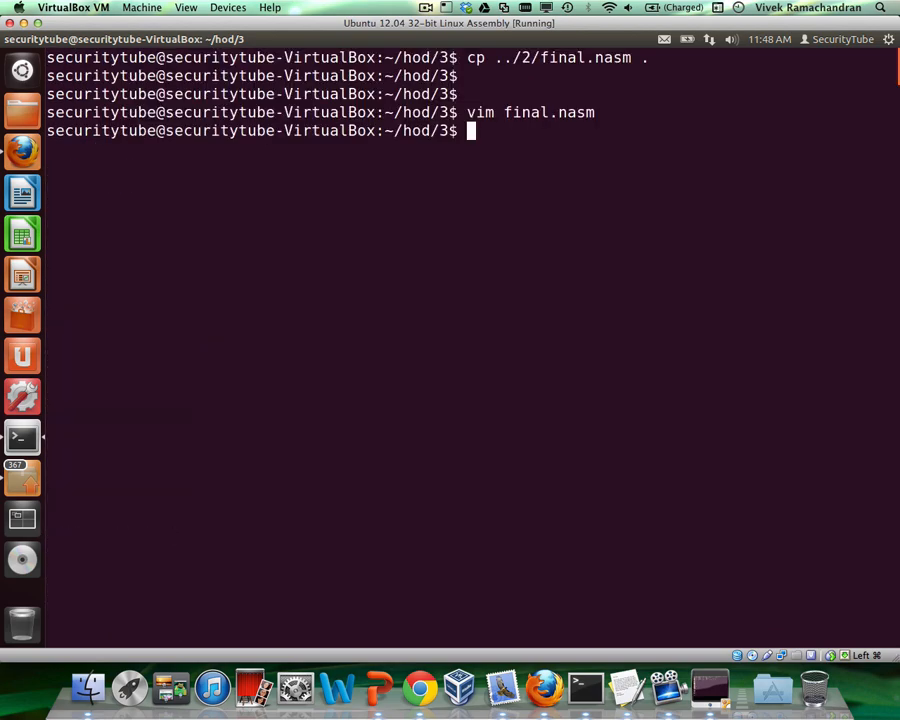
text(nasm)
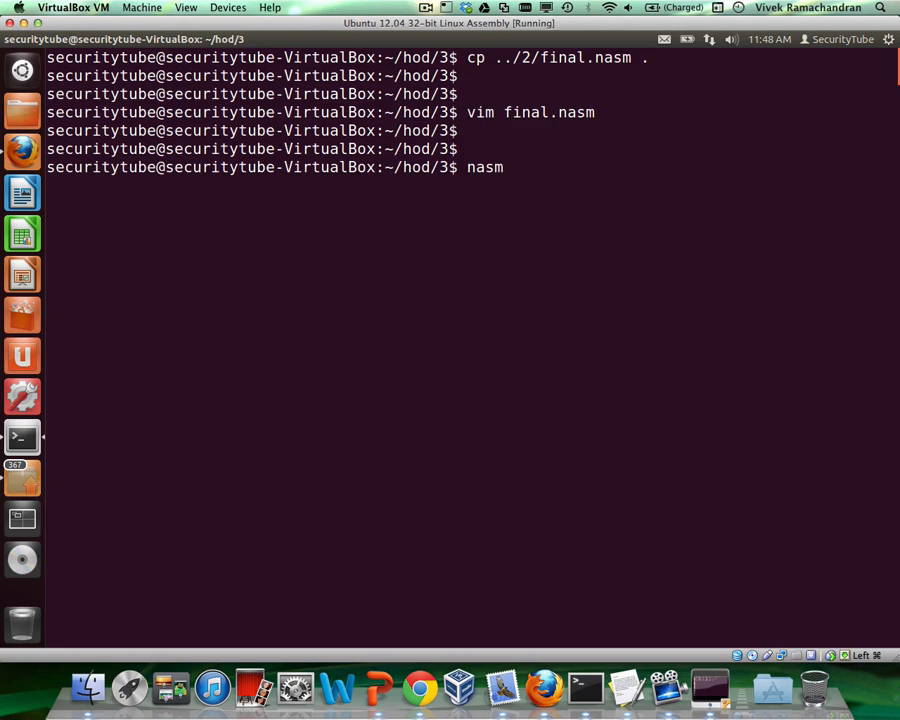
text(-f elf3)
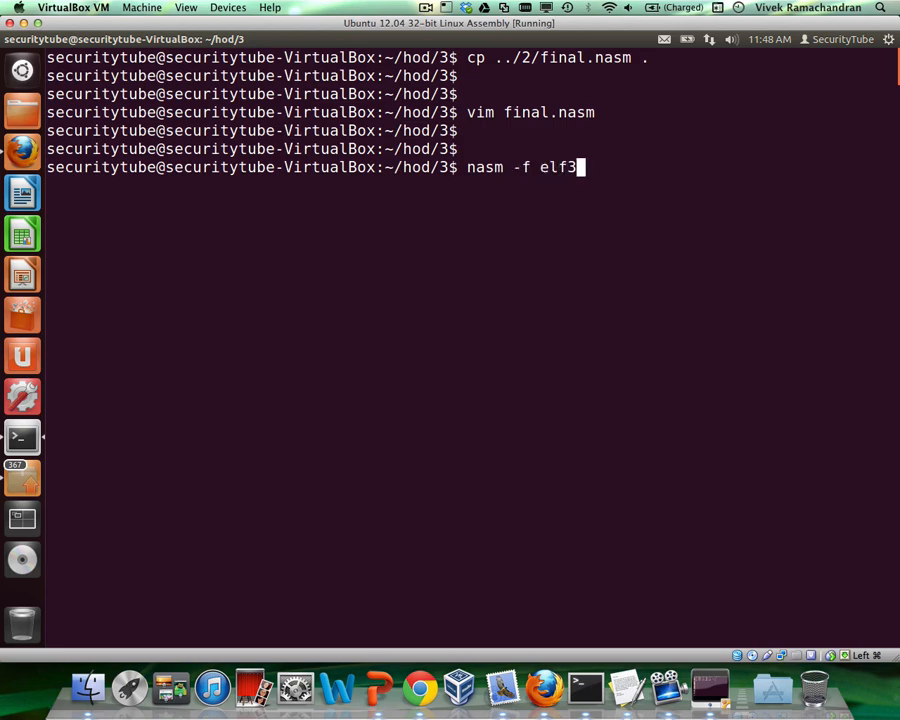
text(2 final.nasm)
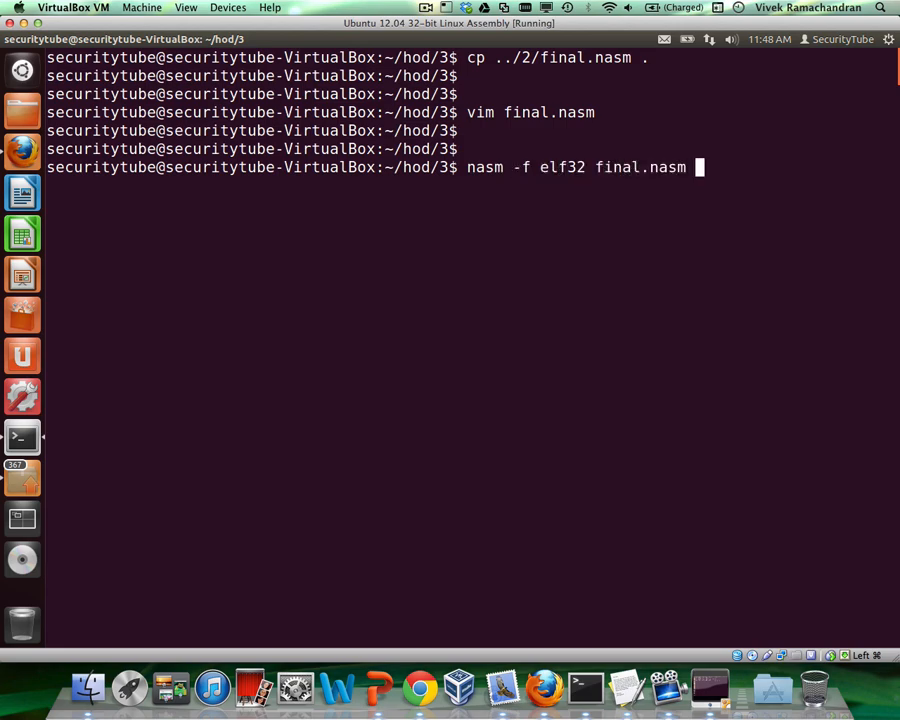
text(-o final)
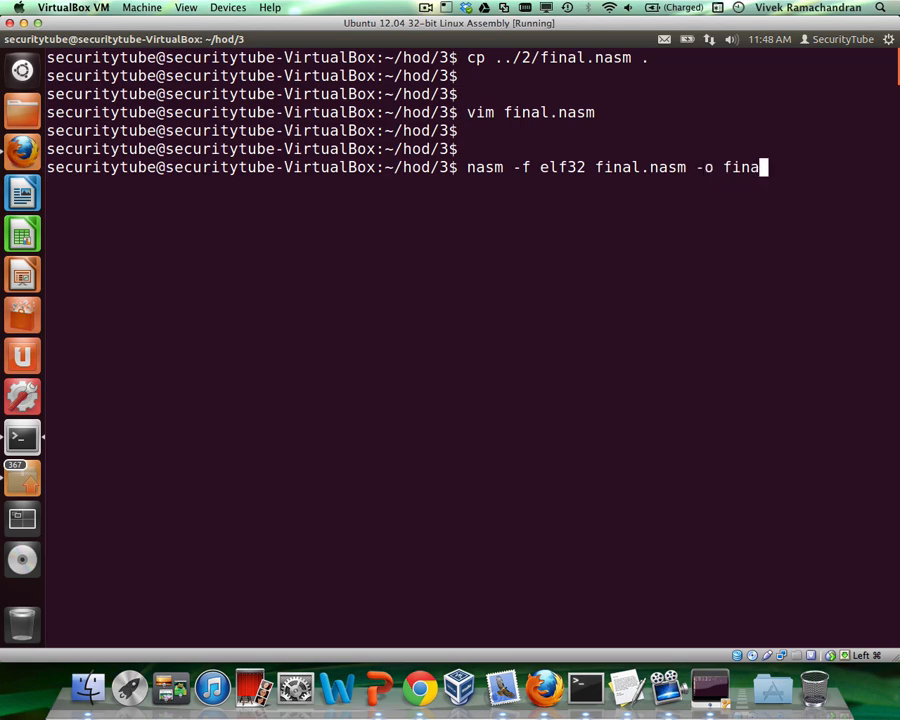
text(l.o)
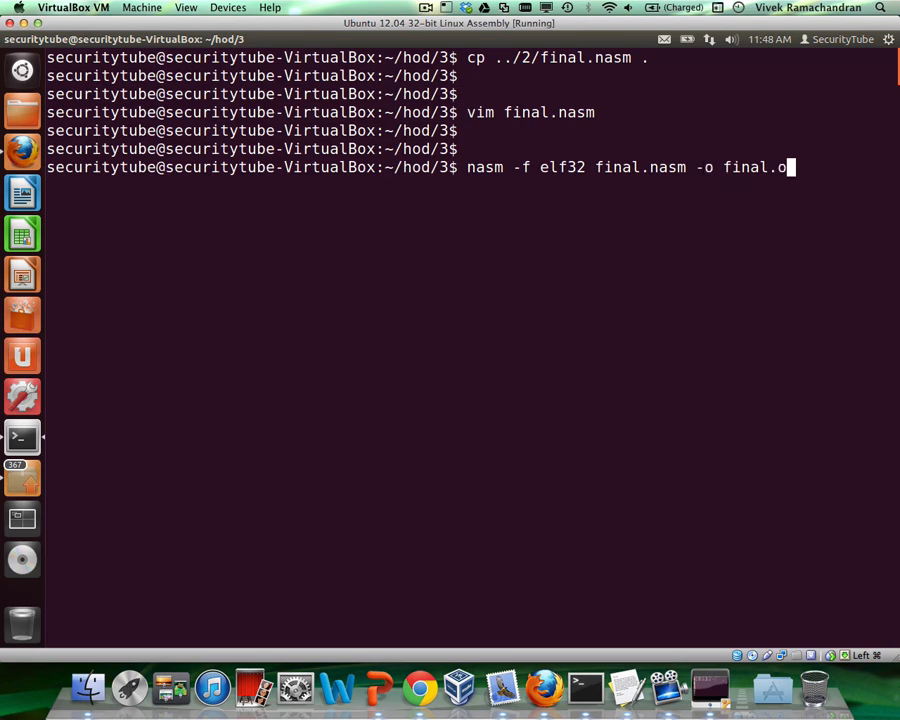
key(Return)
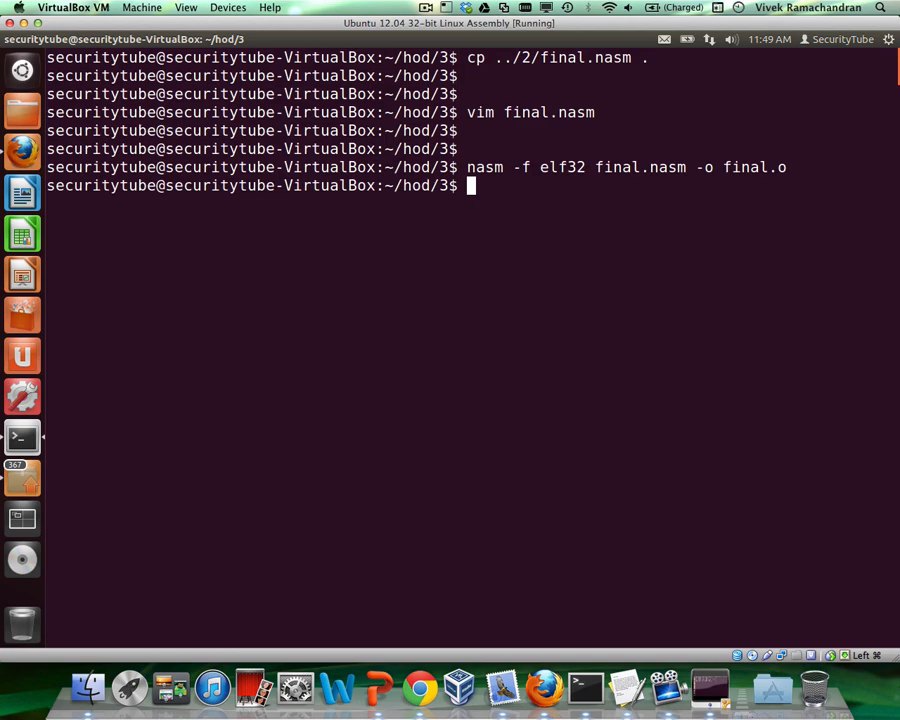
Prepare the objdump -d final.o -M intel disassembly command.
text(objdump)
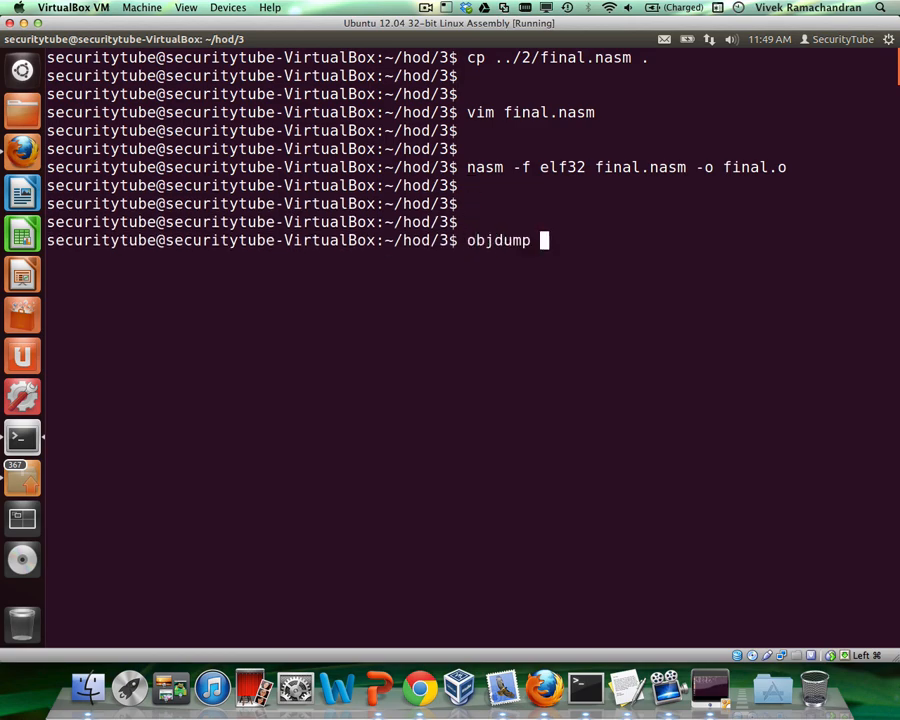
text(-d)
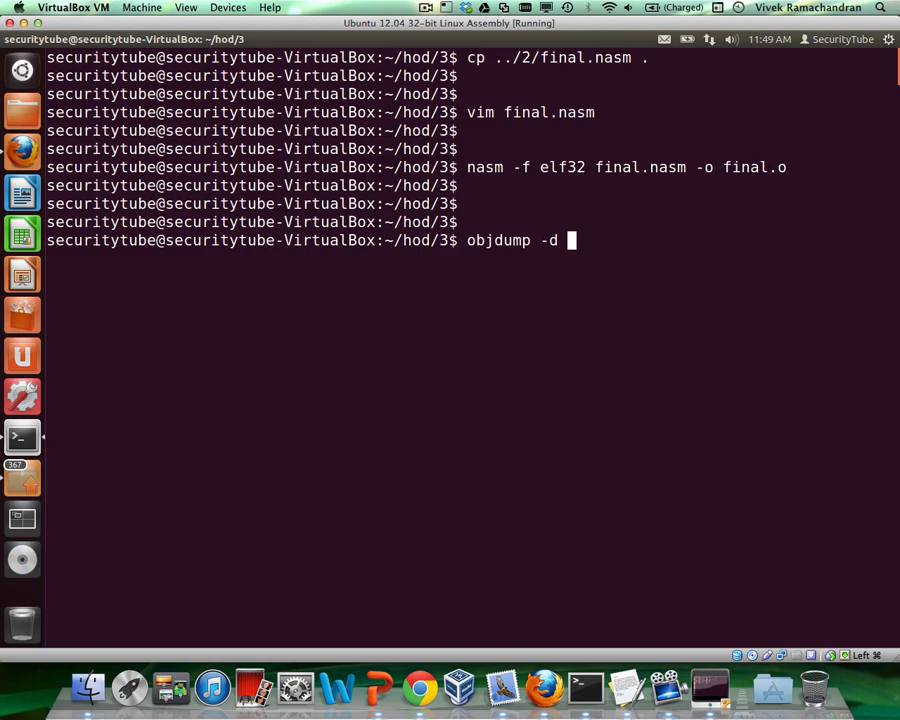
text(fin)
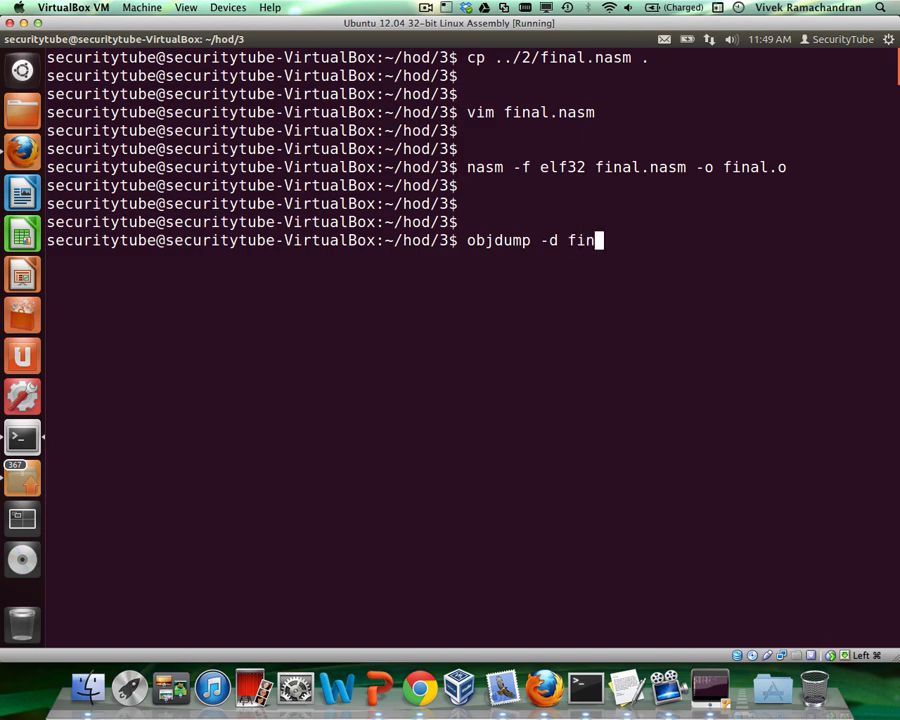
text(al.o)
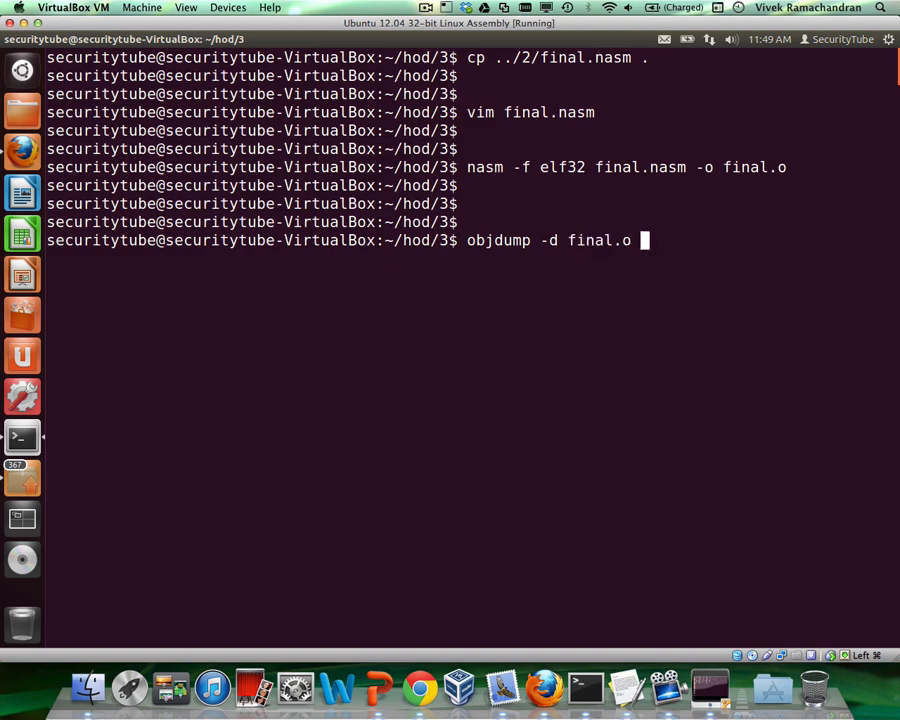
text(-M intel)
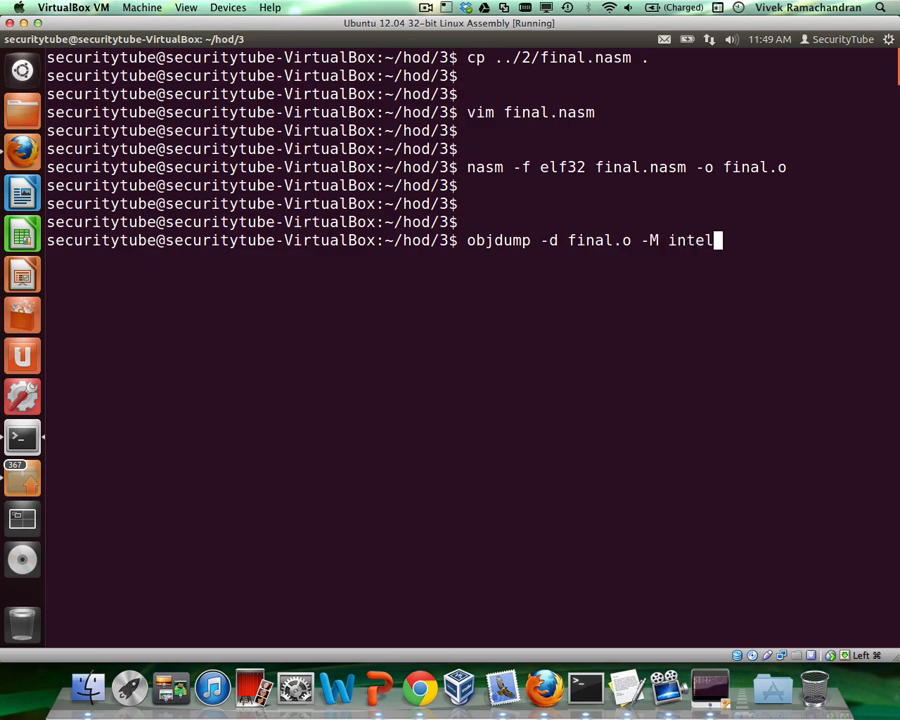
Disassemble final.o in Intel syntax, reassemble it, and extract its opcodes as a \x hex string.
key(Return)
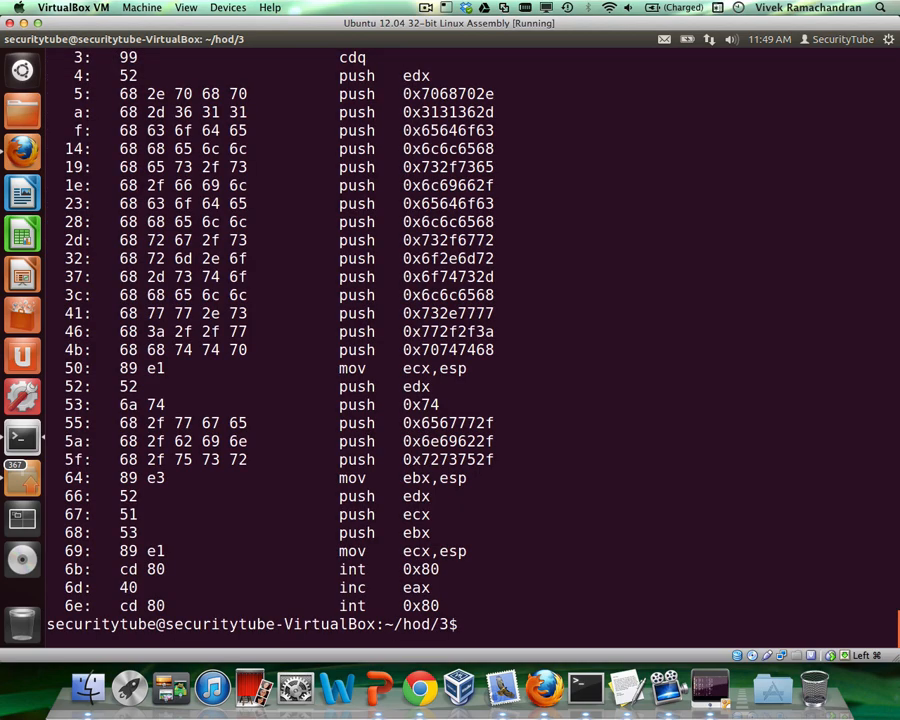
text(nasm -f elf32 final.nasm -o final.o)
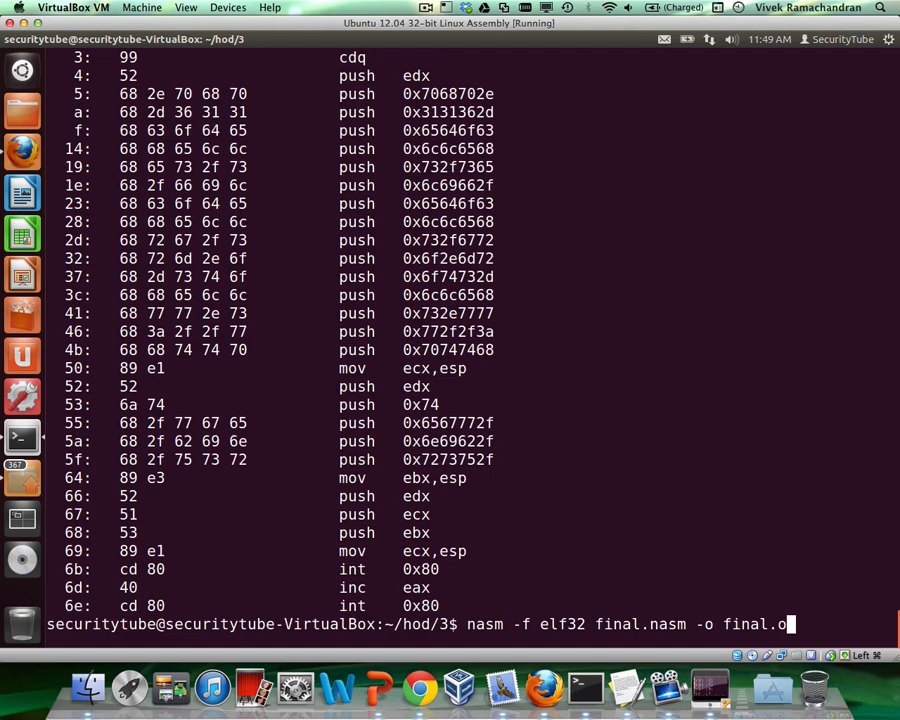
key(Return)
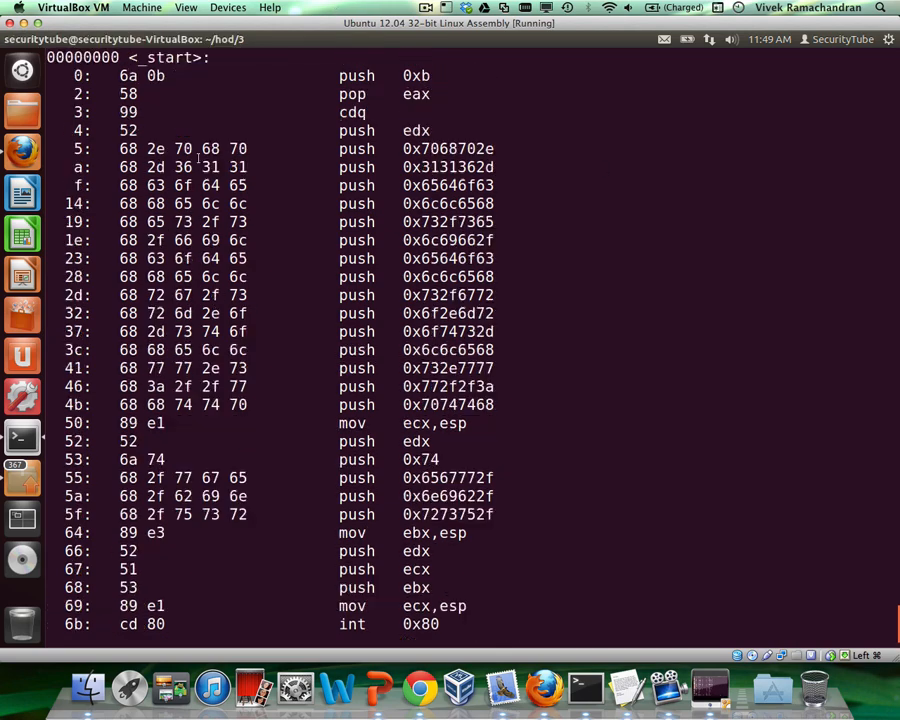
key(ctrl+r)
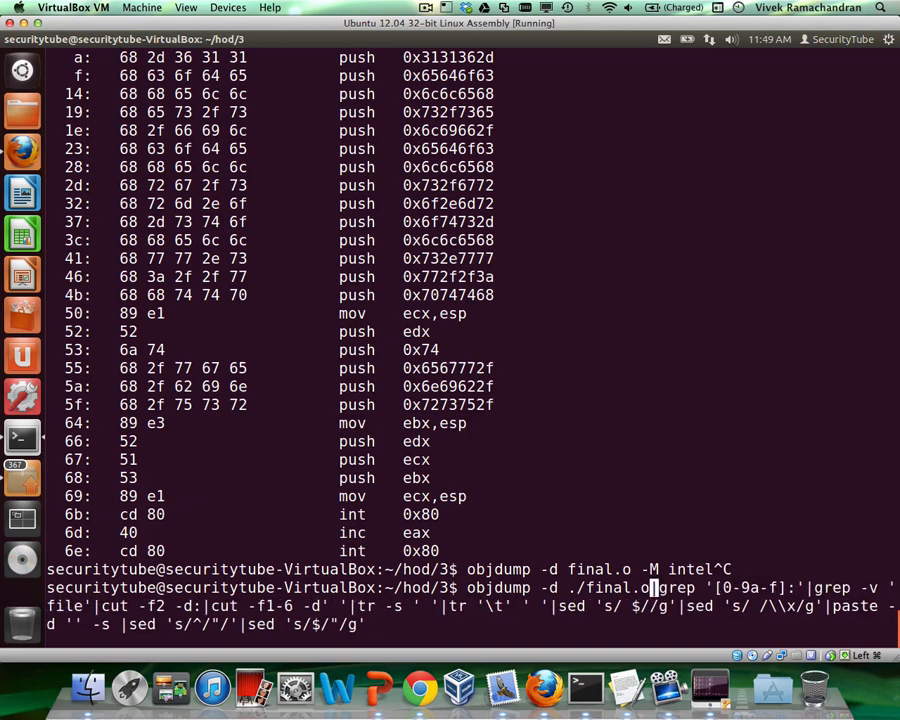
key(Return)
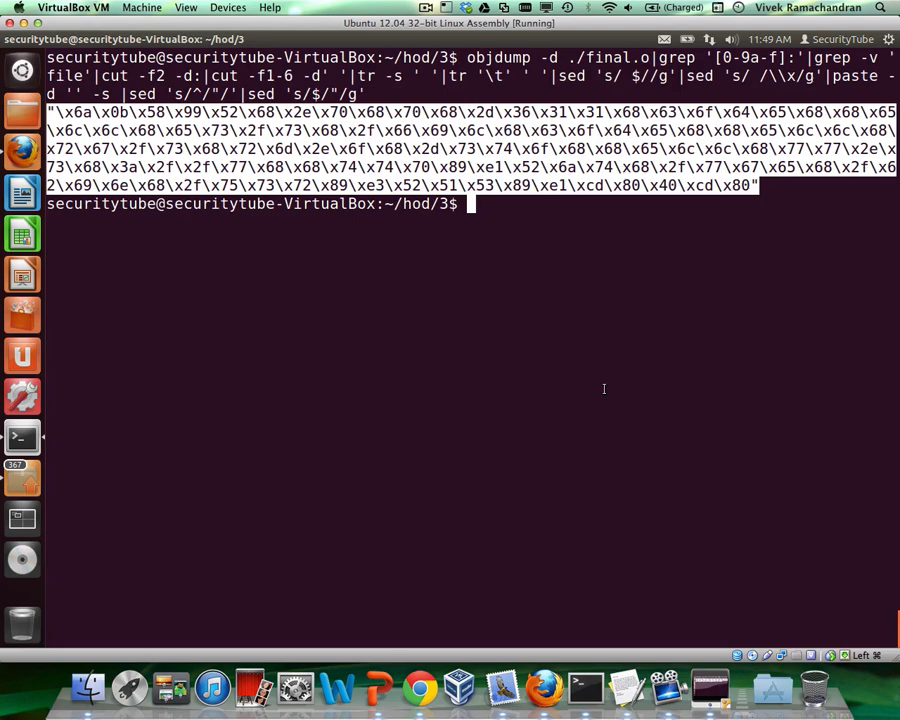
Copy shellcode.c into the current folder.
text(vim)
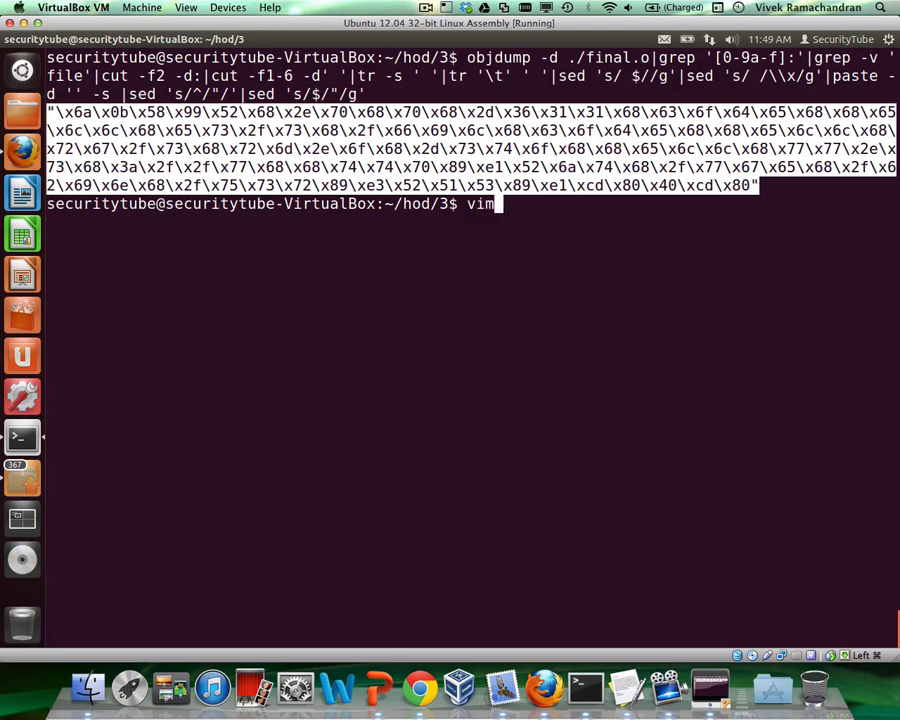
text(nasm -f elf32 final.nasm -o final.o)
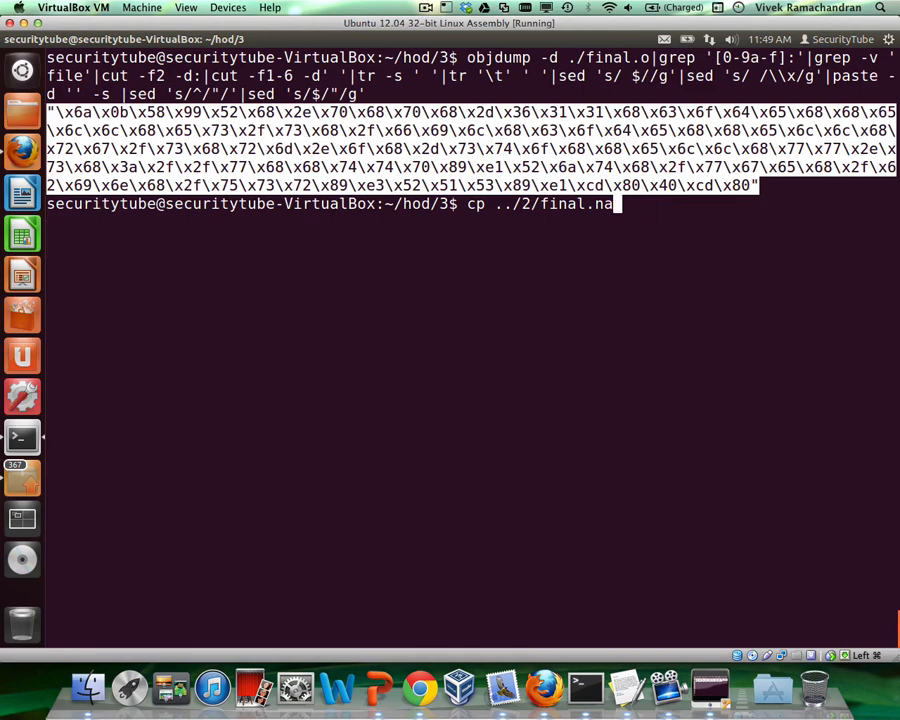
text(shellcode)
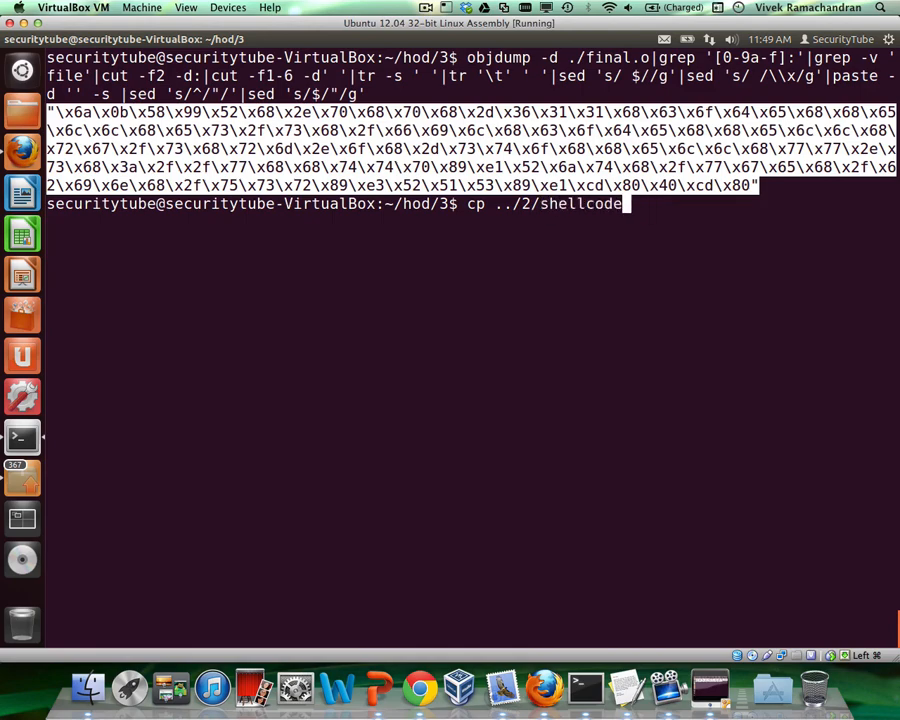
text(.c .)
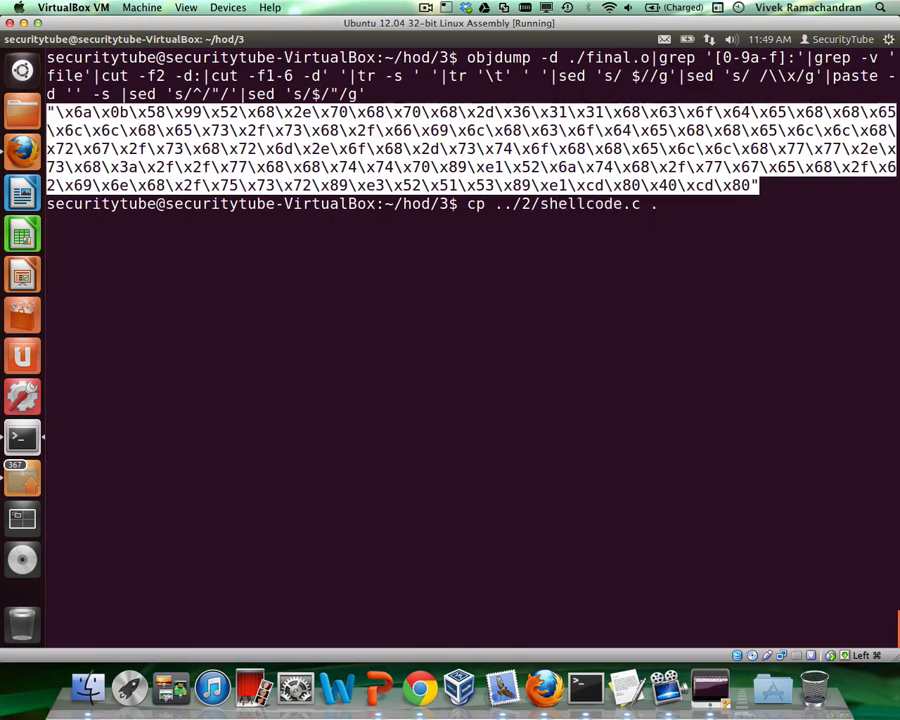
key(Return)
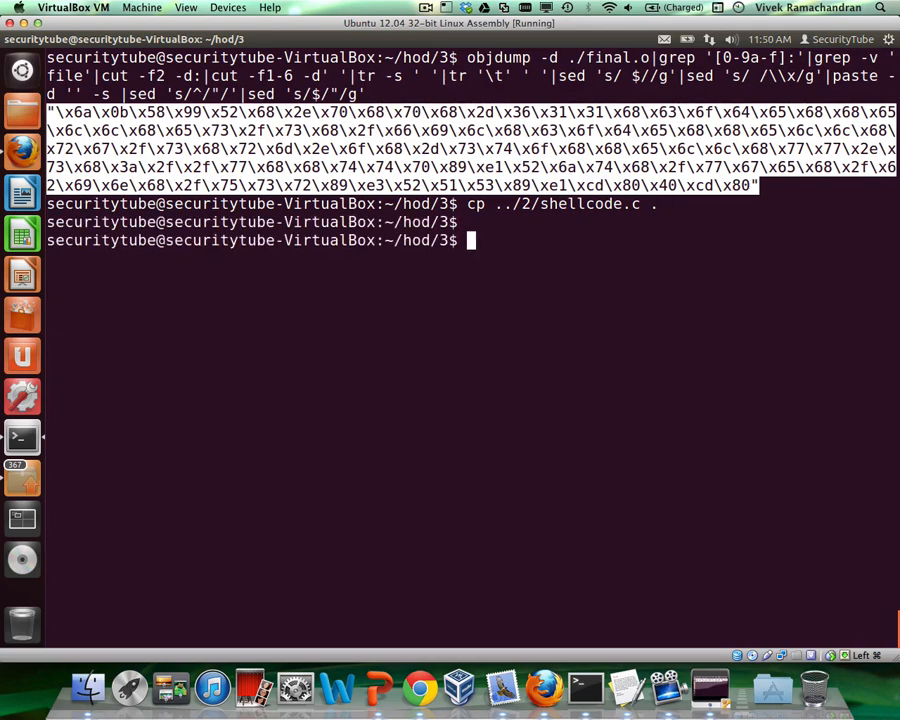
Edit shellcode.c in vim, pasting the dumped shellcode bytes into the code array.
key(Return)
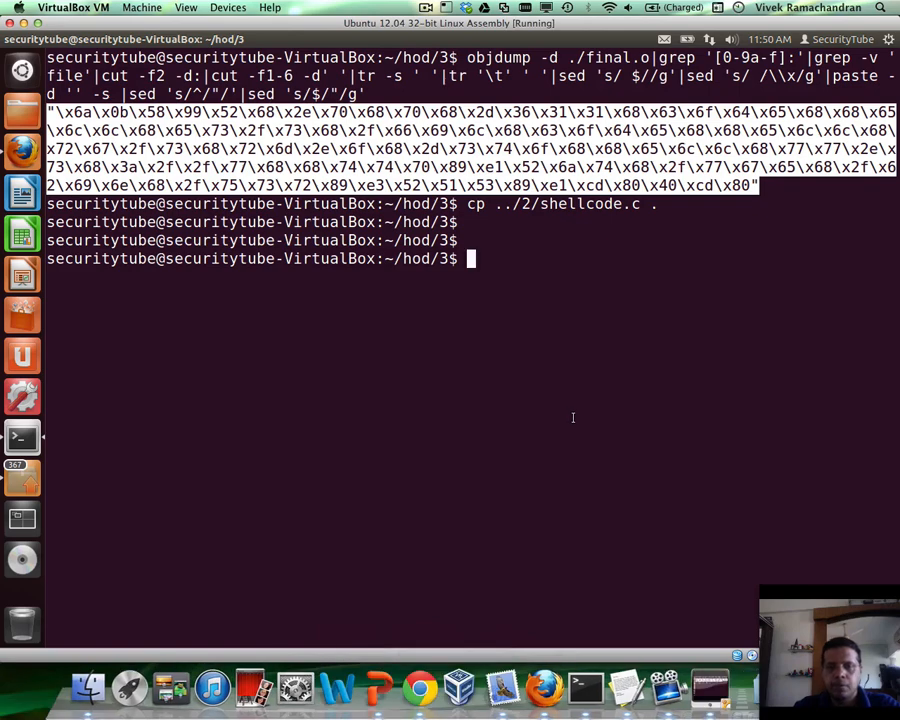
text(vim shellcode.c .)
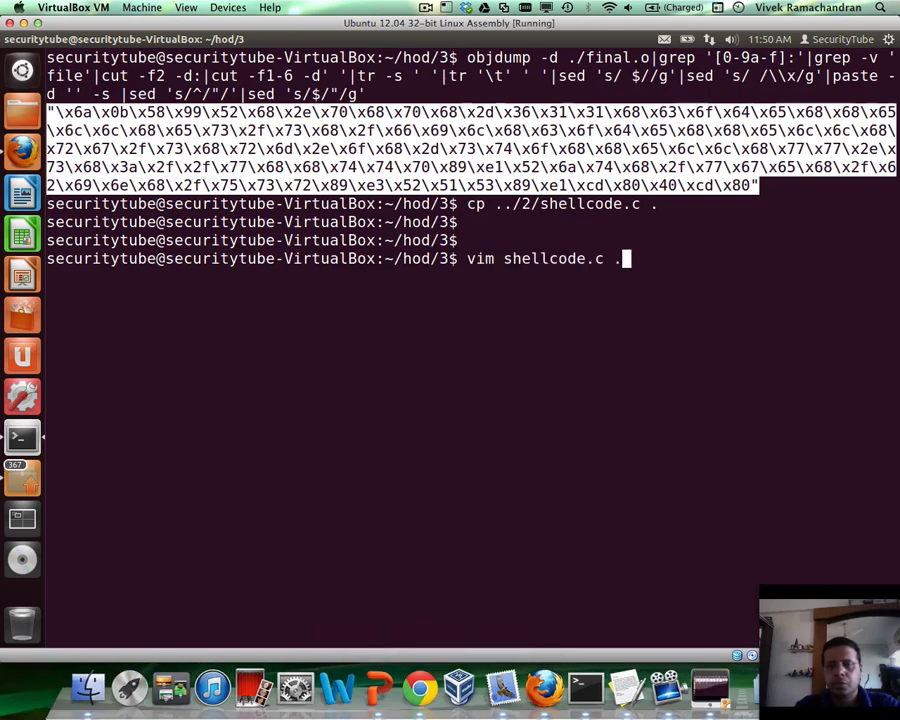
key(Return)
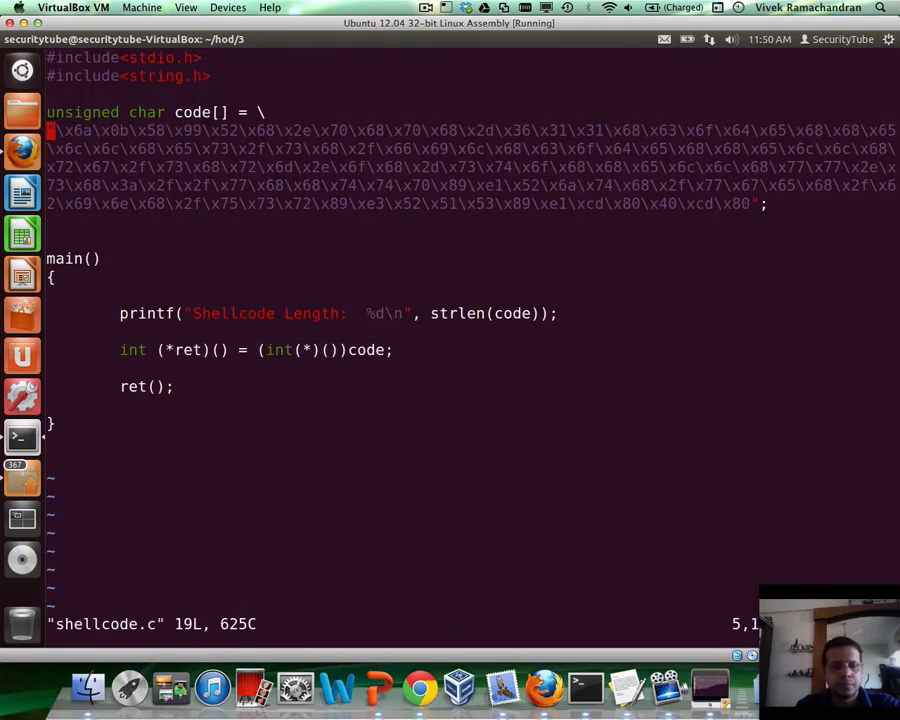
right_click(564, 356)
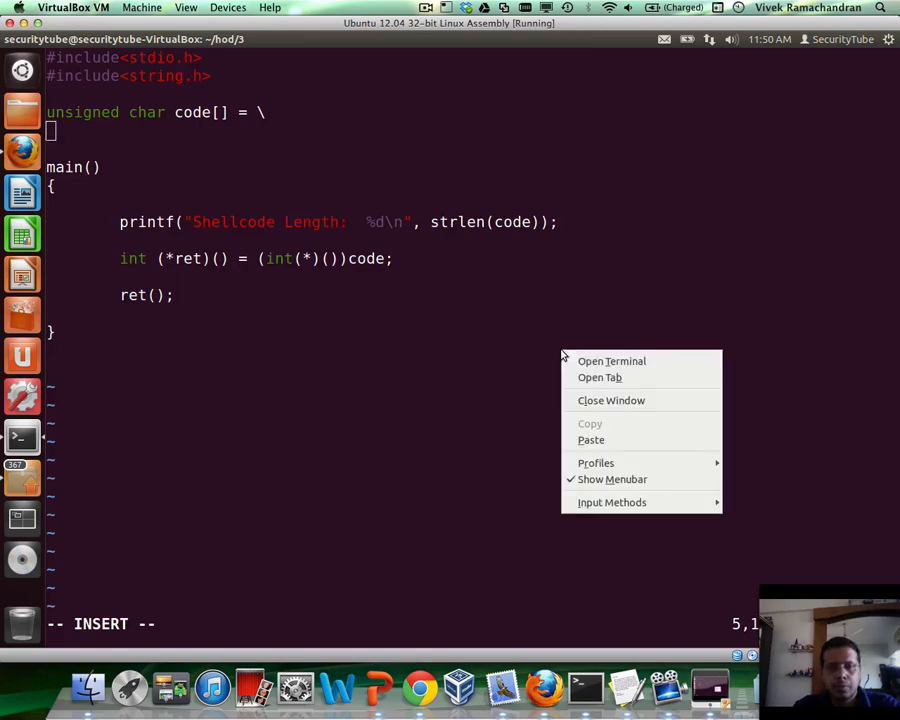
click(592, 440)
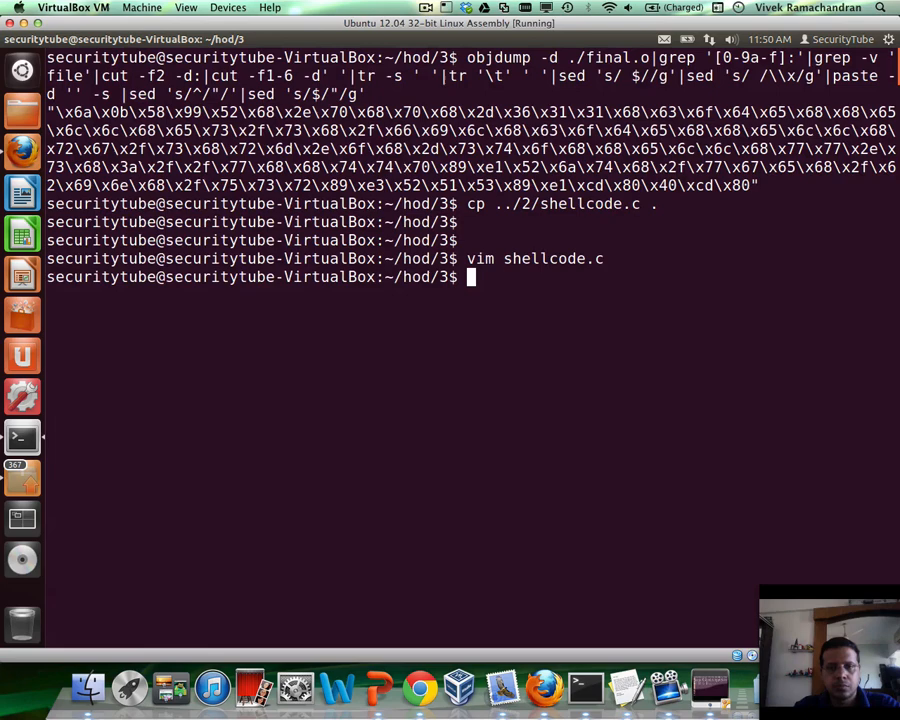
Compile shellcode.c with -fno-stack-protector -z execstack and run it, downloading shellcode-611.php (length 112).
key(ctrl+r)
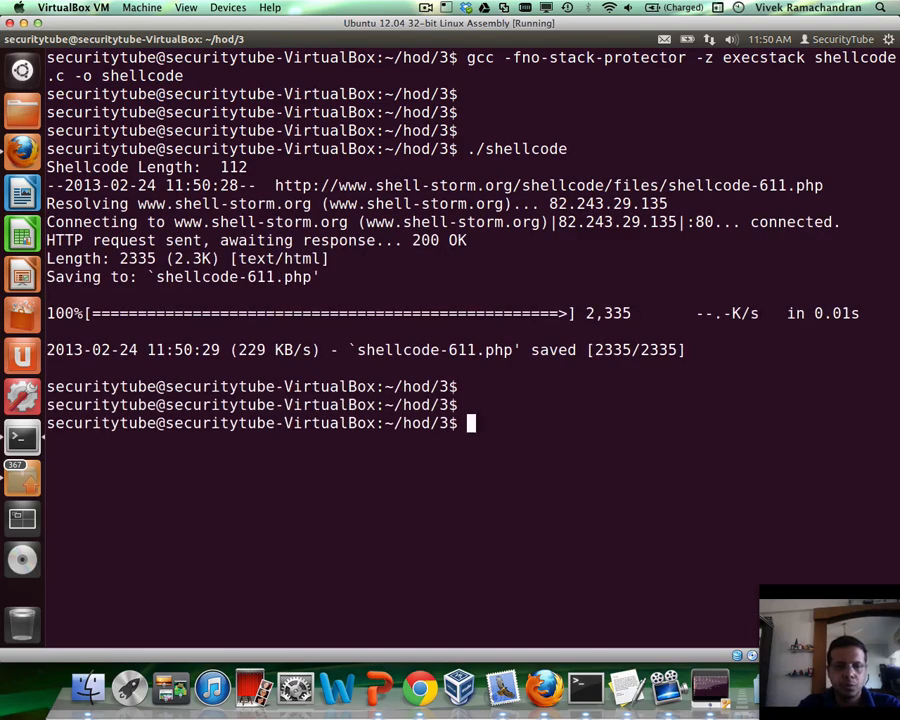
key(Return)
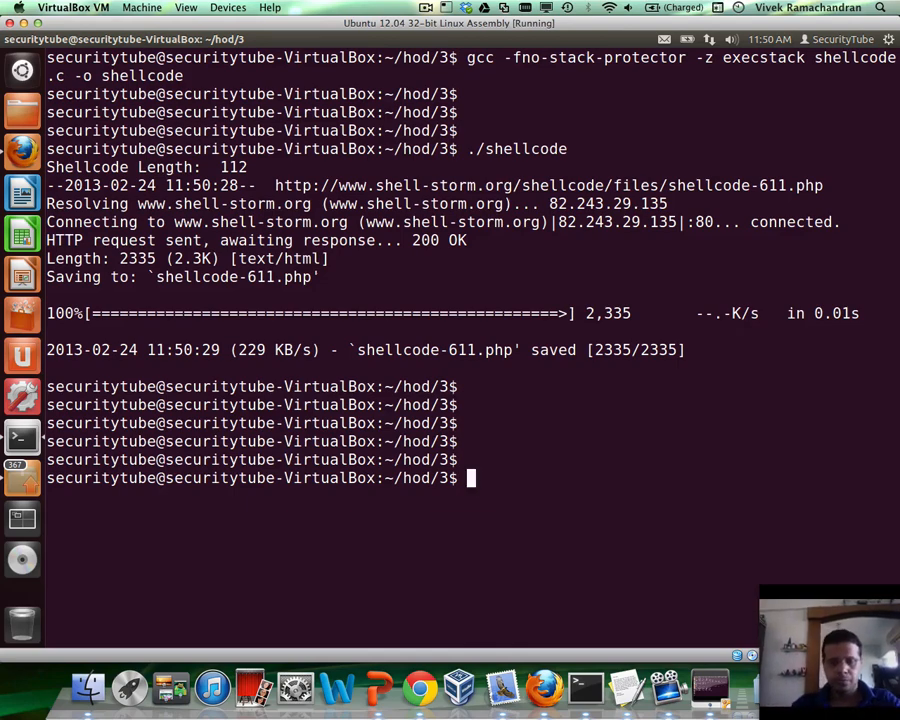
text(vim)
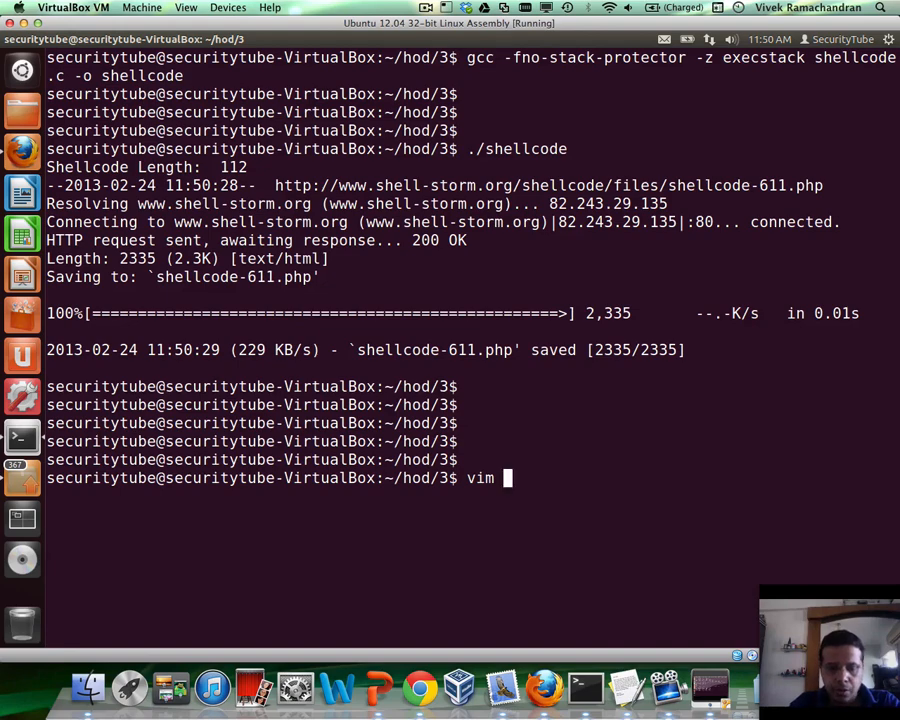
Create Encoder.py with a python shebang and shellcode = bytearray(...) holding the pasted bytes.
text(Encoder.p)
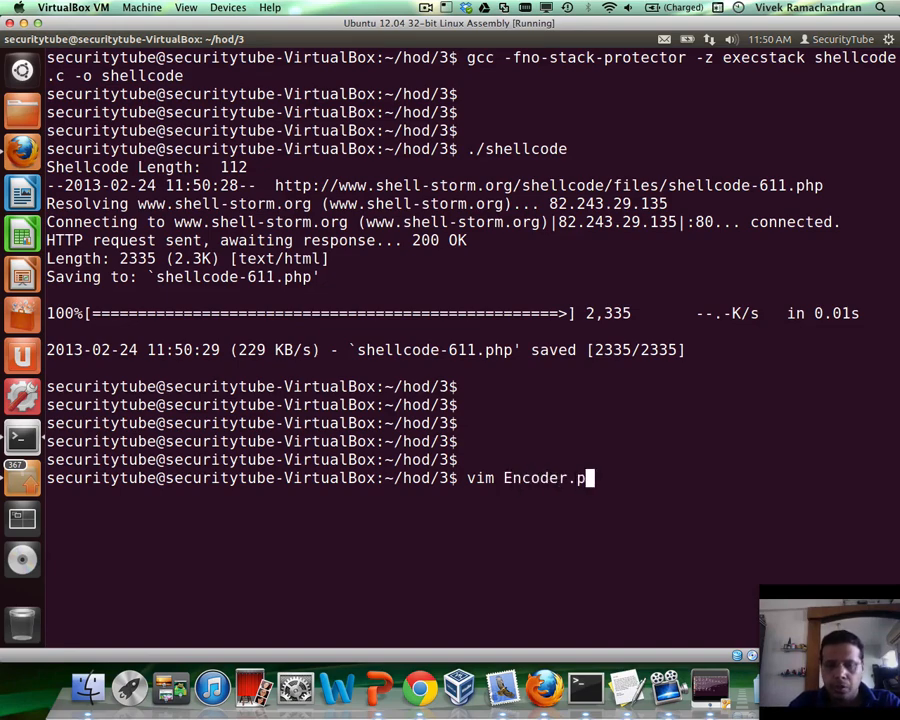
key(Return)
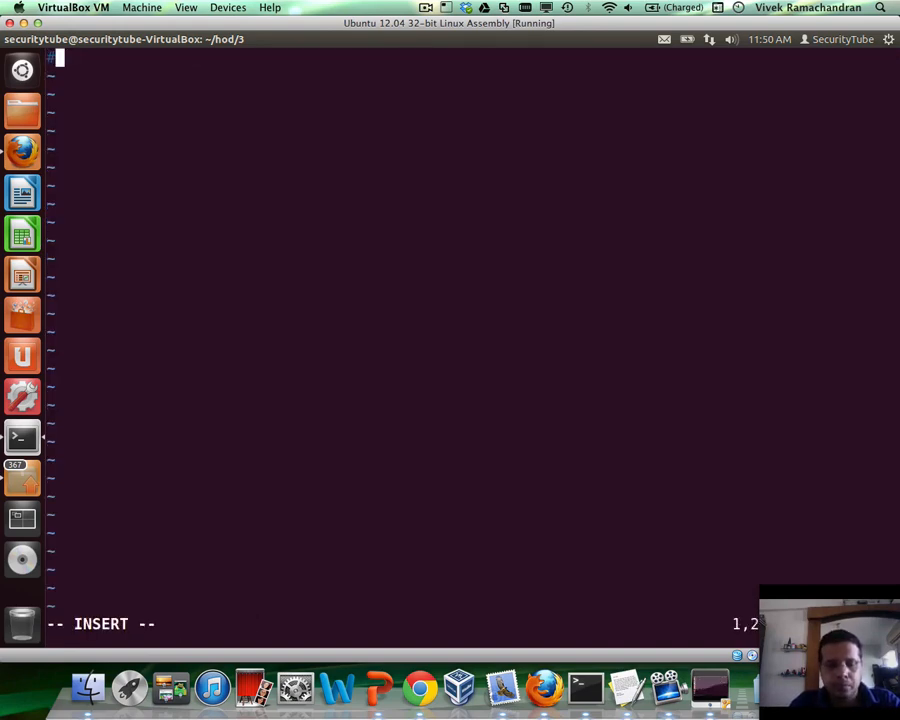
text(!/usr/)
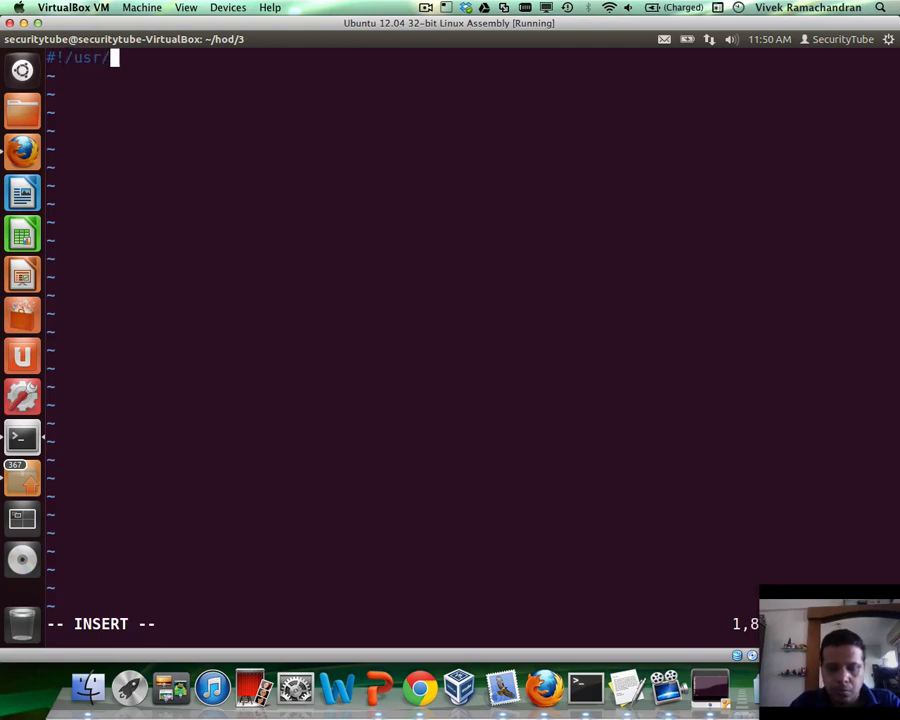
text(bin/python)
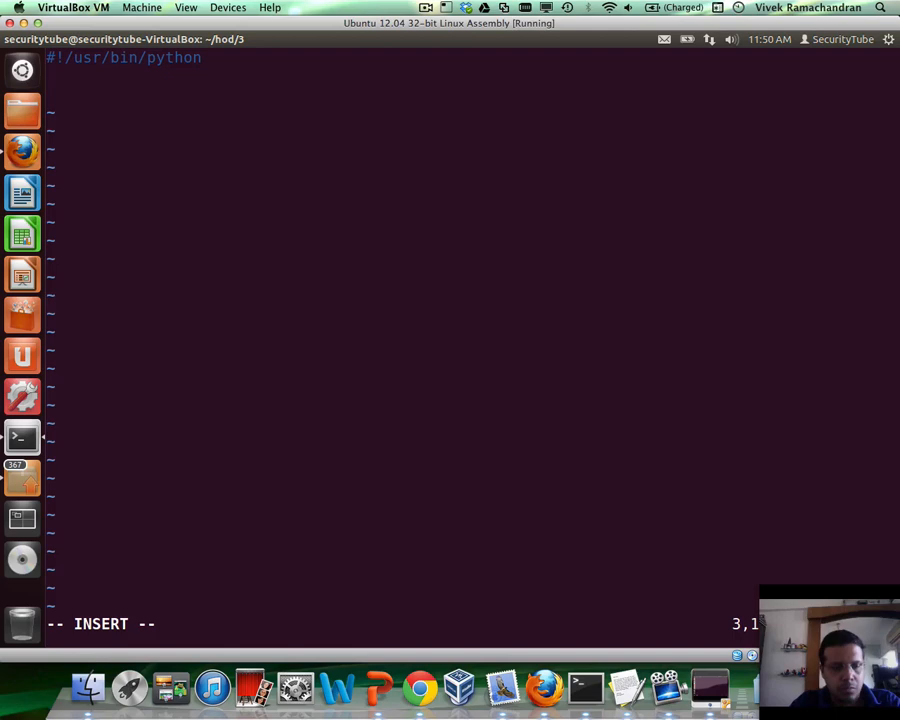
text(s)
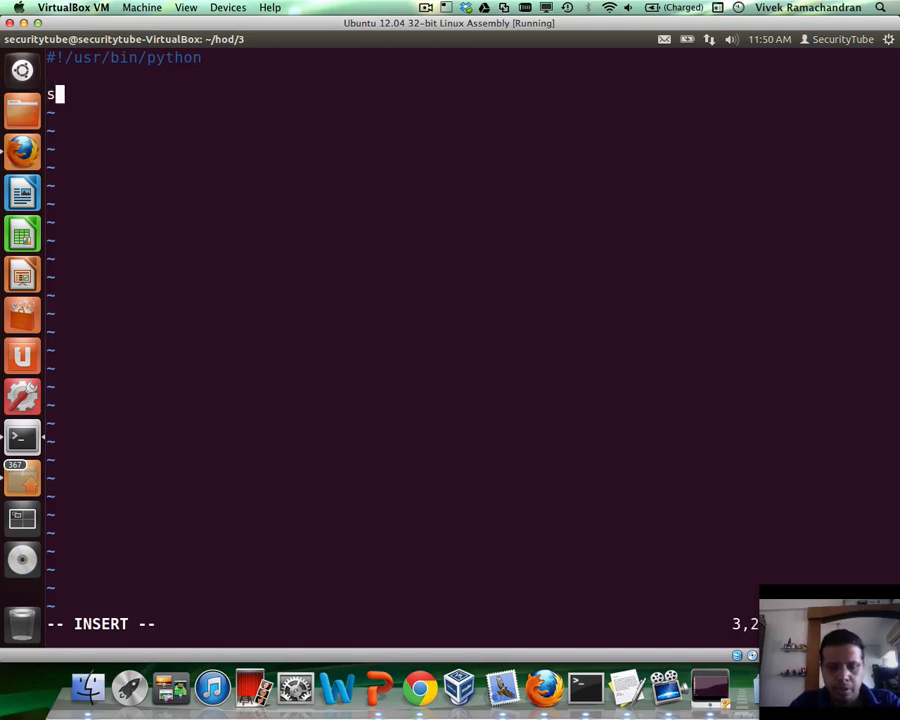
text(hellcode = b)
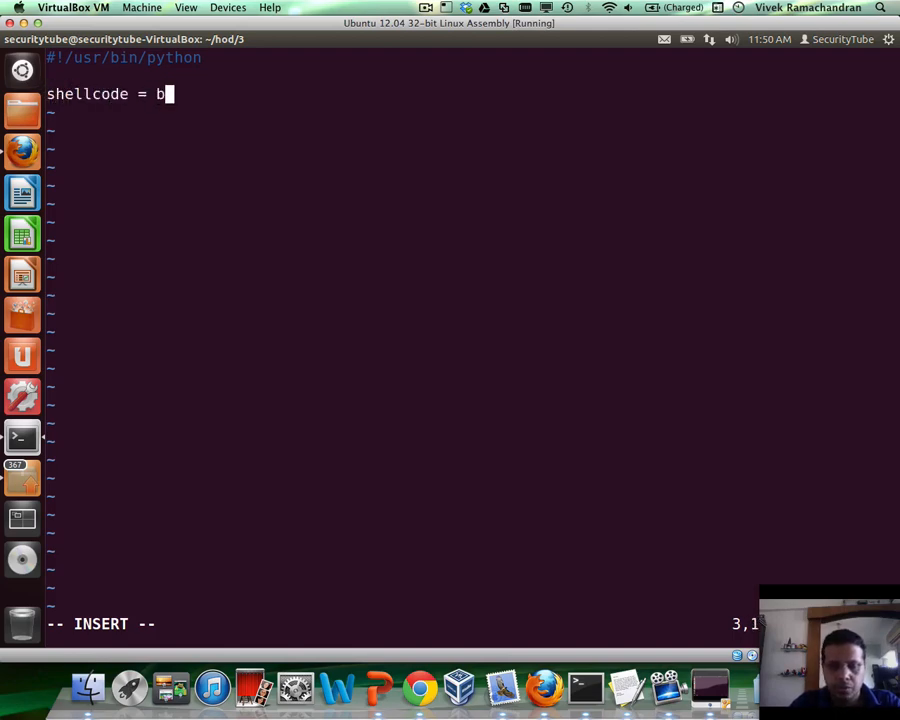
text(ytearray()
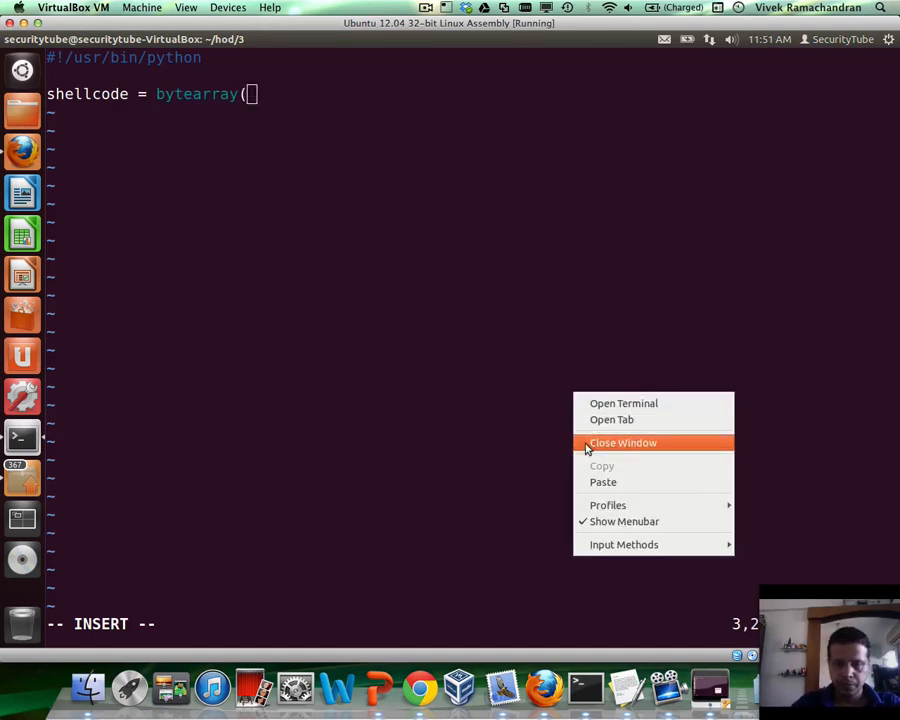
click(604, 482)
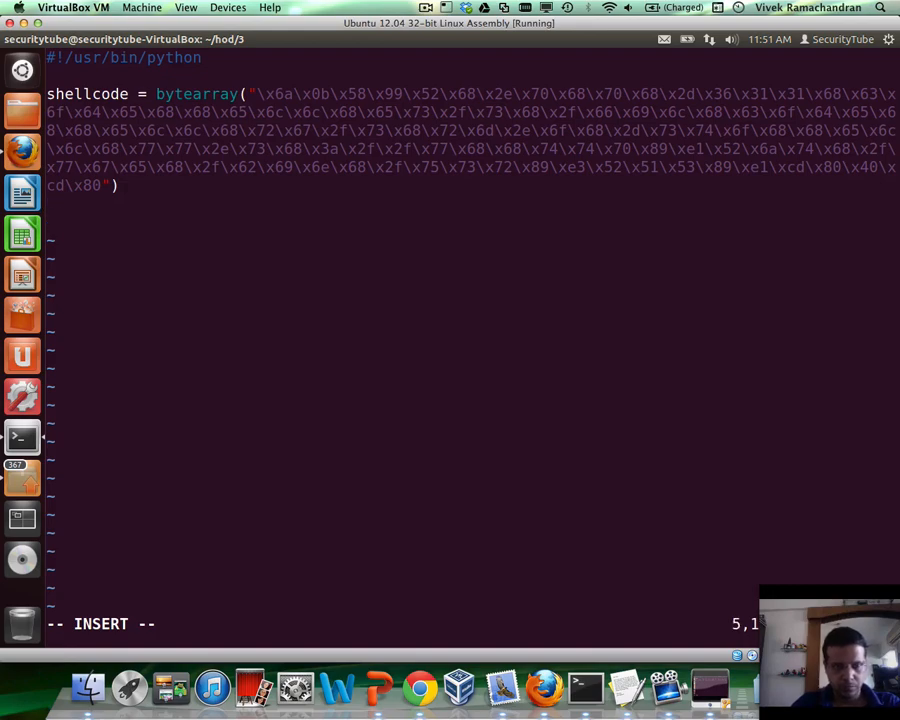
Add inverse_shellcode = '' and a print 'Len: %d' line reporting len(shellcode).
text(inverse)
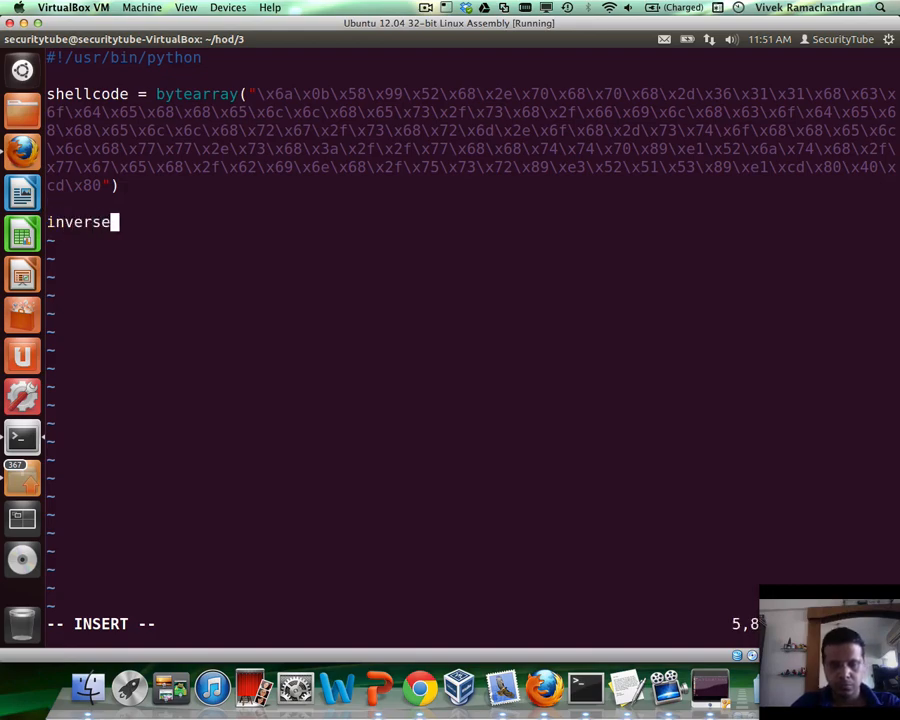
text(_shellcode =)
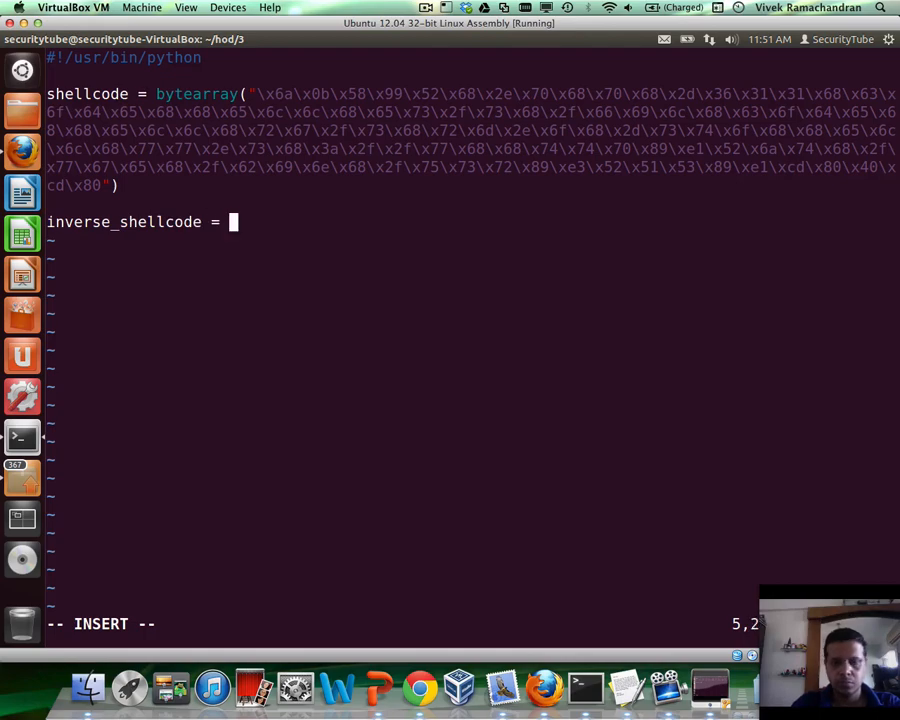
text('')
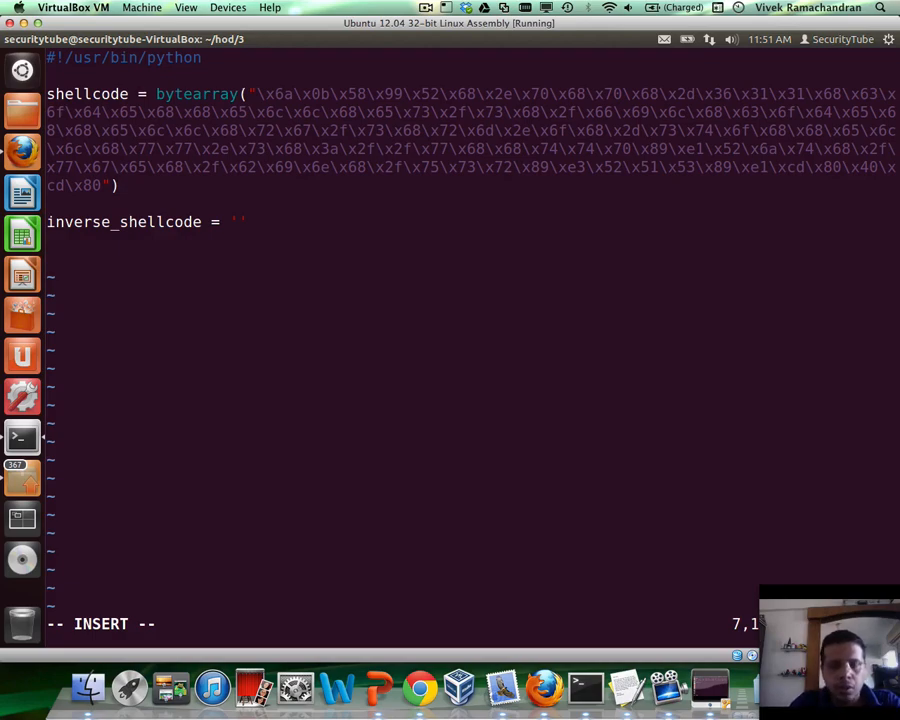
text(print)
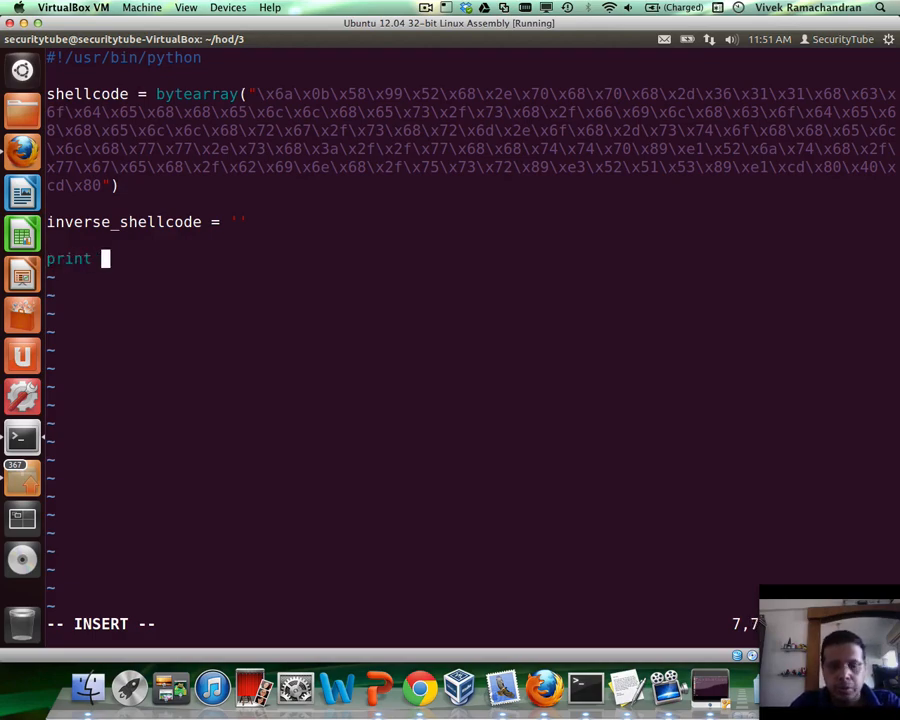
text('Len:)
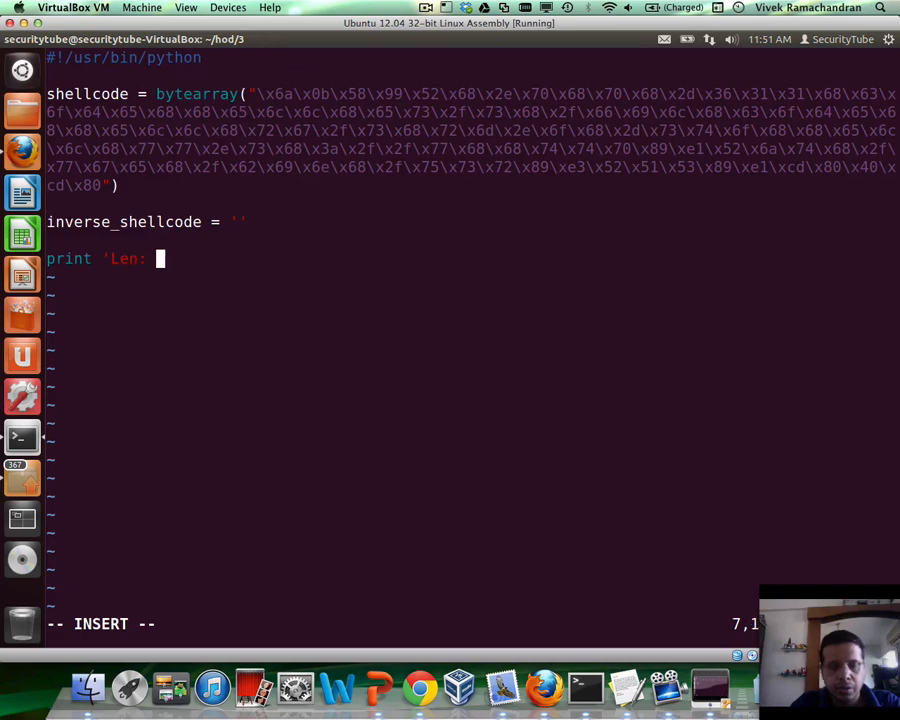
text(%d')
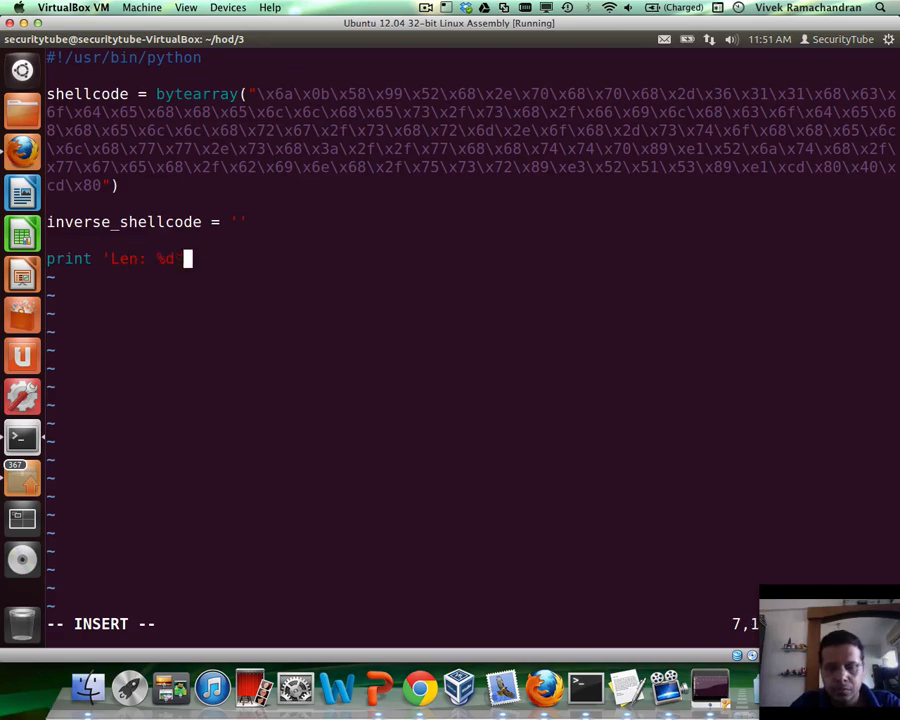
text(... re)
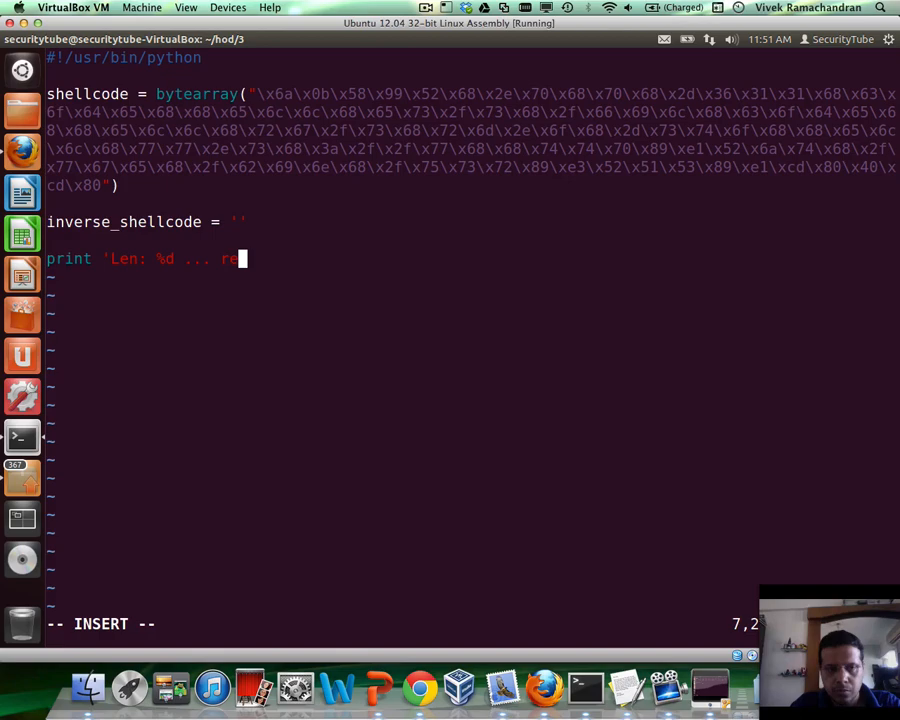
key(Backspace)
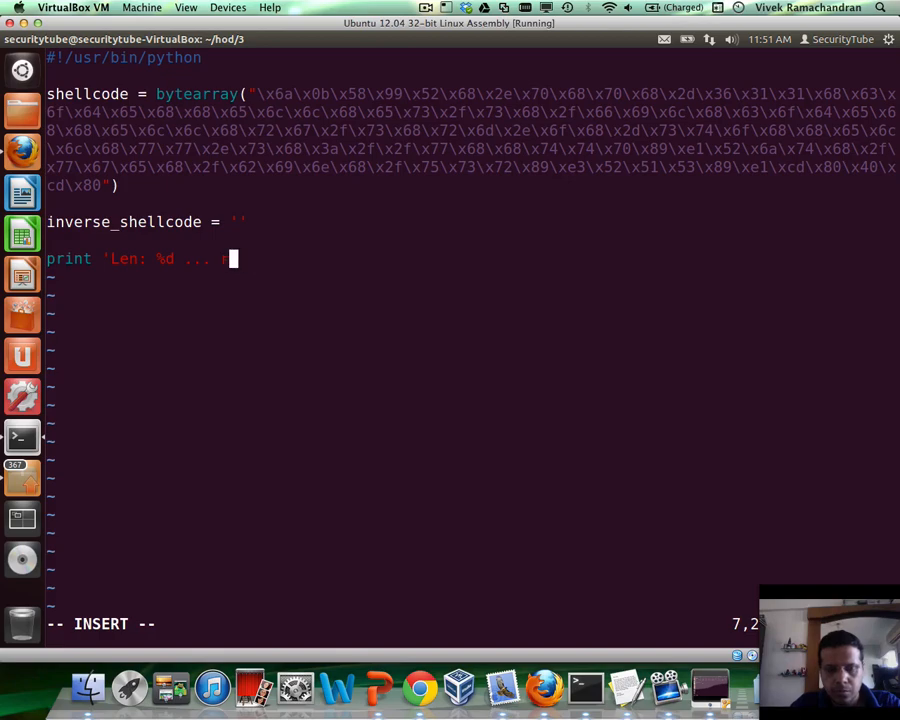
text(reversing s)
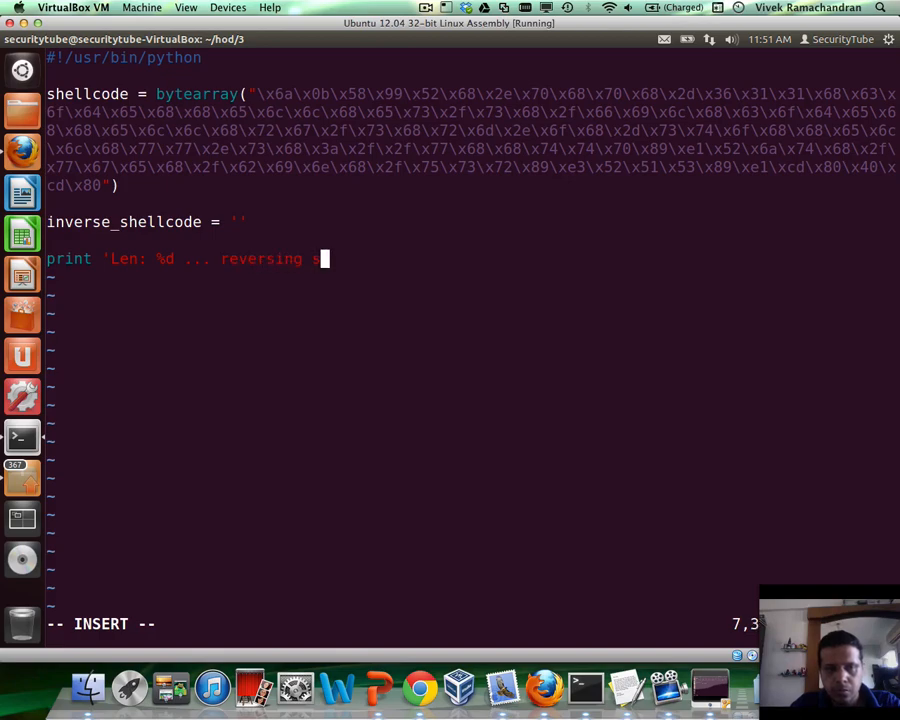
text(hellcode ... litera)
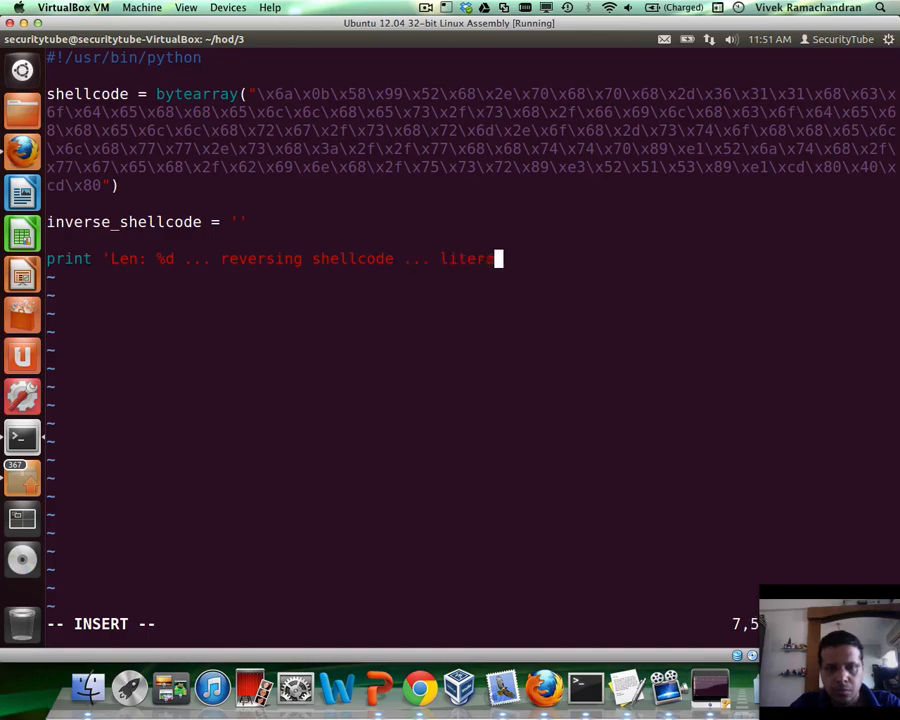
text(lly ...)
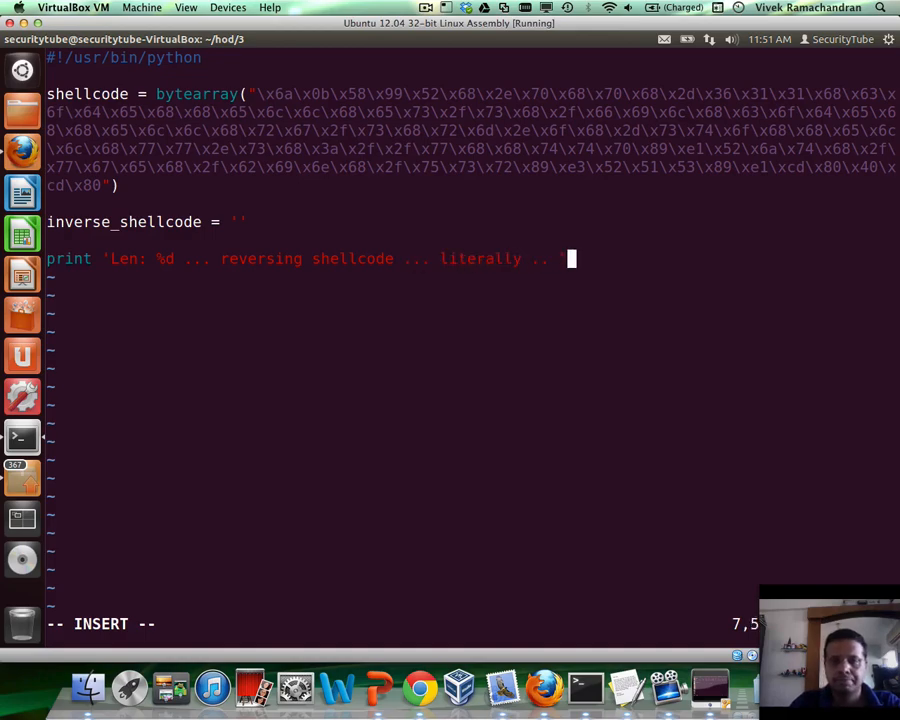
text(\n" %)
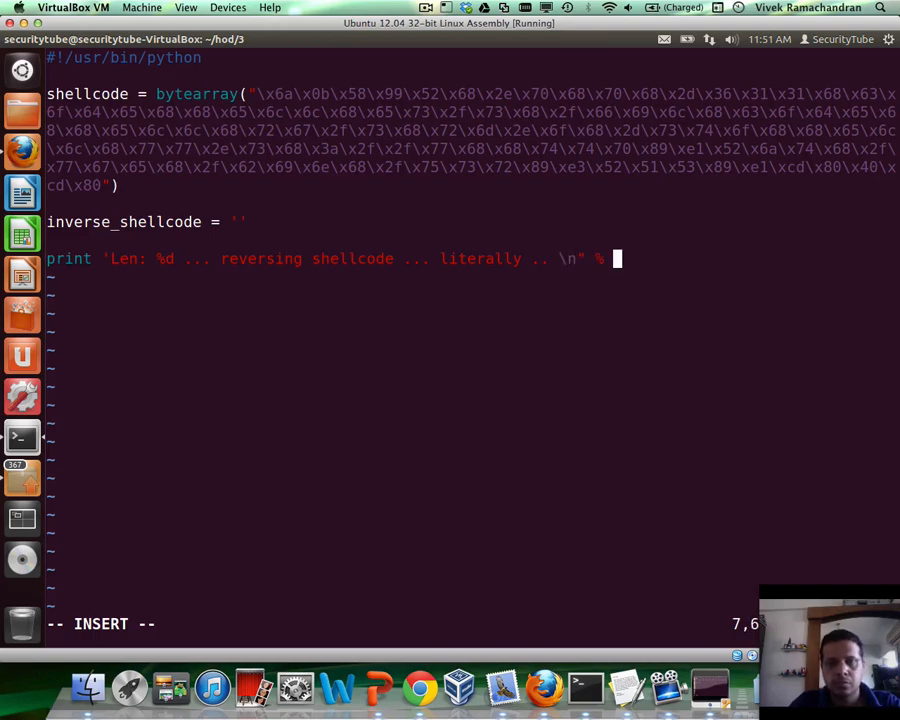
text(len(shellcode)
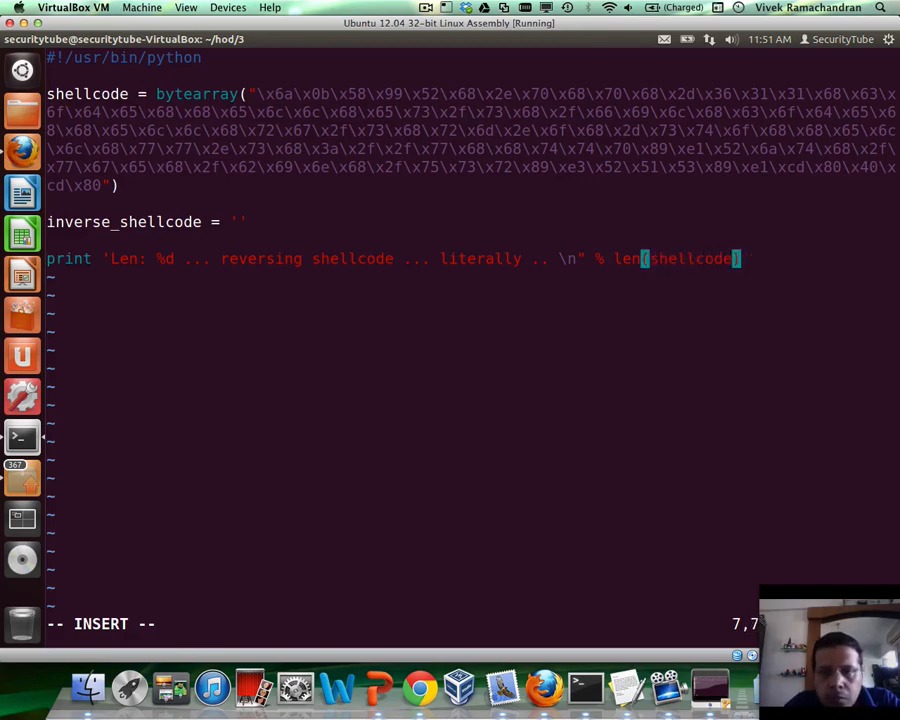
key(Left)
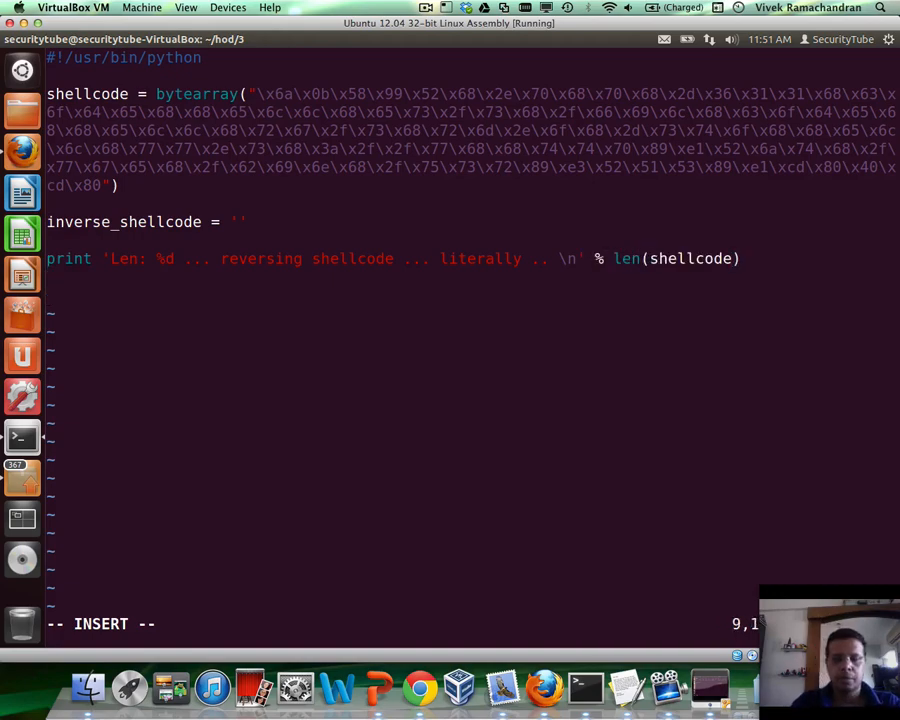
Write the for loop over shellcode[::-1] appending '0x%02x,' % item to inverse_shellcode.
text(for item)
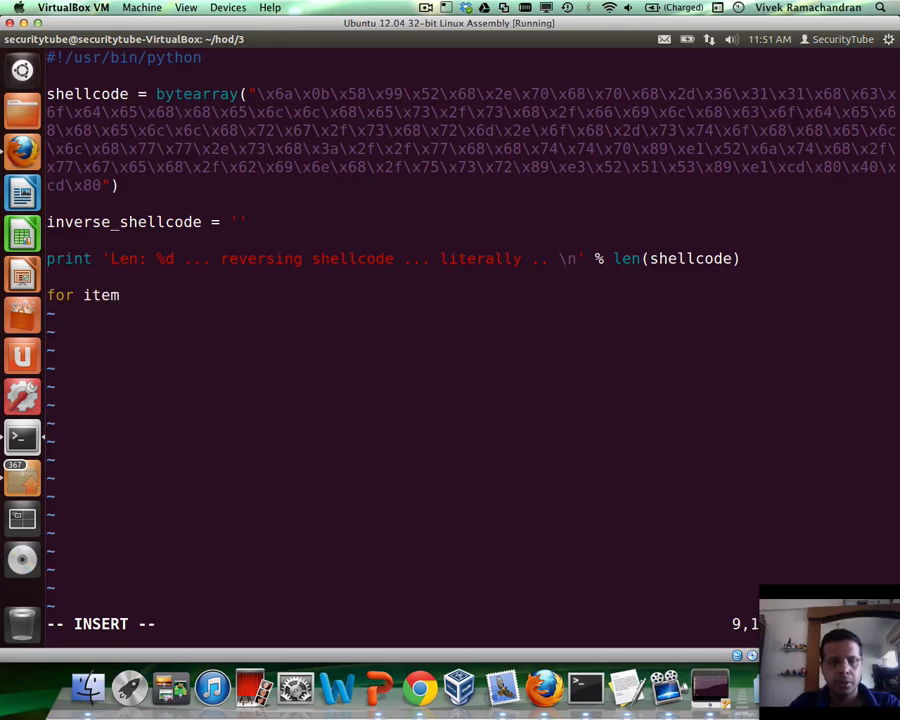
text(in he)
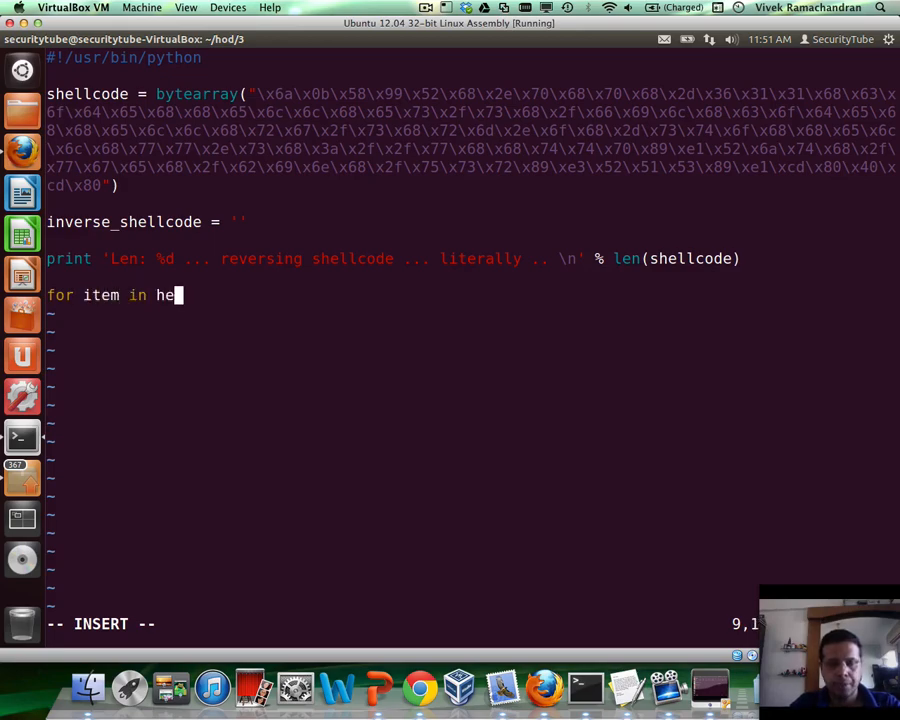
key(BackSpace)
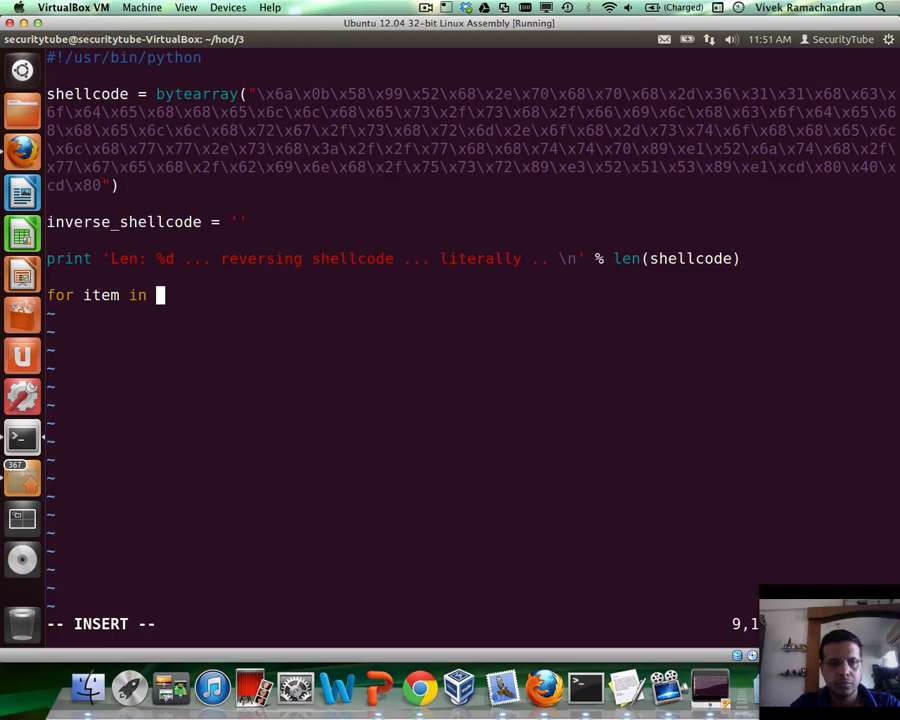
text(shellcode)
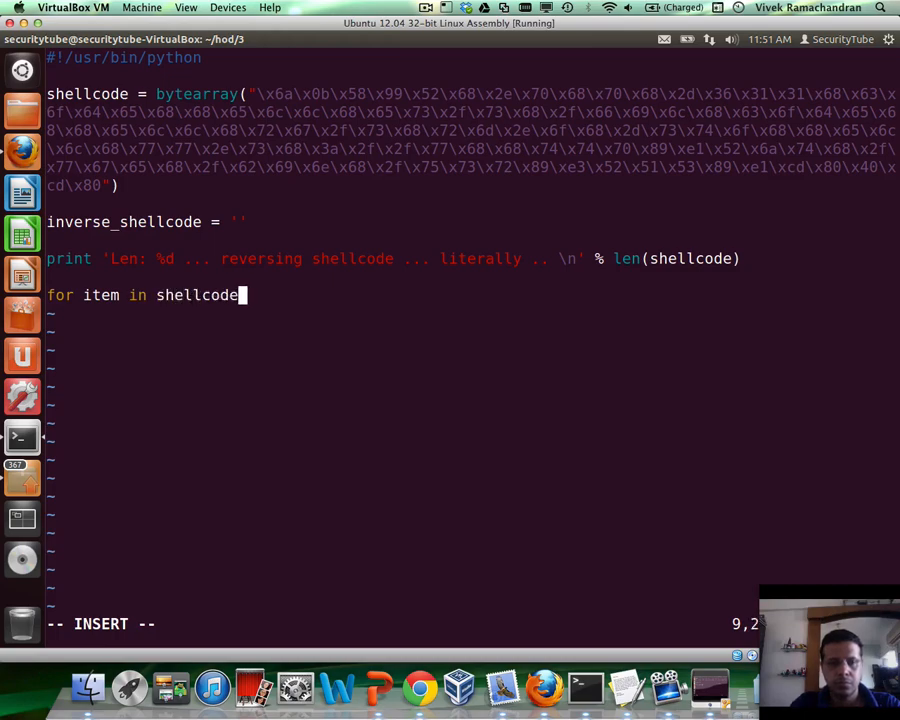
text([::-1] :)
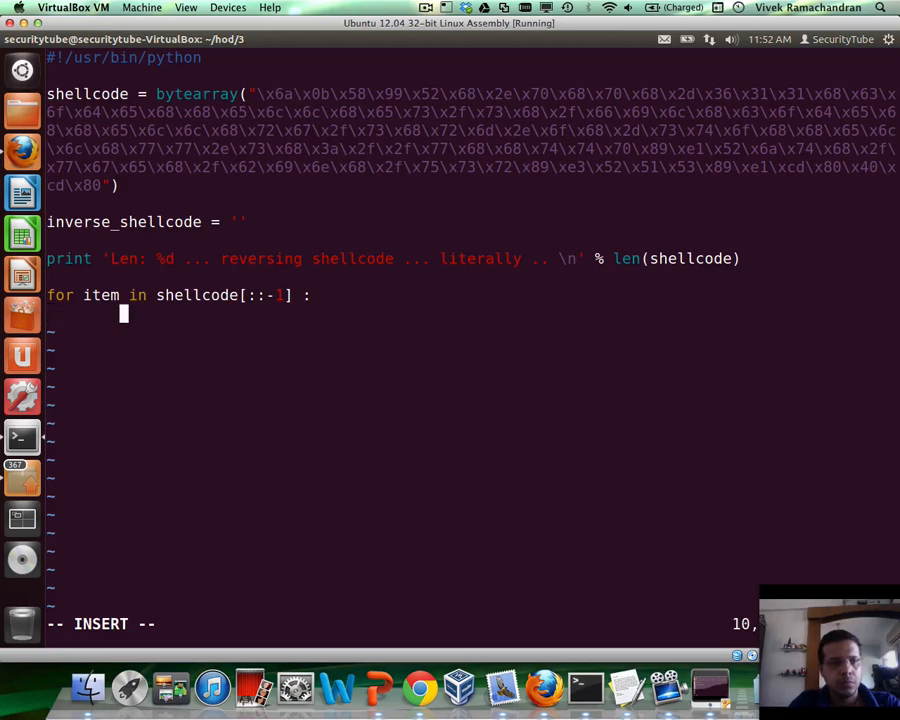
text(inverse)
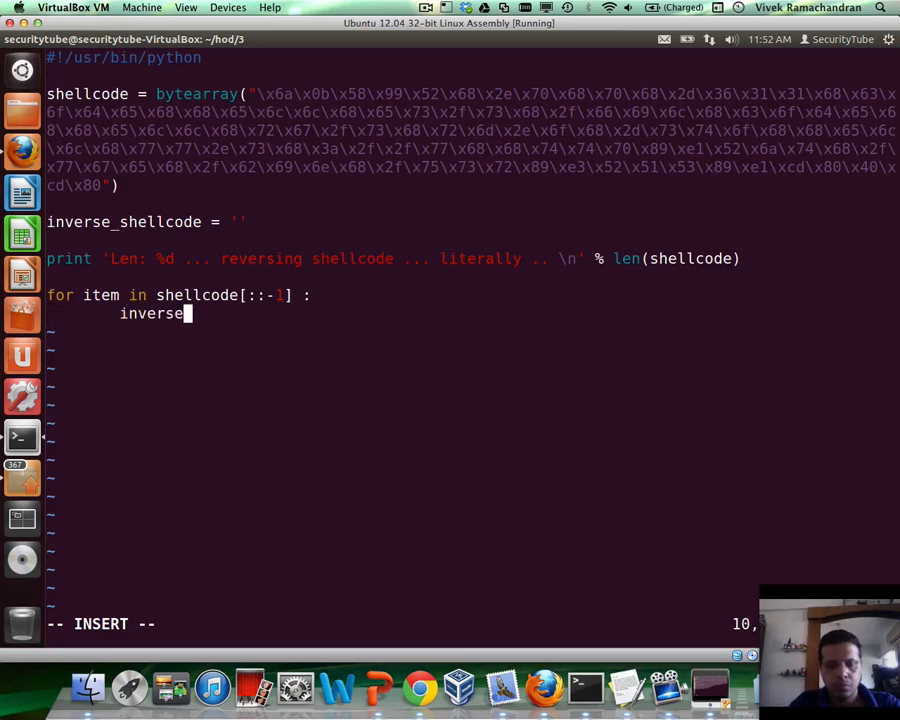
text(_shellcode)
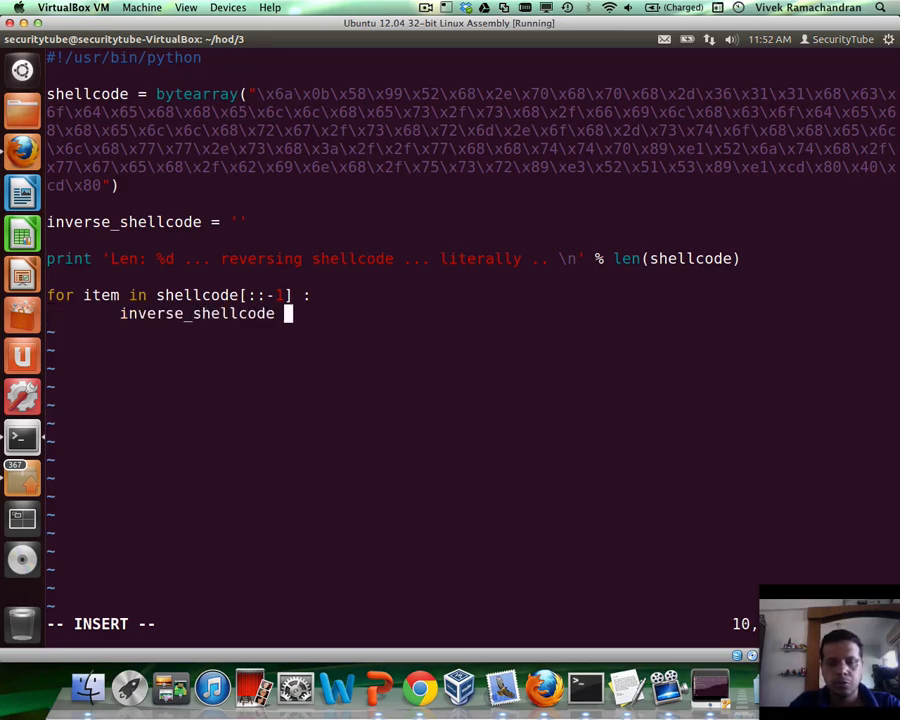
text(+=)
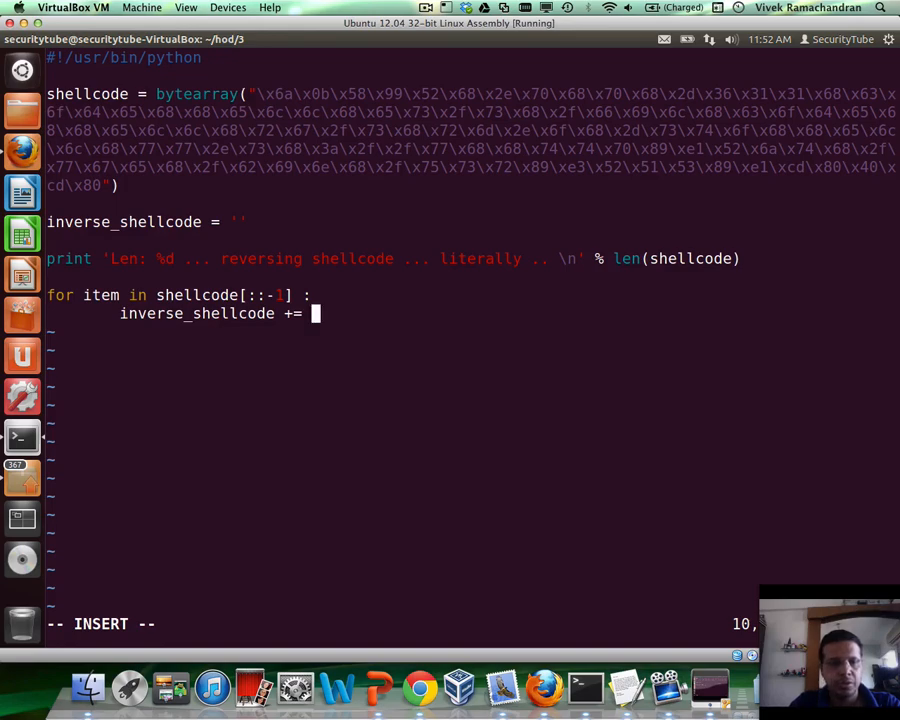
text(')
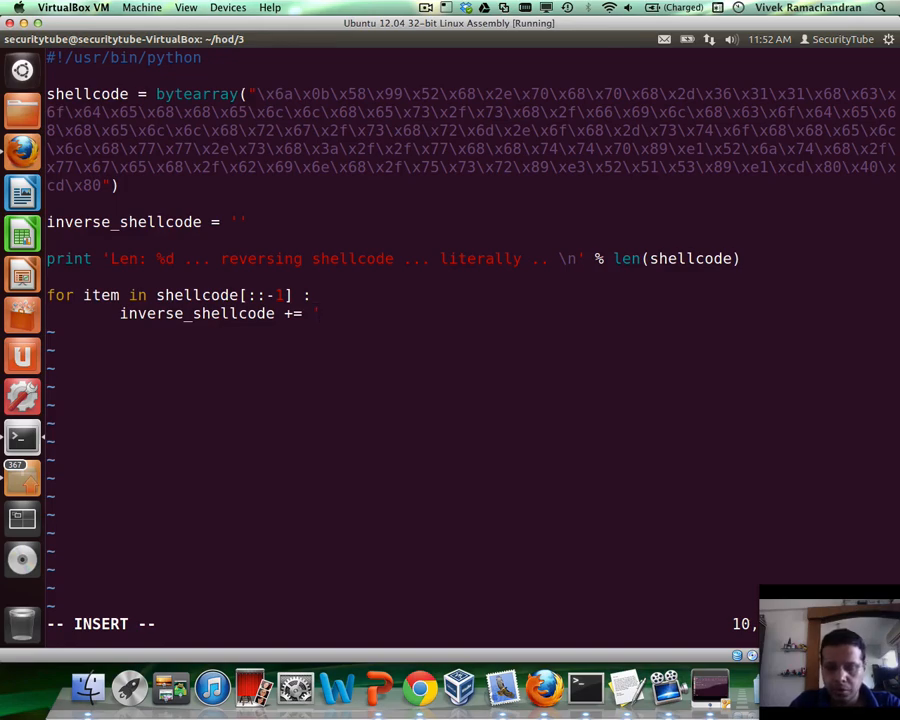
text(0x)
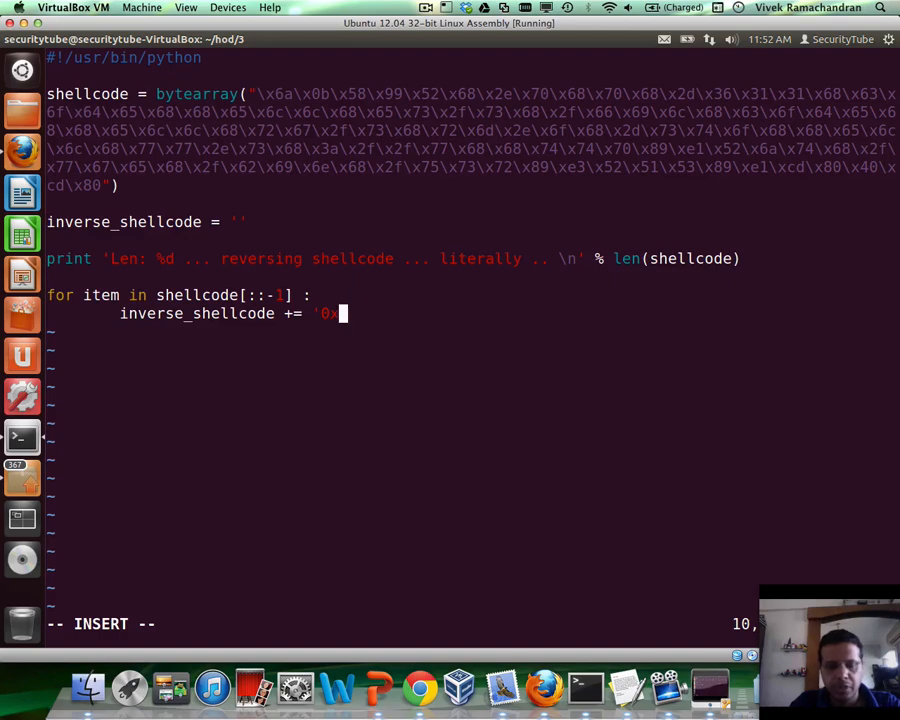
text(%02x,' % item)
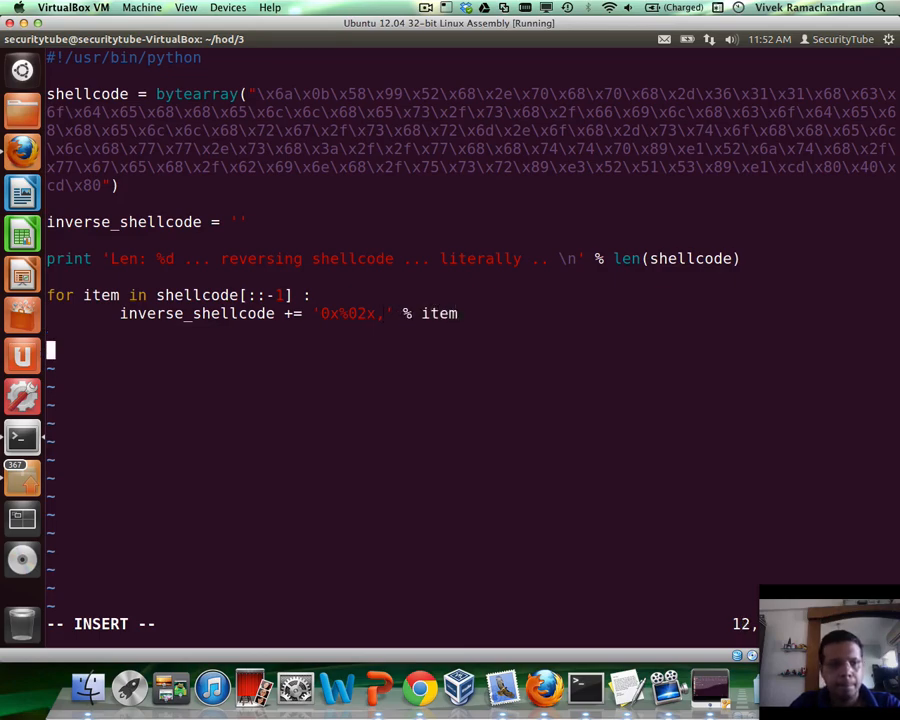
Print inverse_shellcode followed by a newline at the end of the script.
text(print)
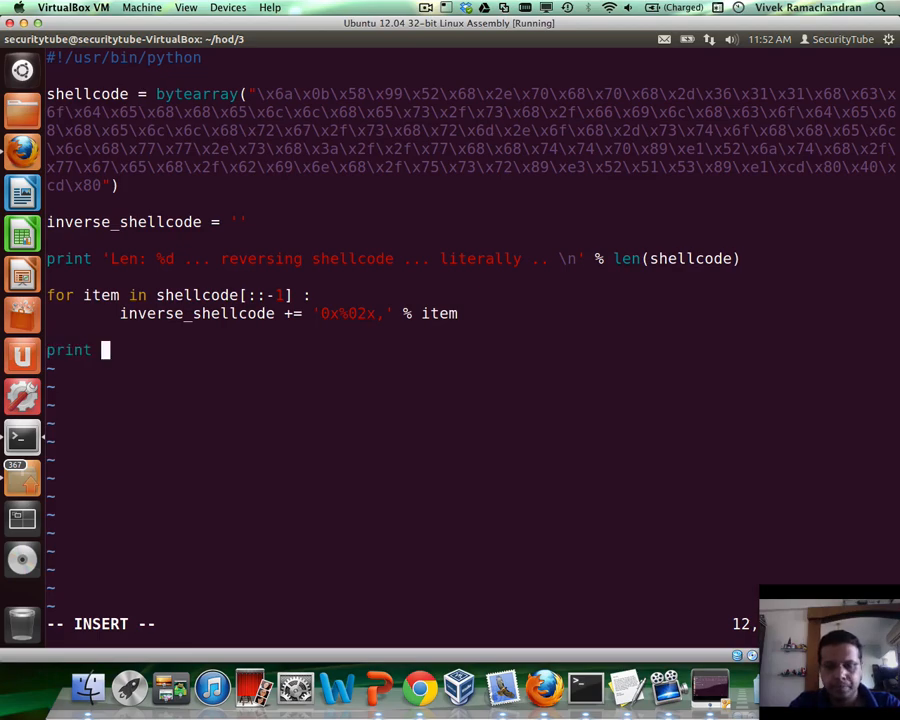
text(inverse_shellcode)
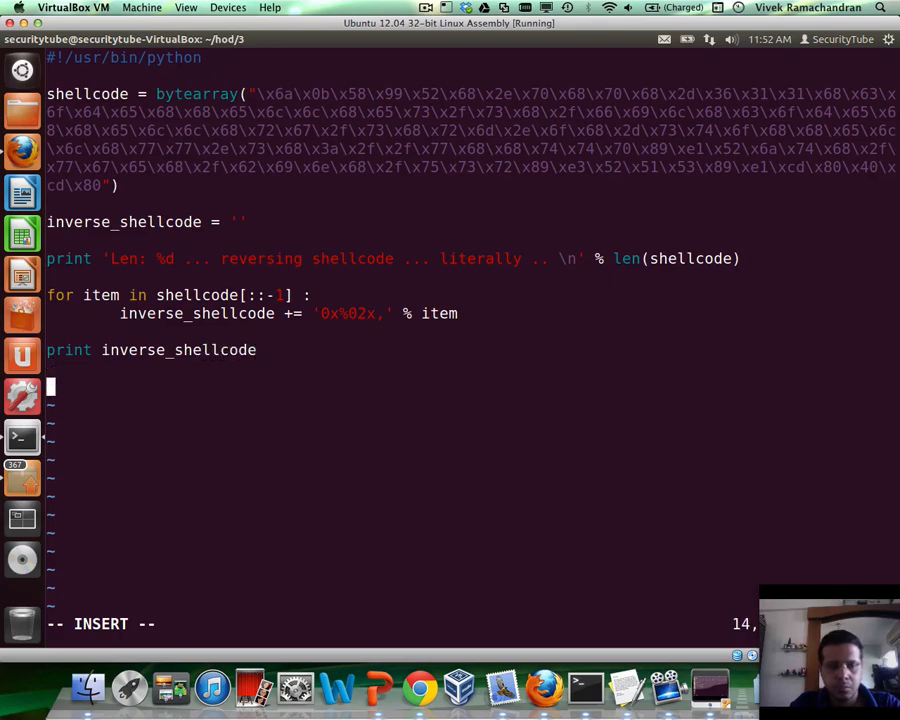
text(print '\n)
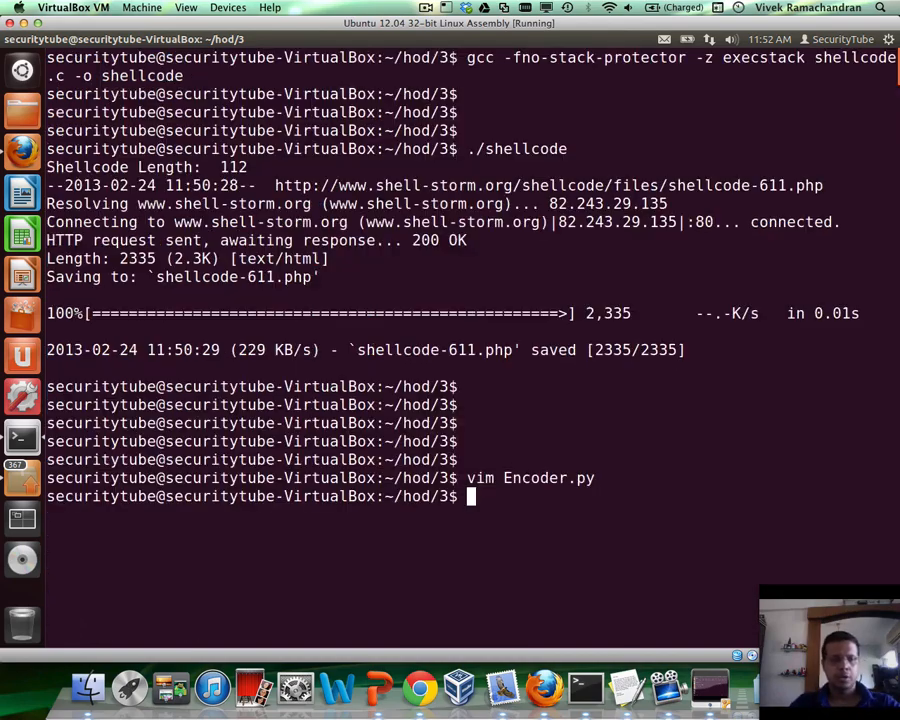
Make Encoder.py executable and run it, printing length 112 and the reversed 0x byte list.
text(chmod a+X Encoder.py)
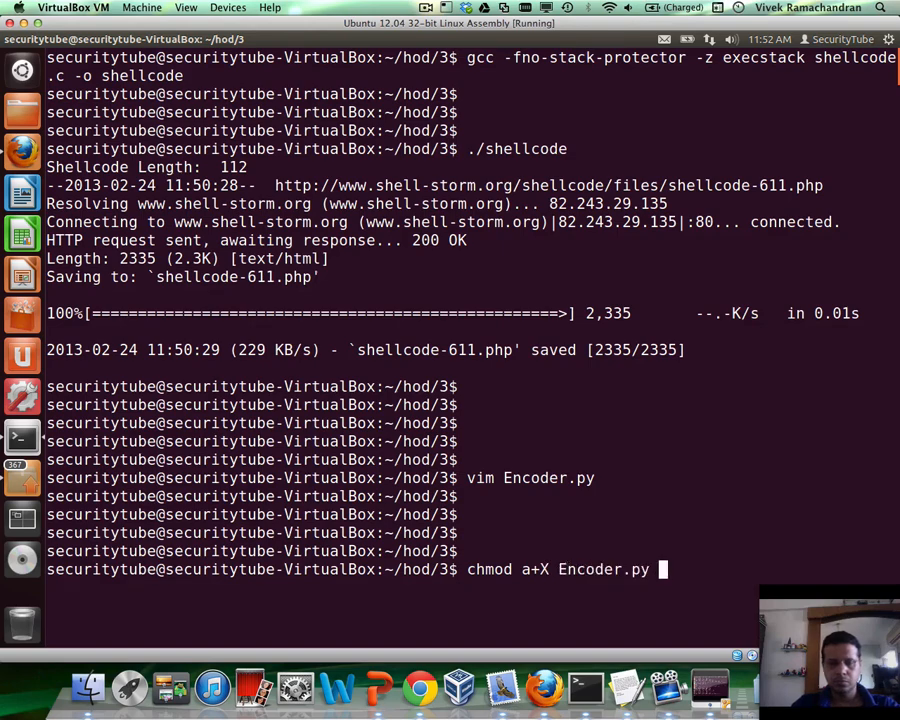
text(./E)
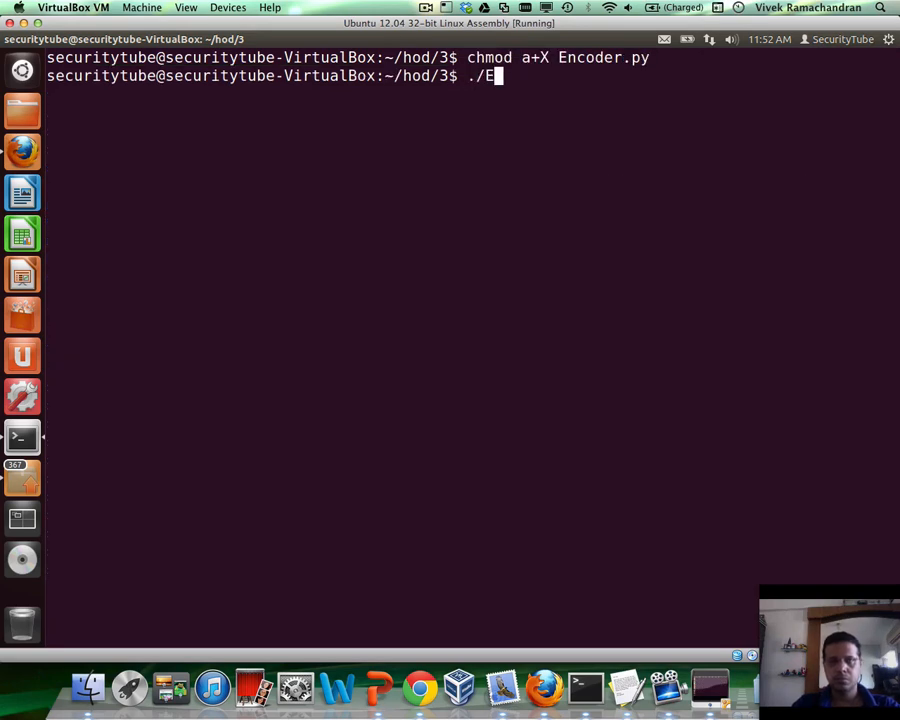
text(n)
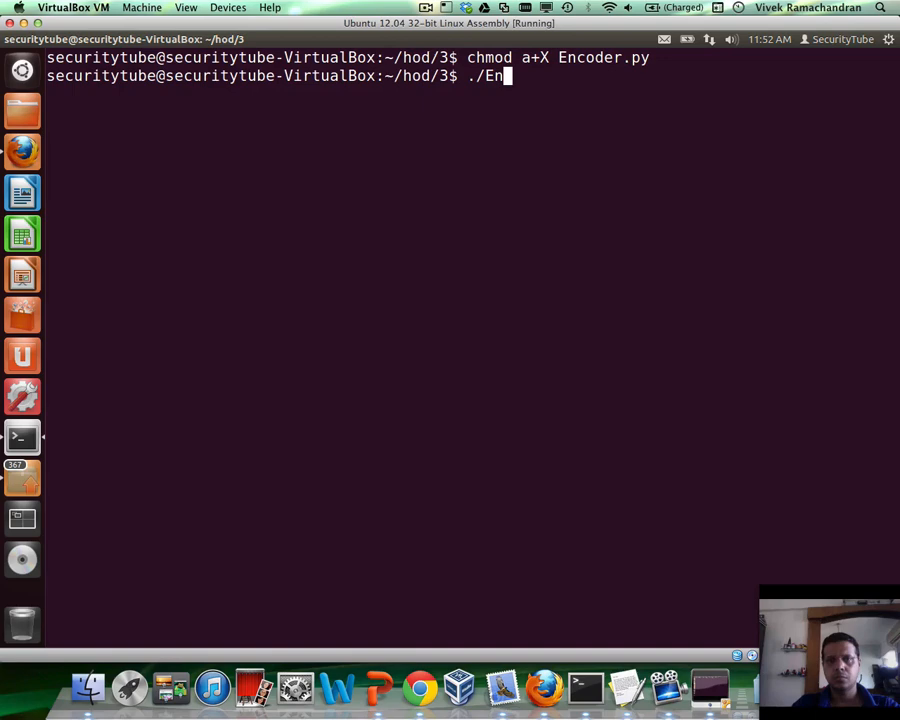
key(Up)
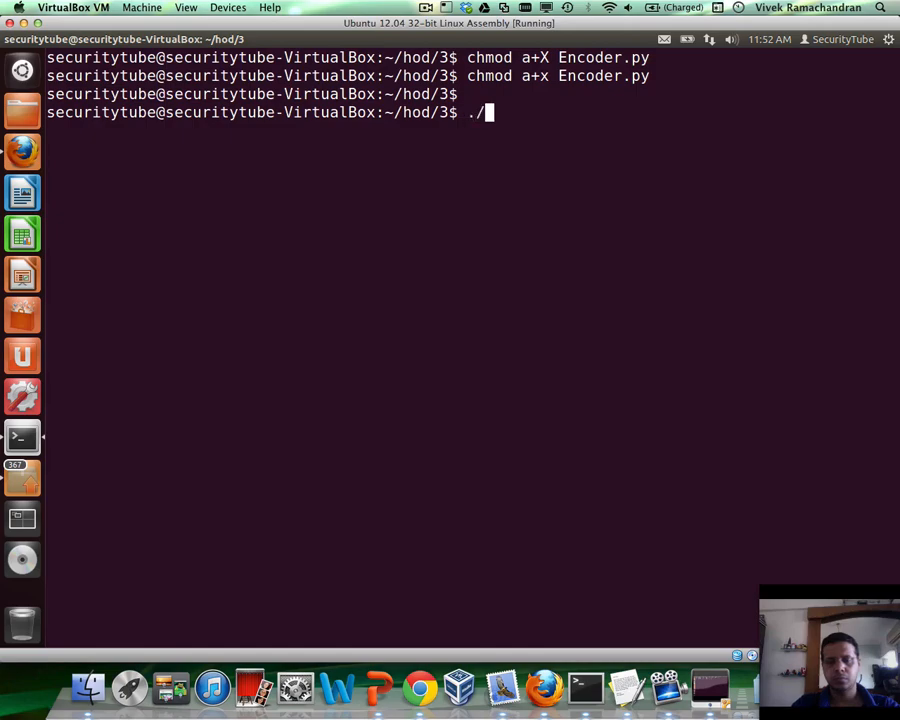
text(Encoder.py)
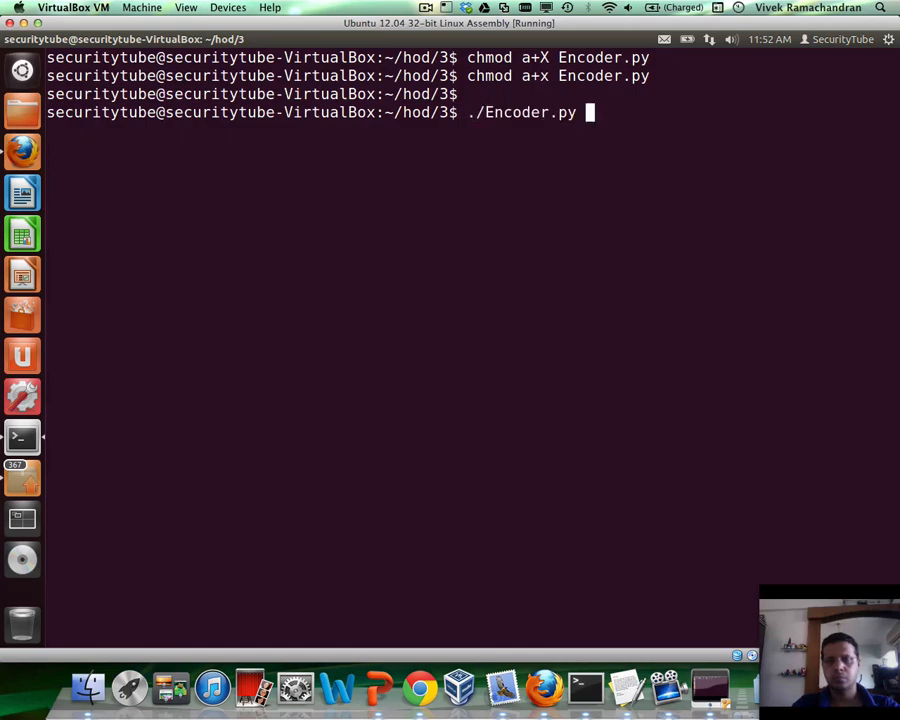
key(Return)
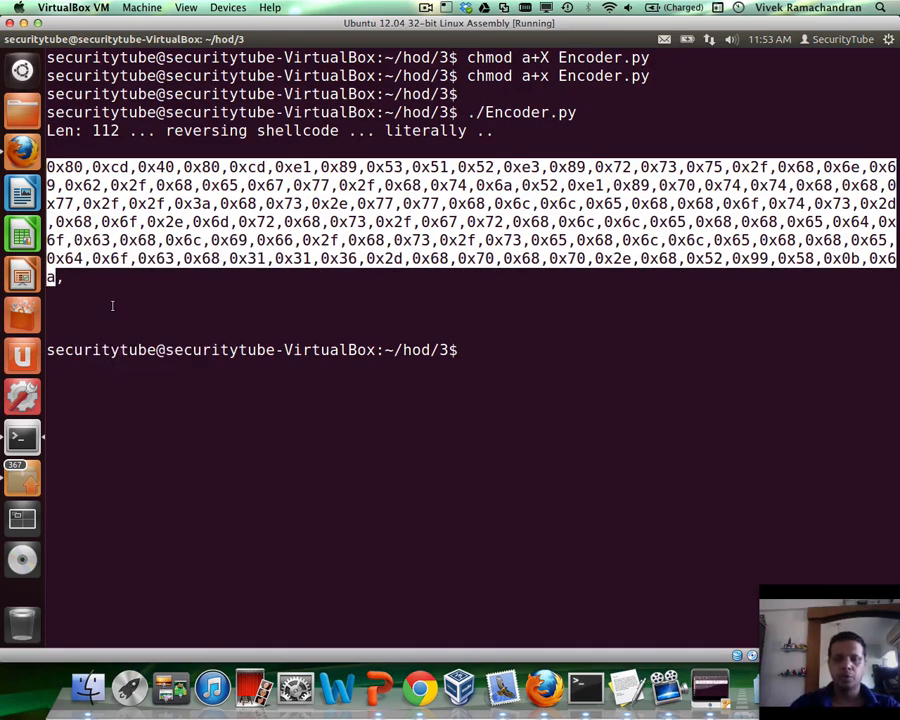
text(vim)
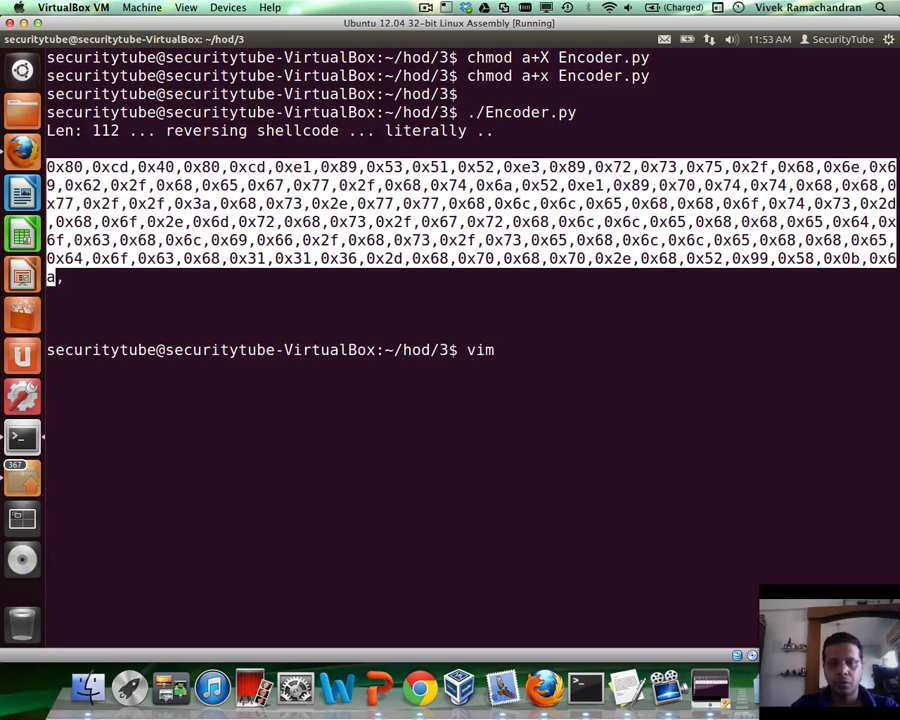
text(decoder.nas)
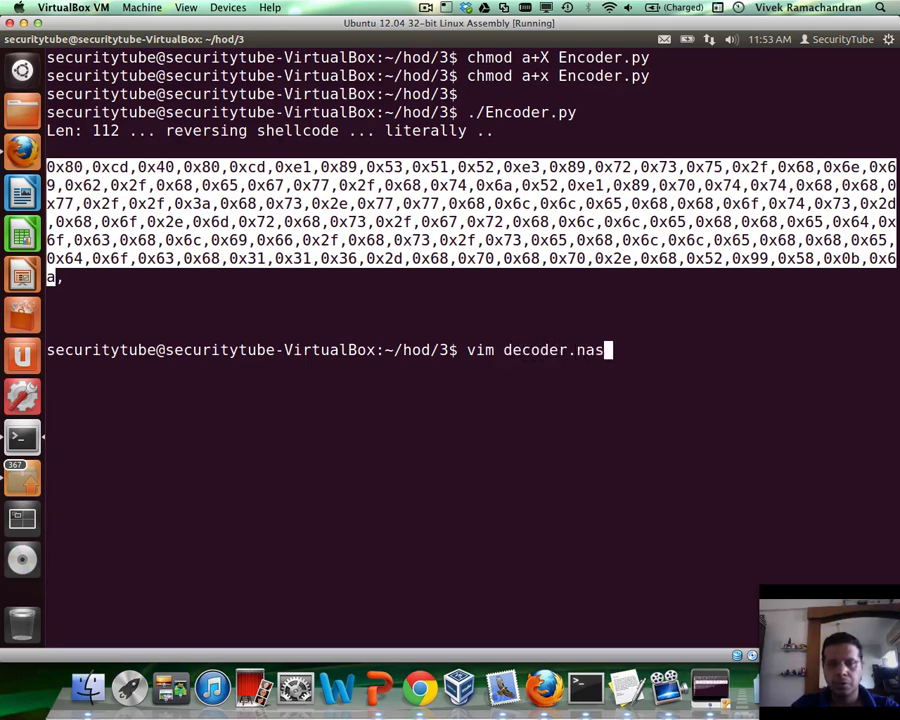
Start decoder.nasm with global _start, a text section and an empty _start: label.
key(Return)
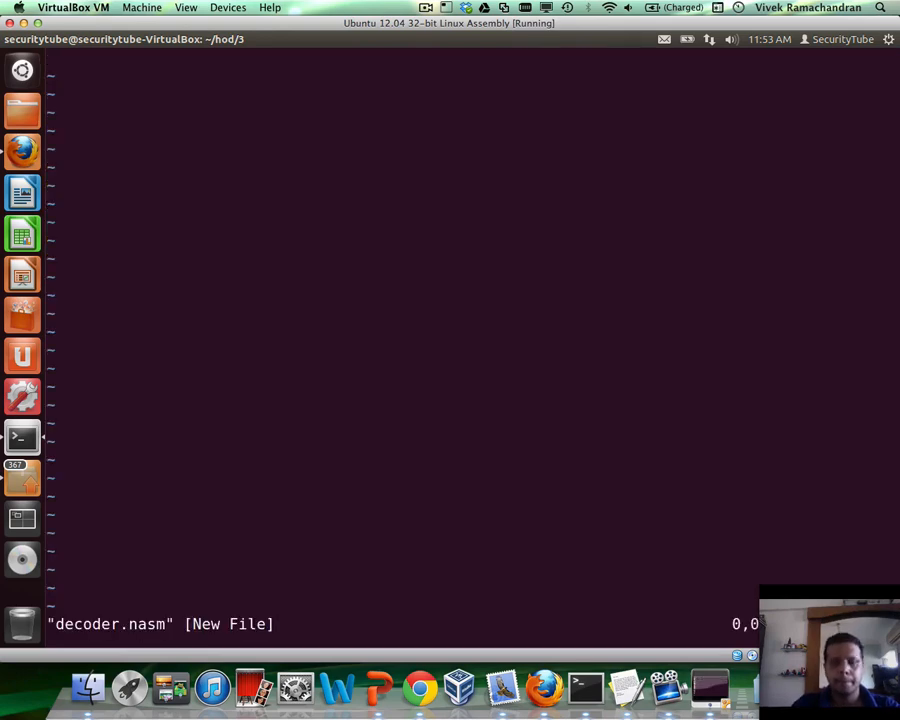
text(global)
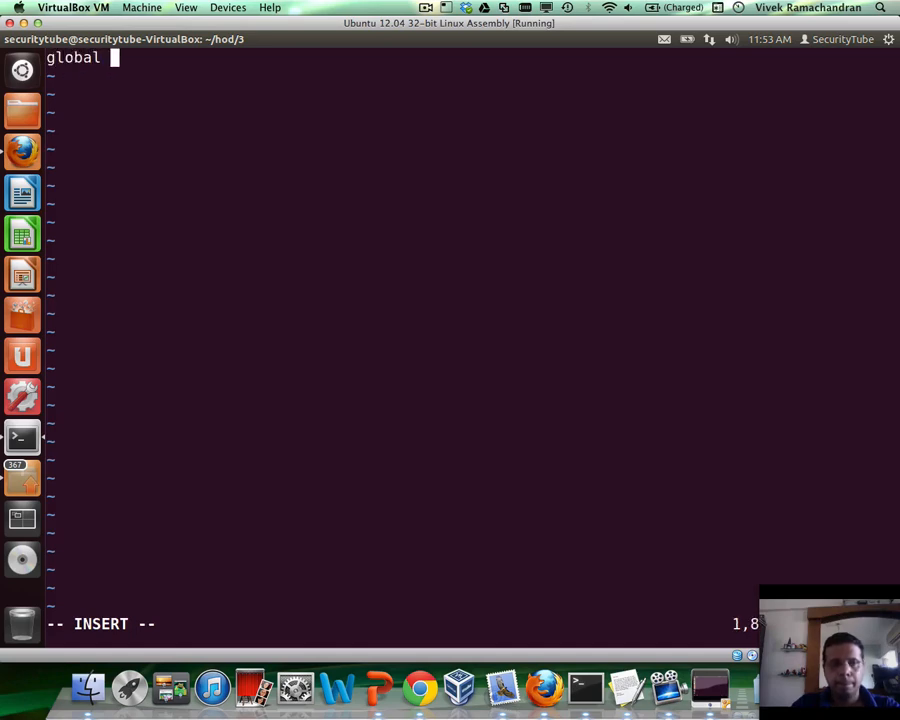
text(_start)
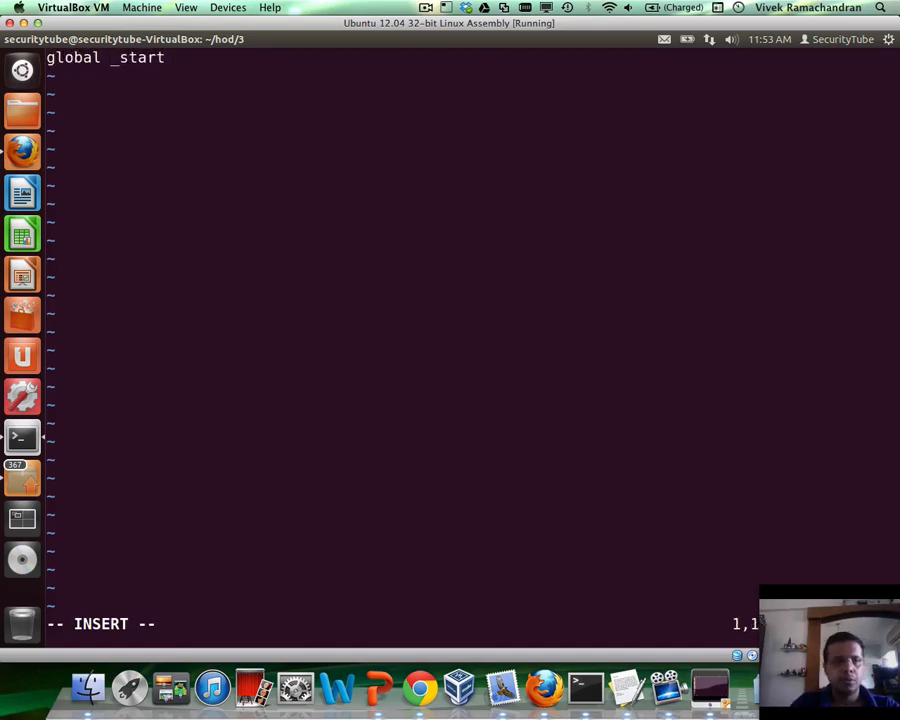
key(Return)
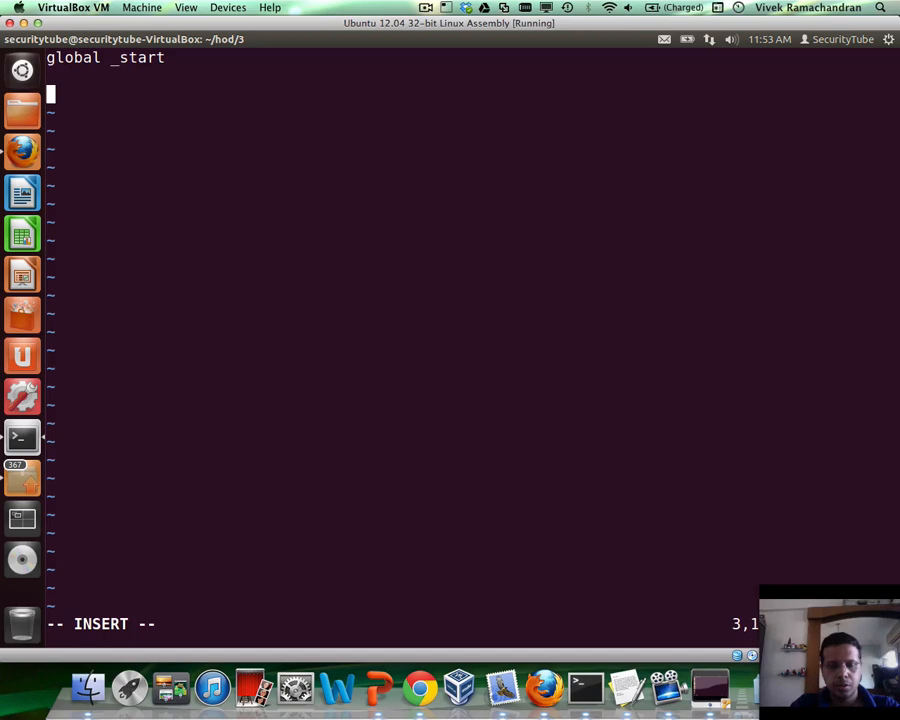
text(segment .text)
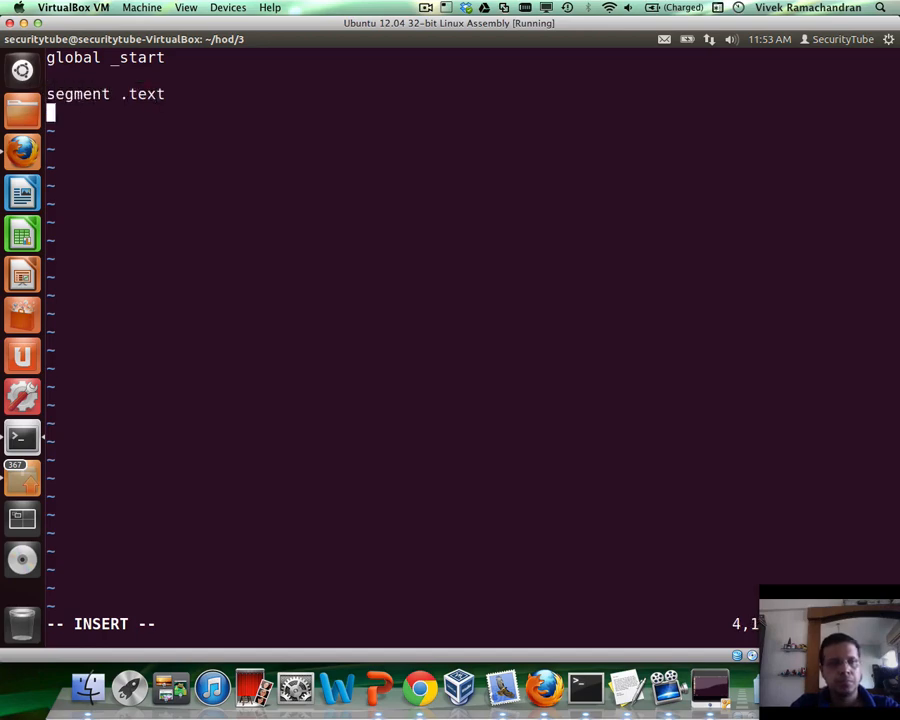
text(_start)
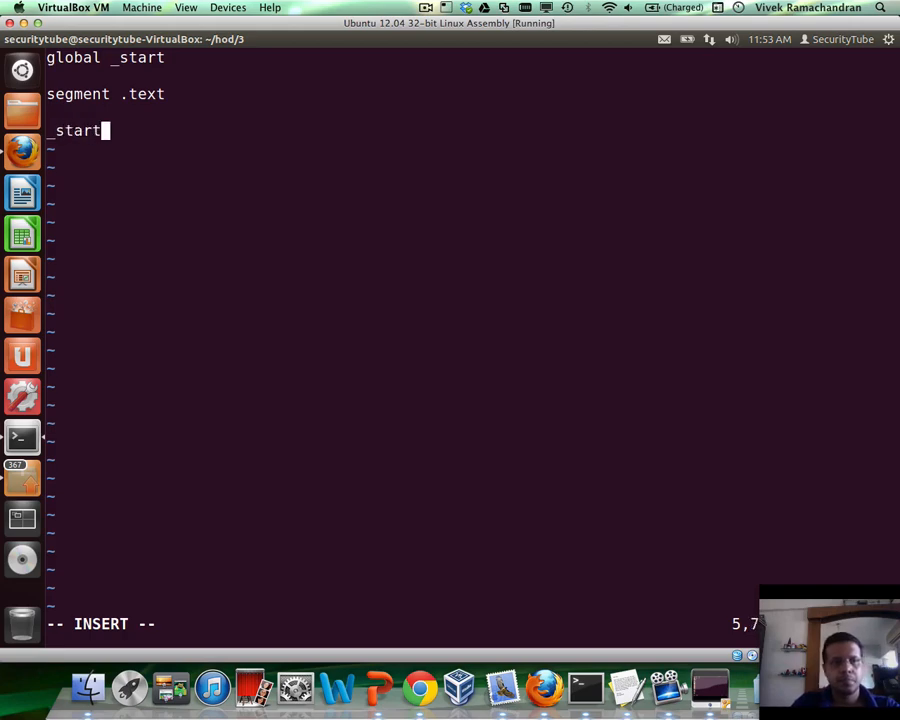
text(:)
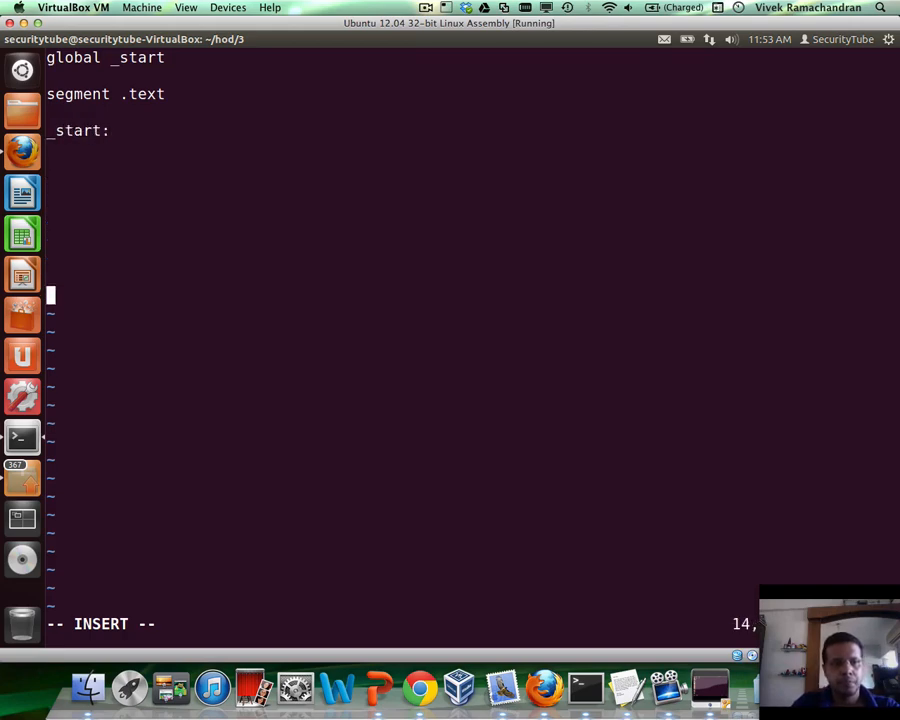
key(Return)
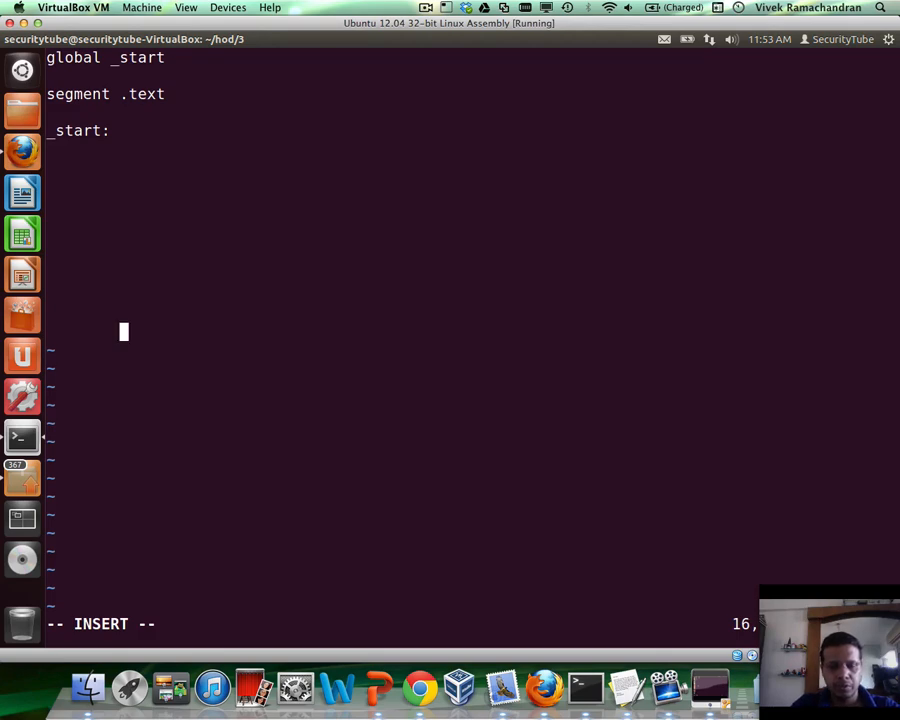
Add a ReversedShellcode: db line holding the pasted reversed byte list.
text(Reverse)
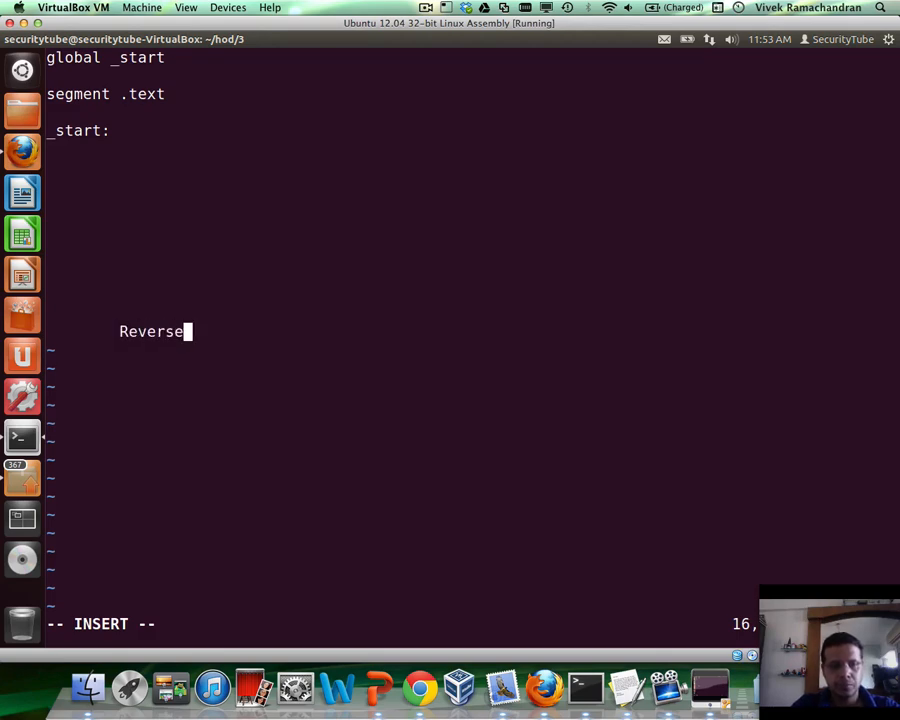
text(dSh)
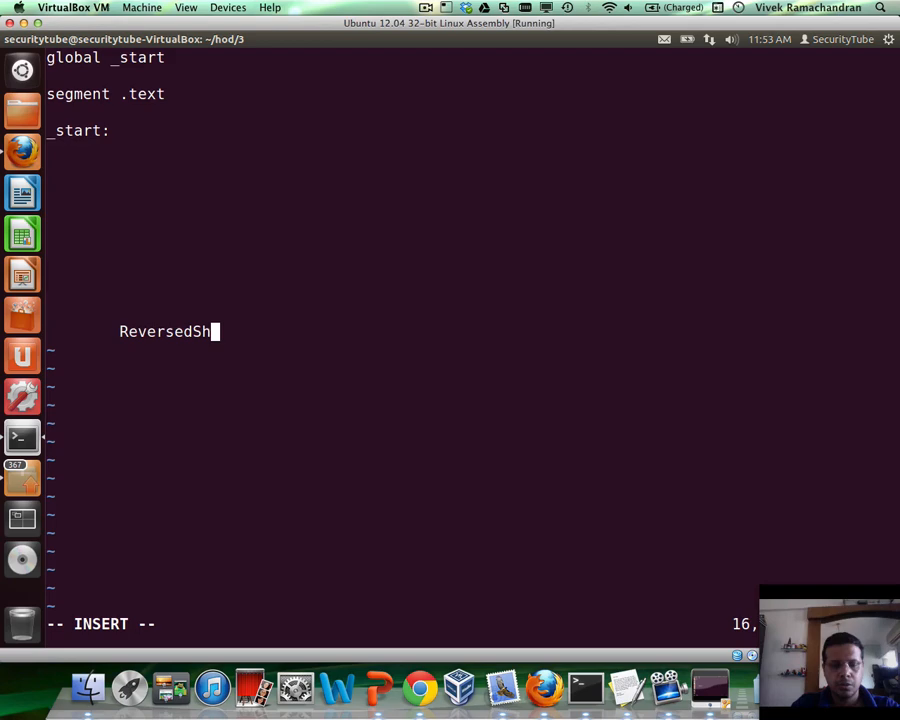
text(ellcode)
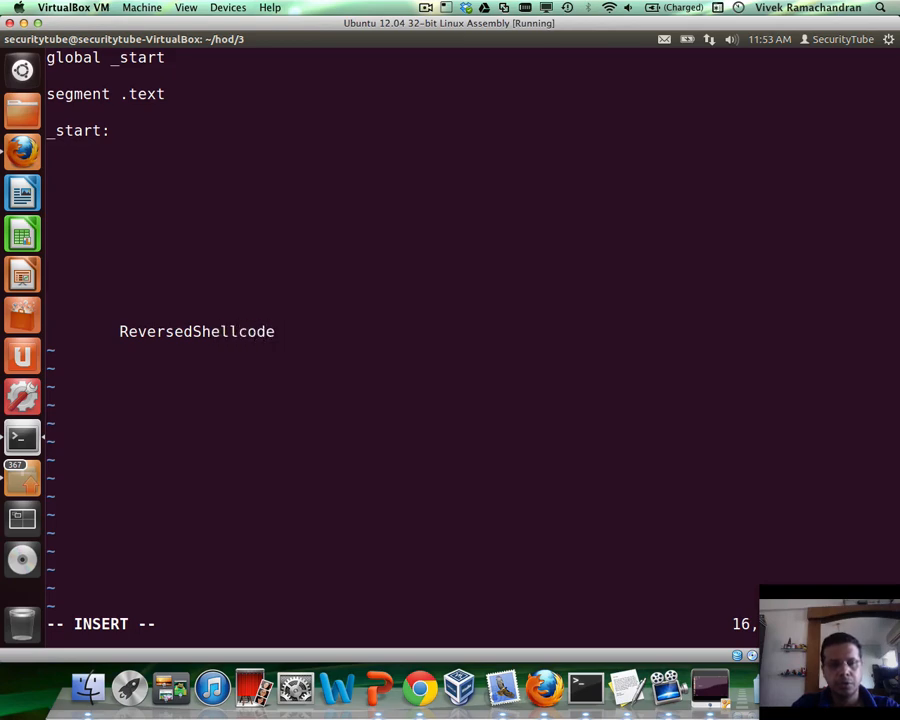
text(: db)
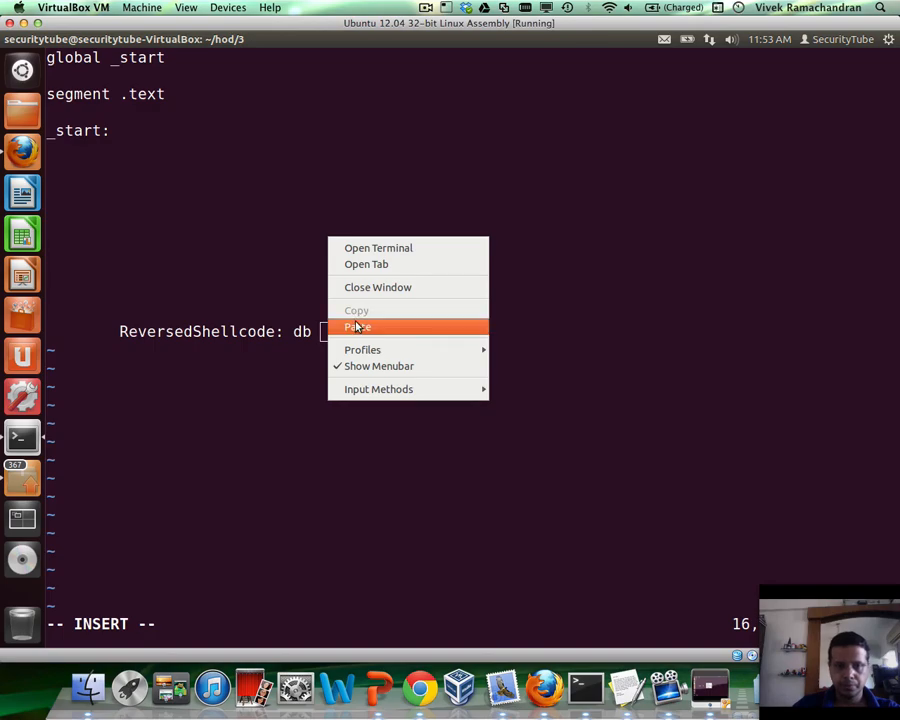
click(356, 326)
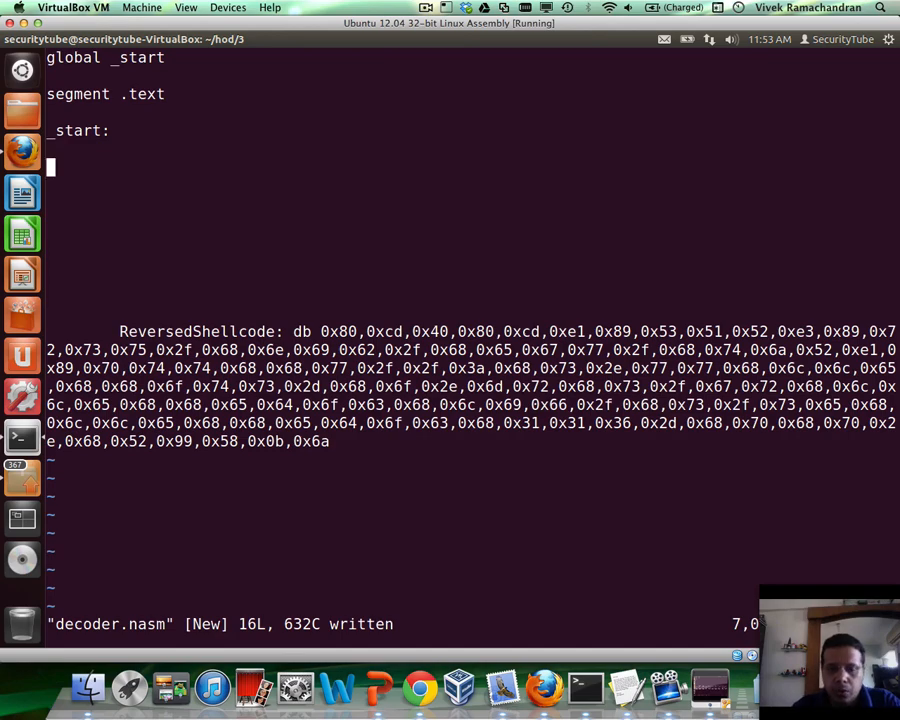
Make _start jump with jmp short _addr.
key(i)
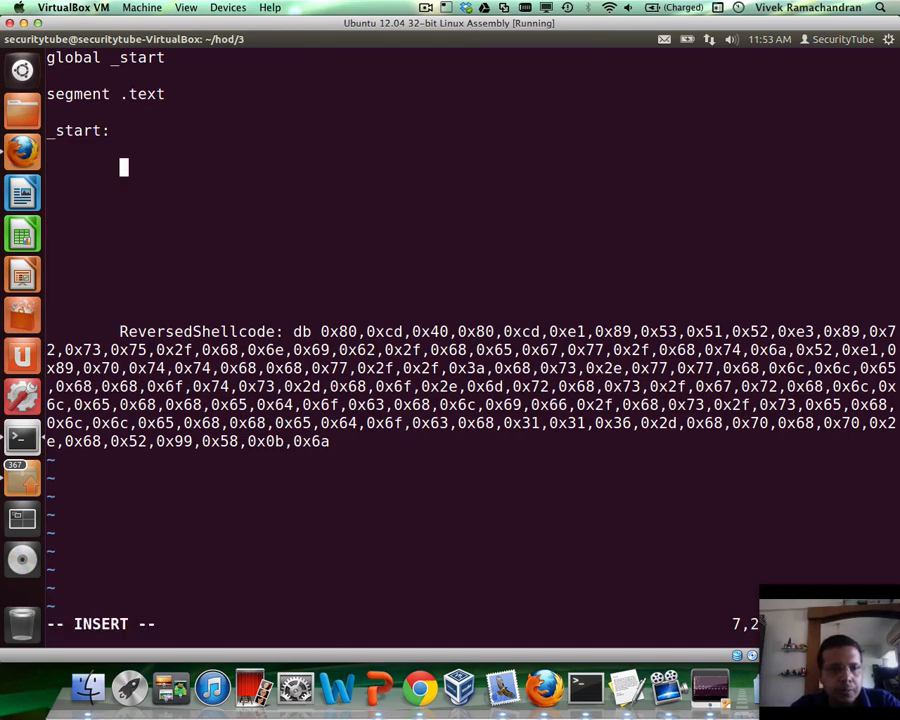
text(jmp shor)
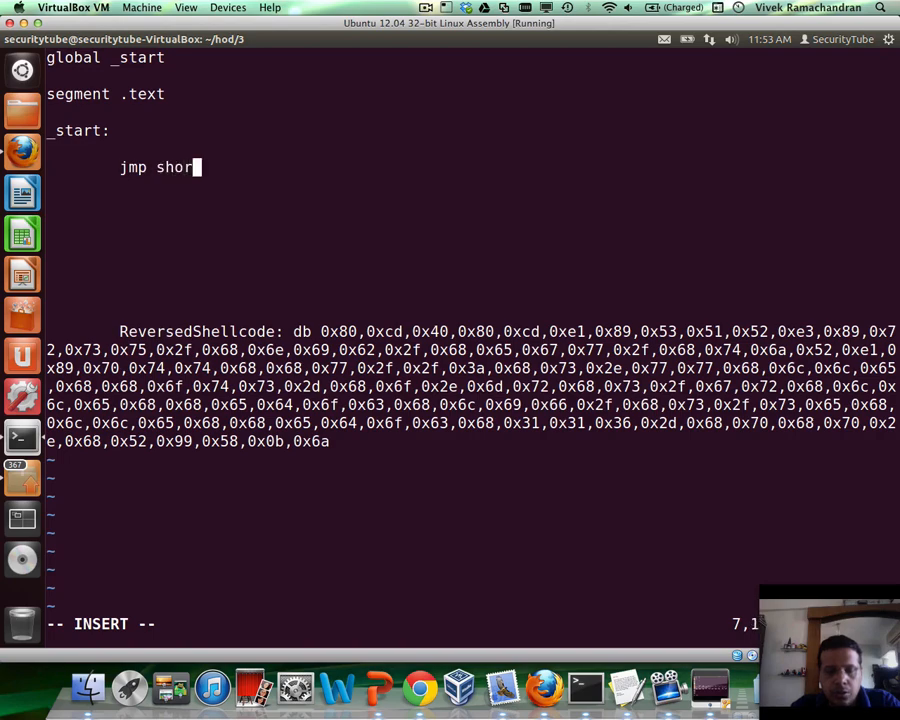
text(t)
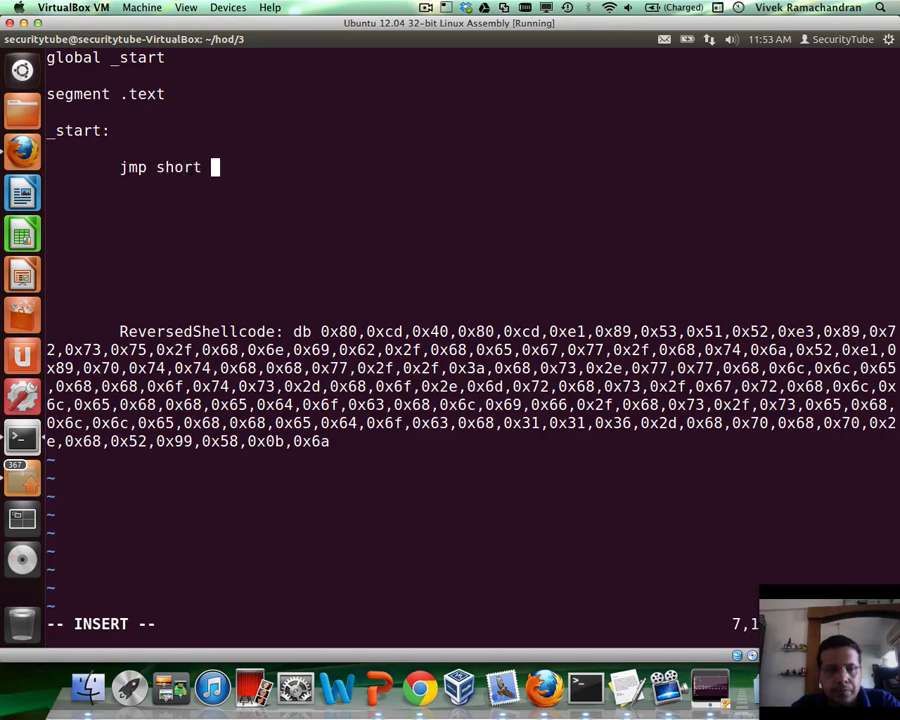
text(_addr)
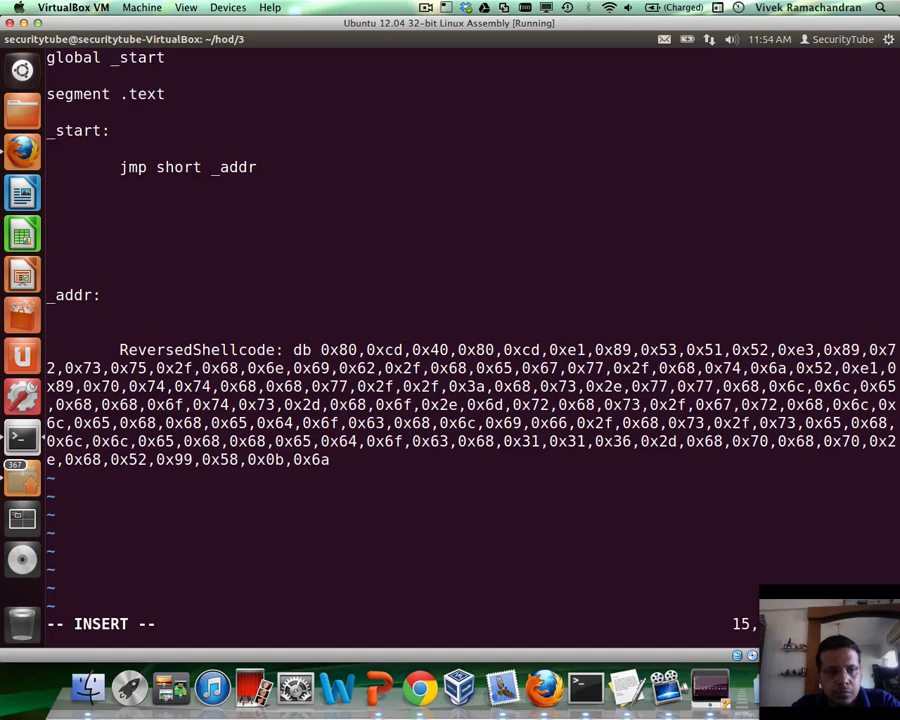
Add _addr: call decoder and a decoder: label starting with pop esi.
text(call d)
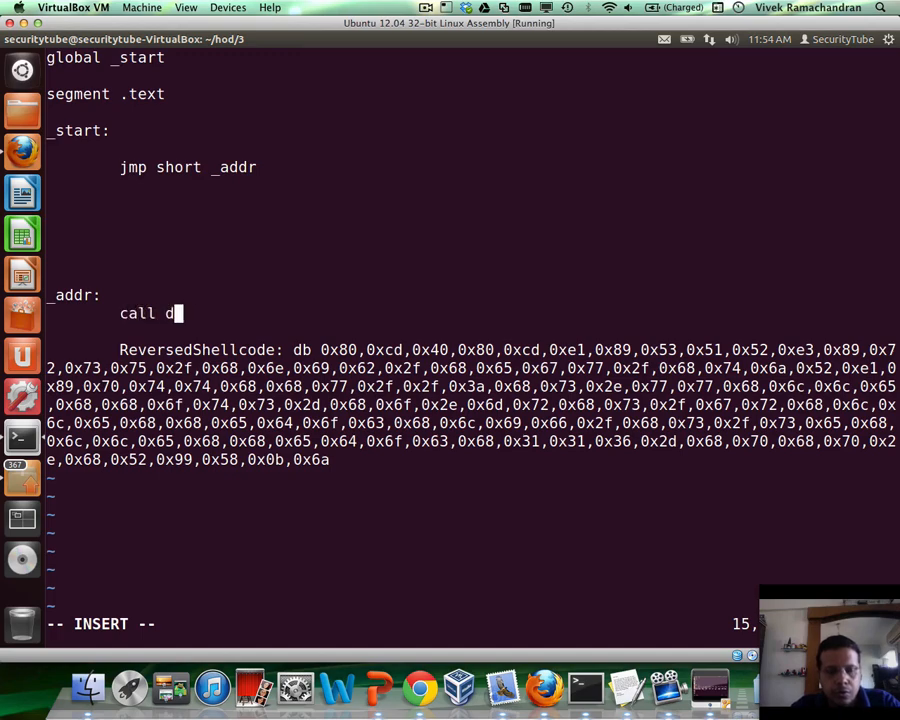
text(ecoder)
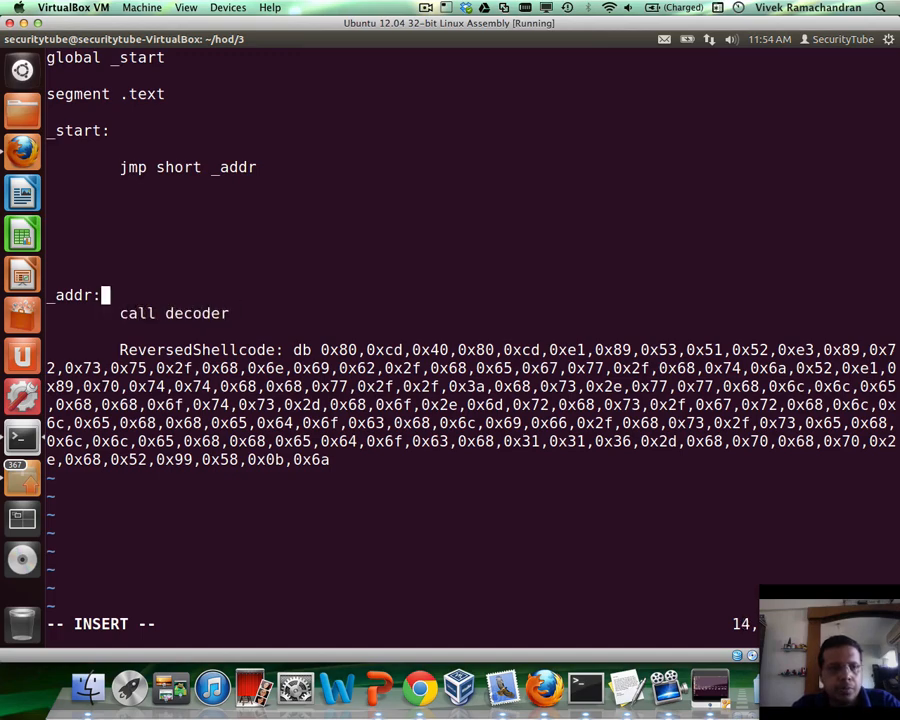
text(dec)
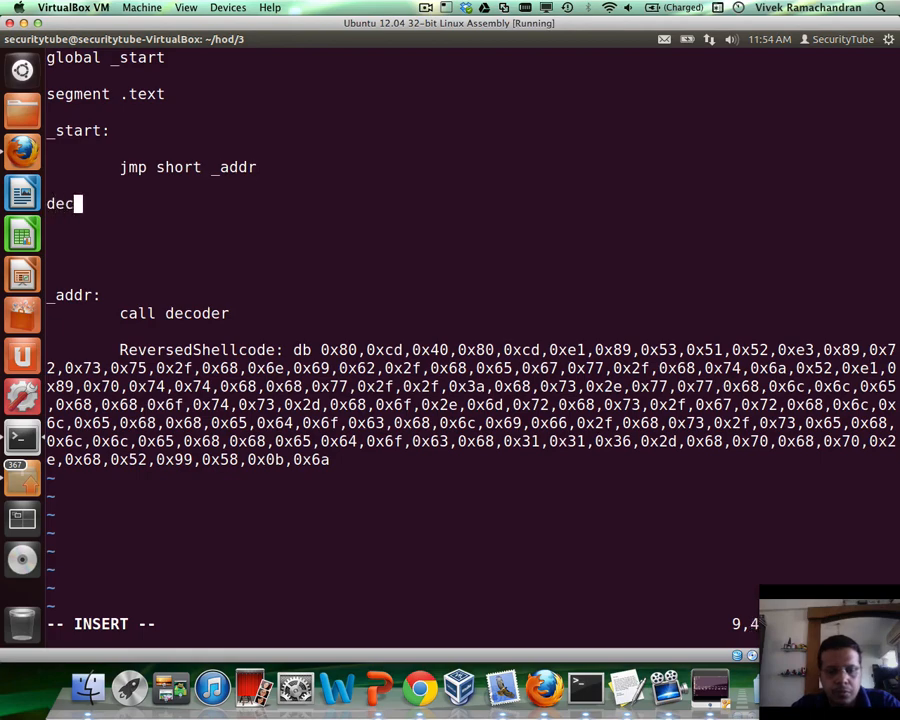
text(oder:)
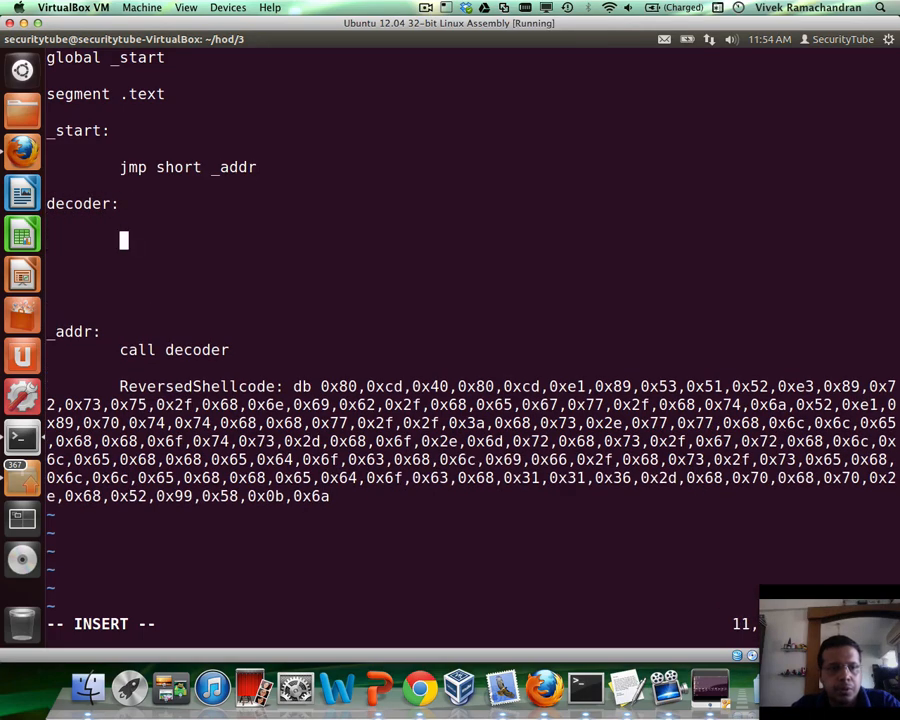
text(pop esi)
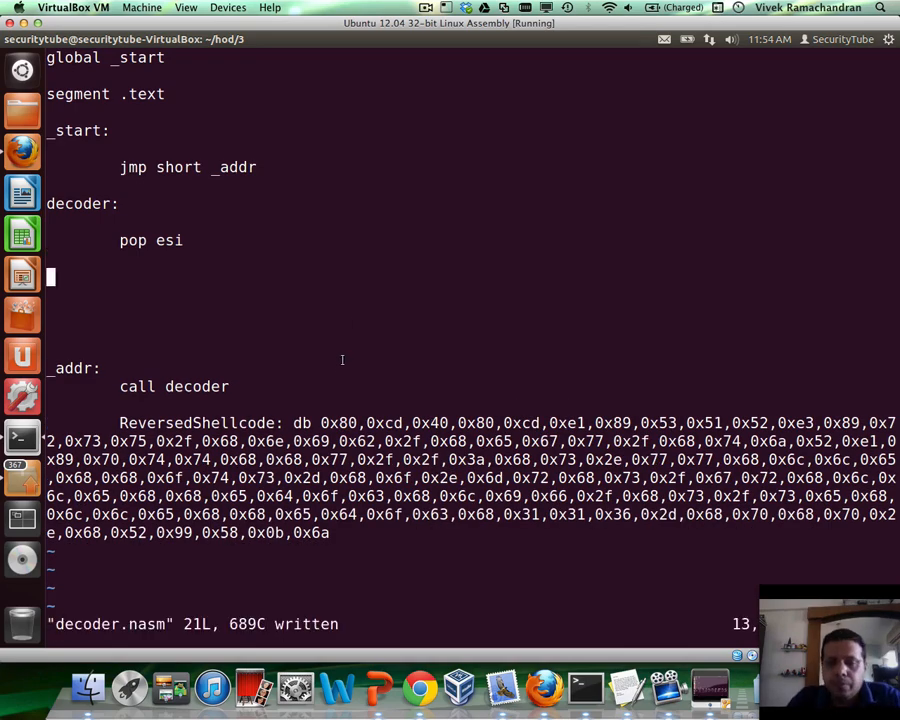
mouse_move(436, 384)
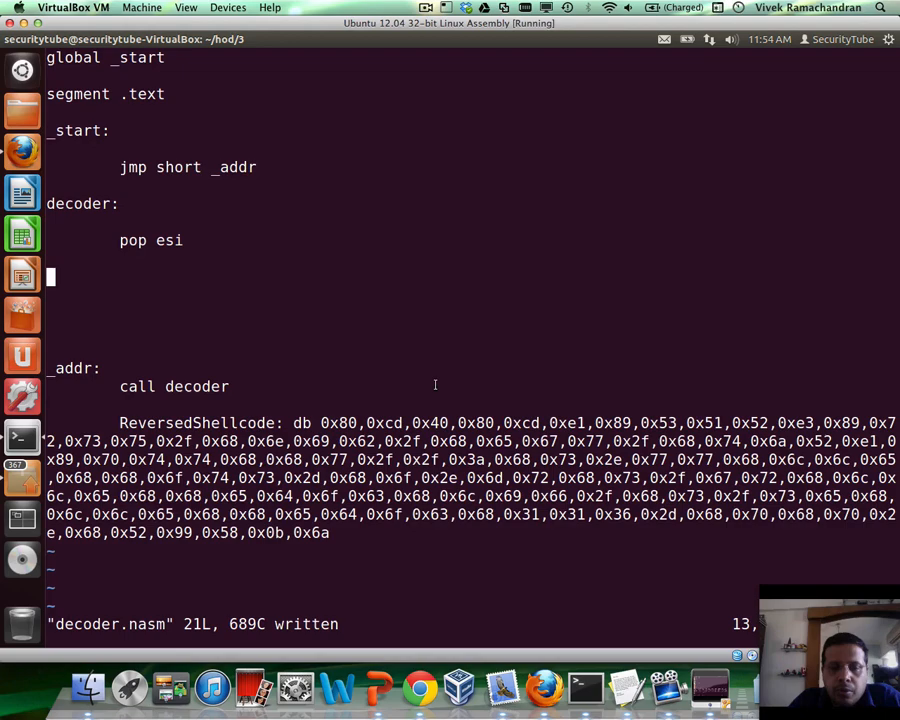
right_click(362, 398)
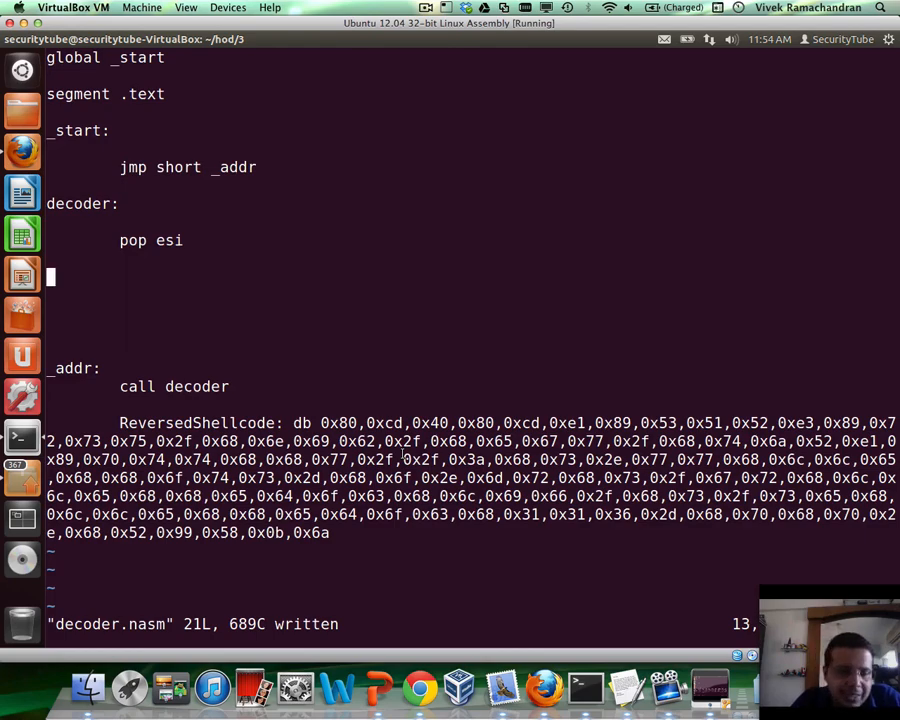
mouse_move(854, 250)
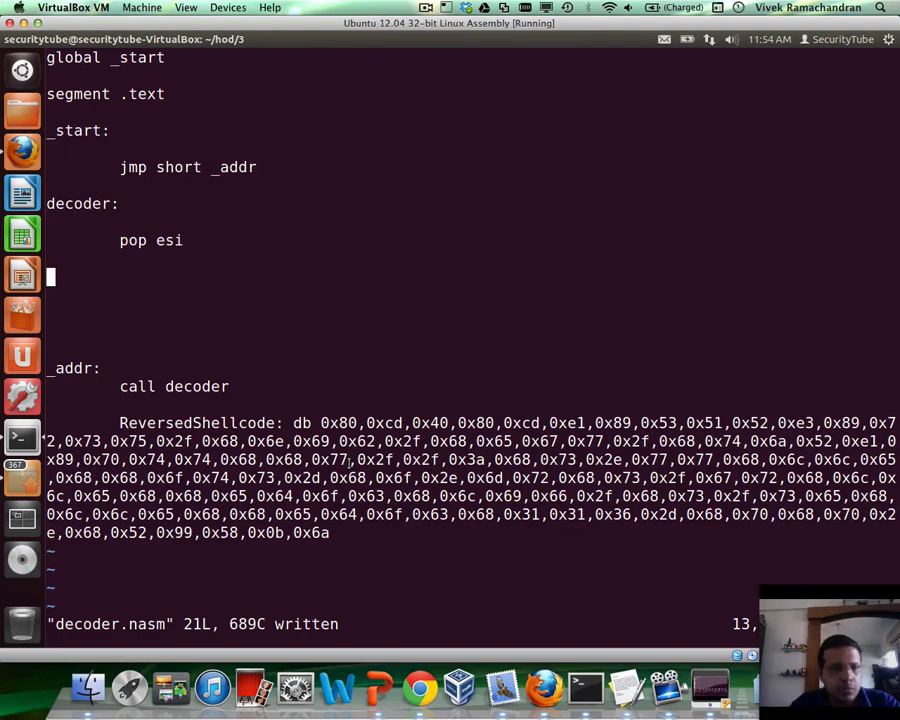
Add the decode label with xor ecx, ecx, the loop counter, and mov of the dword at [esi].
text(deco)
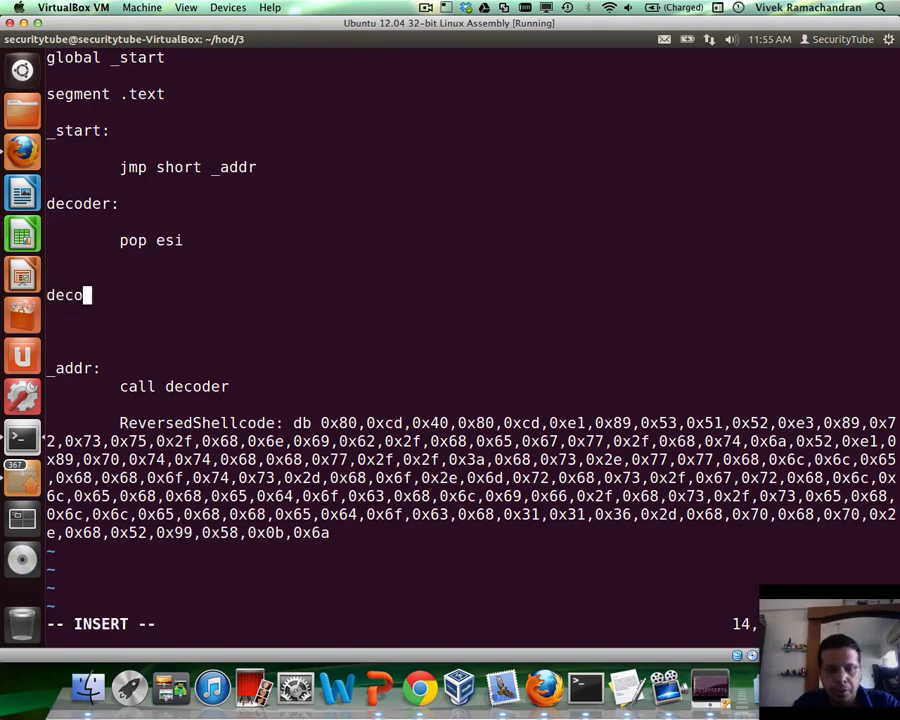
key(Return)
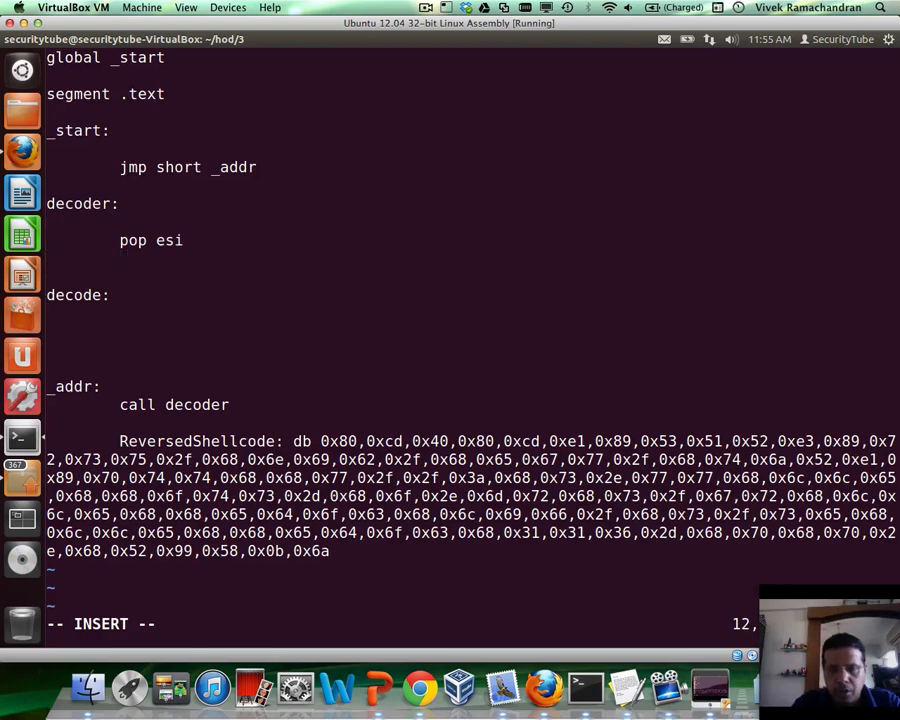
text(xor ecx, ecx)
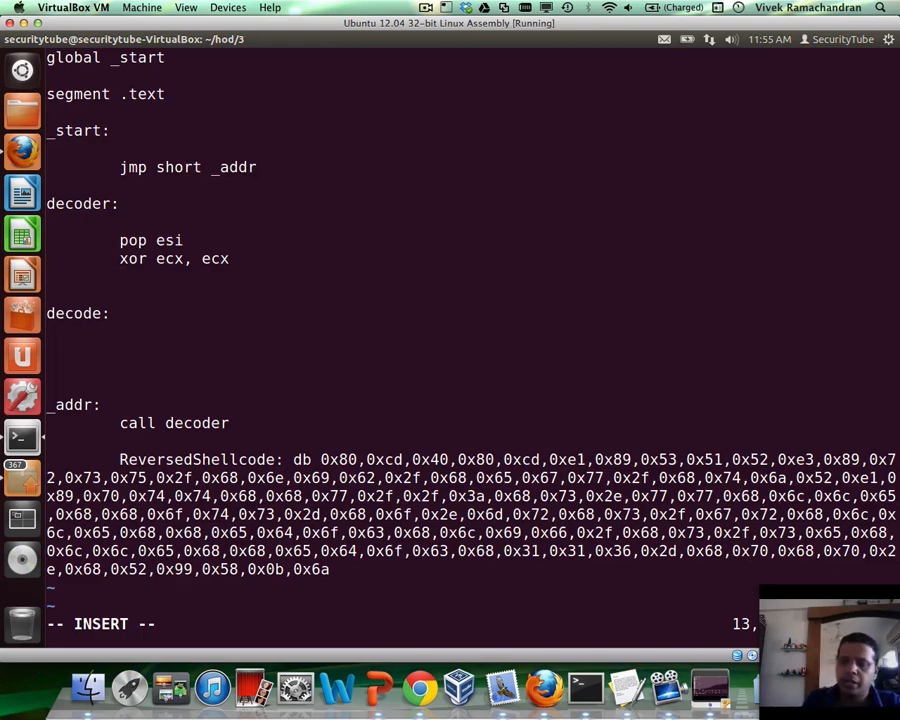
key(Return)
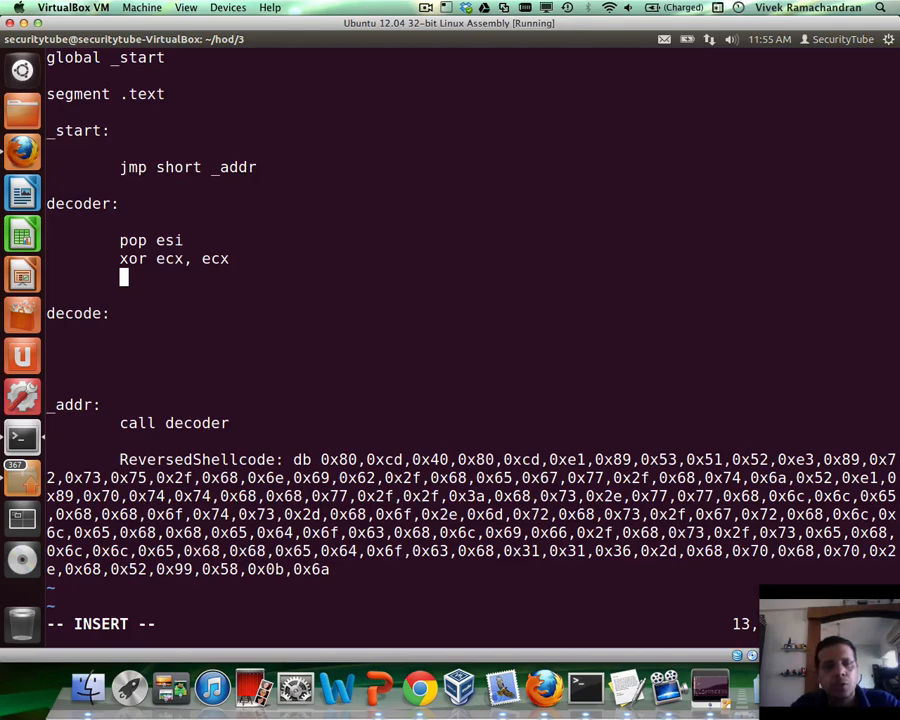
text(mov cl, 28)
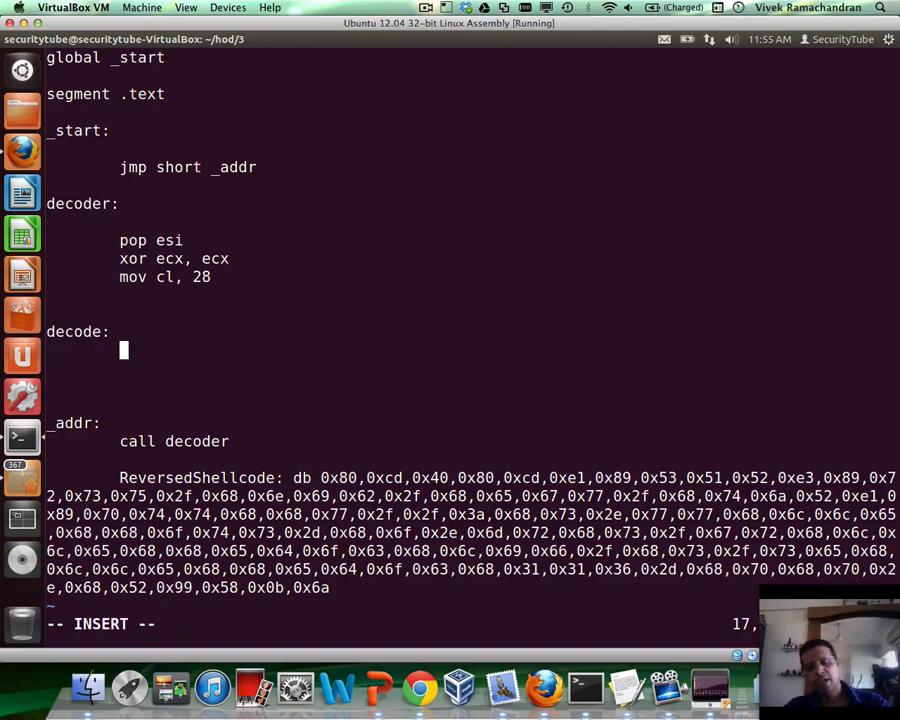
text(mov eax, d)
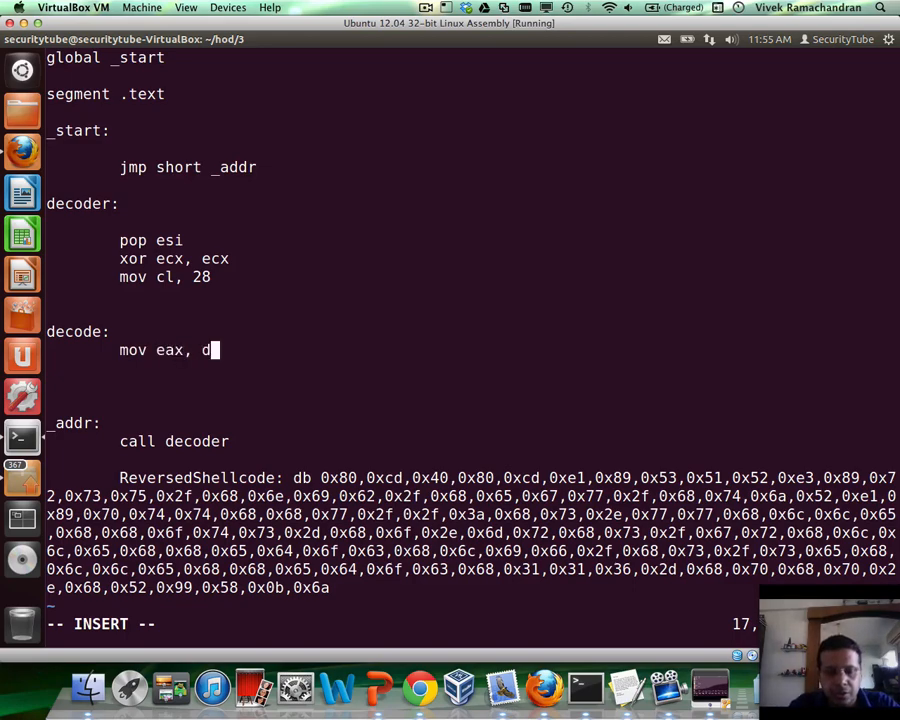
text(word [e)
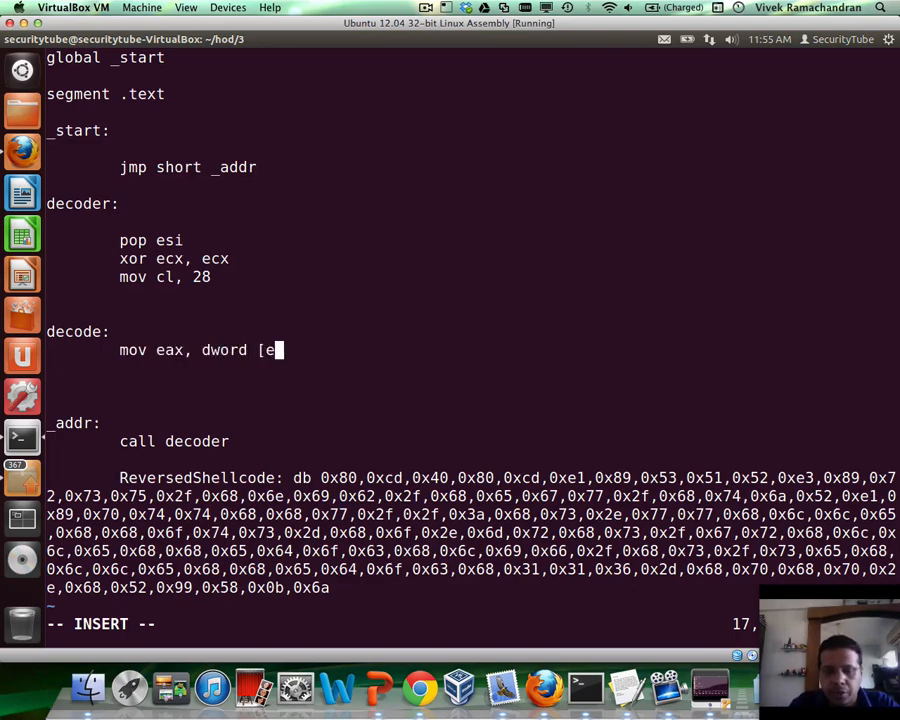
text(si)
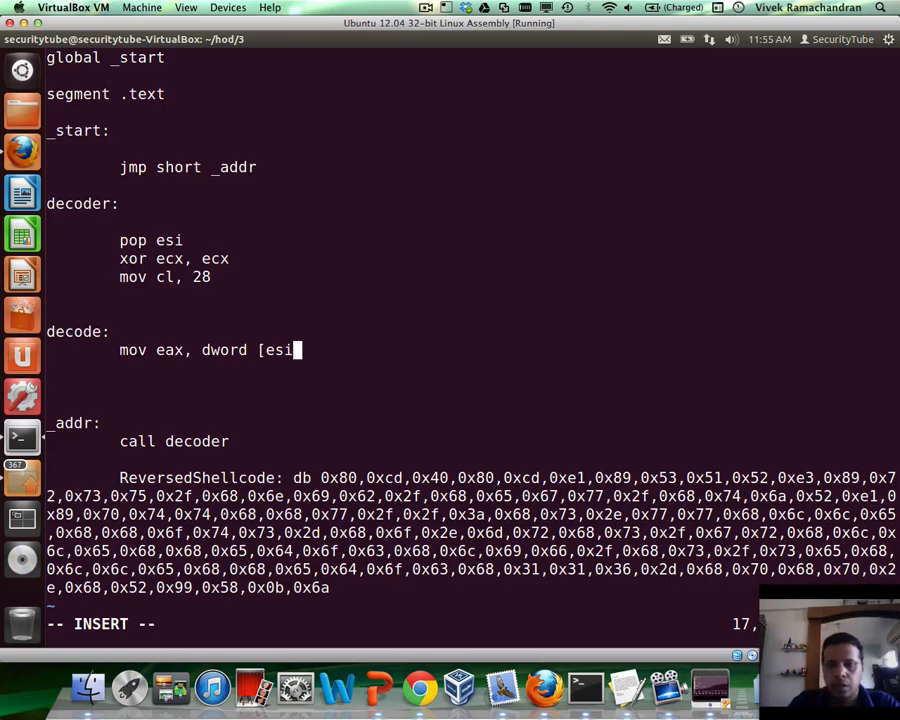
key(Escape)
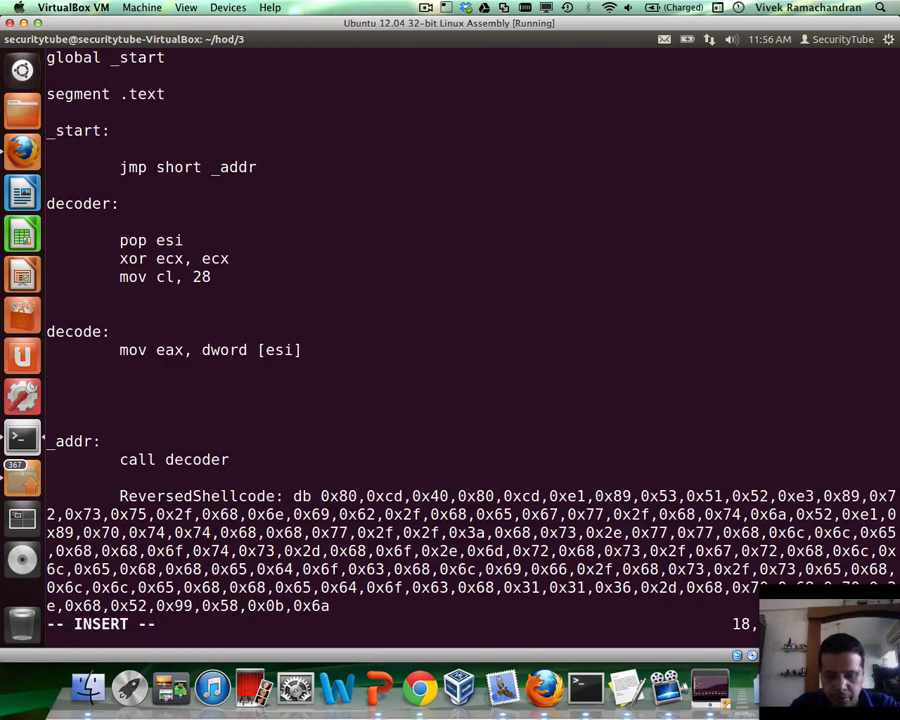
Byte-swap eax with bswap, push it on the stack, and advance esi by 4.
text(bswap)
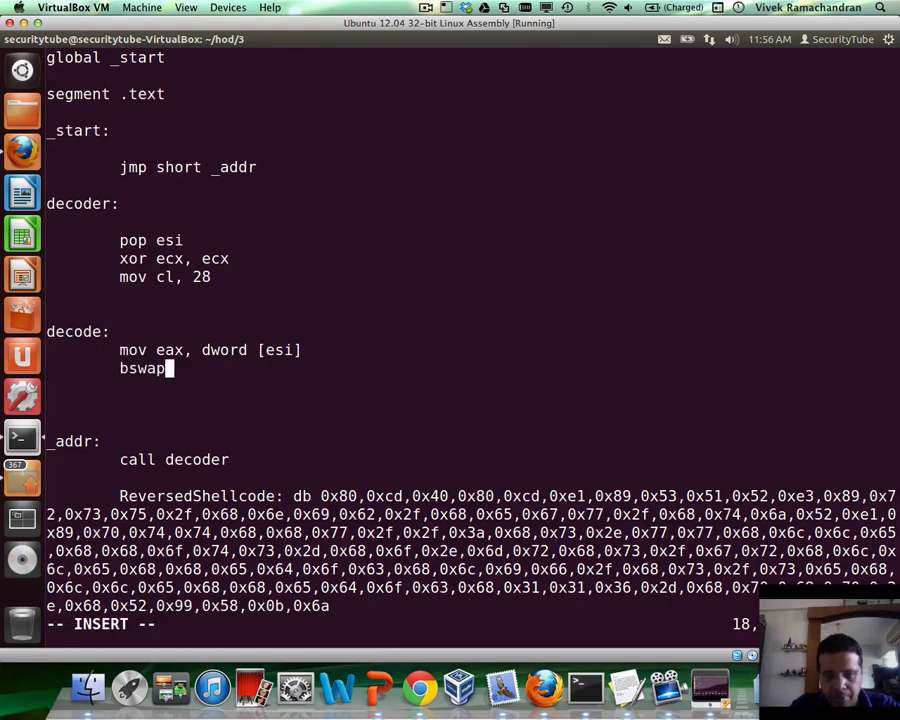
text(eax)
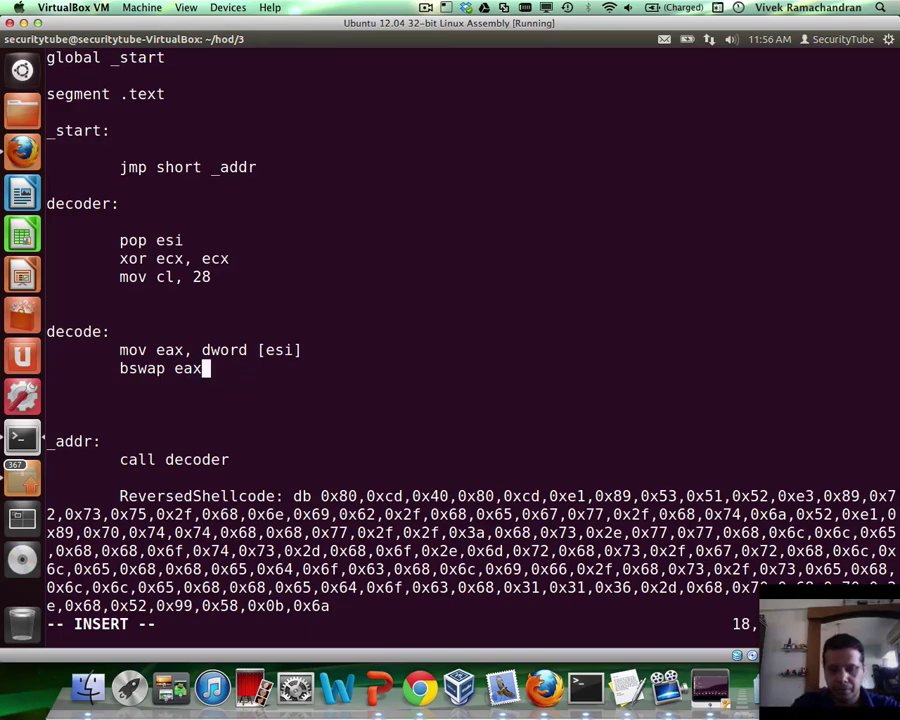
text(p)
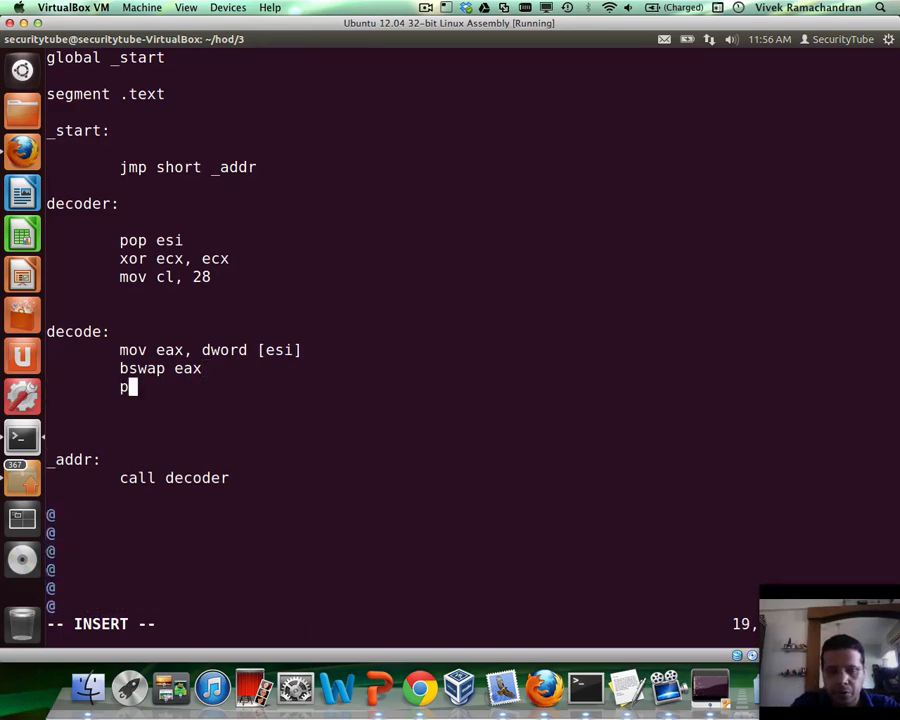
text(ush eax)
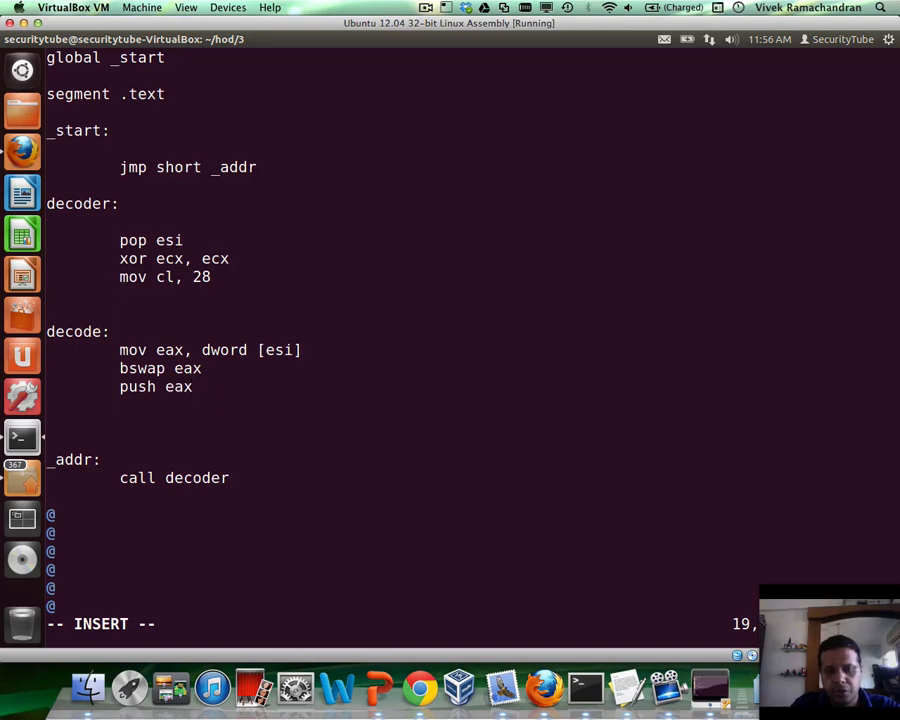
text(add)
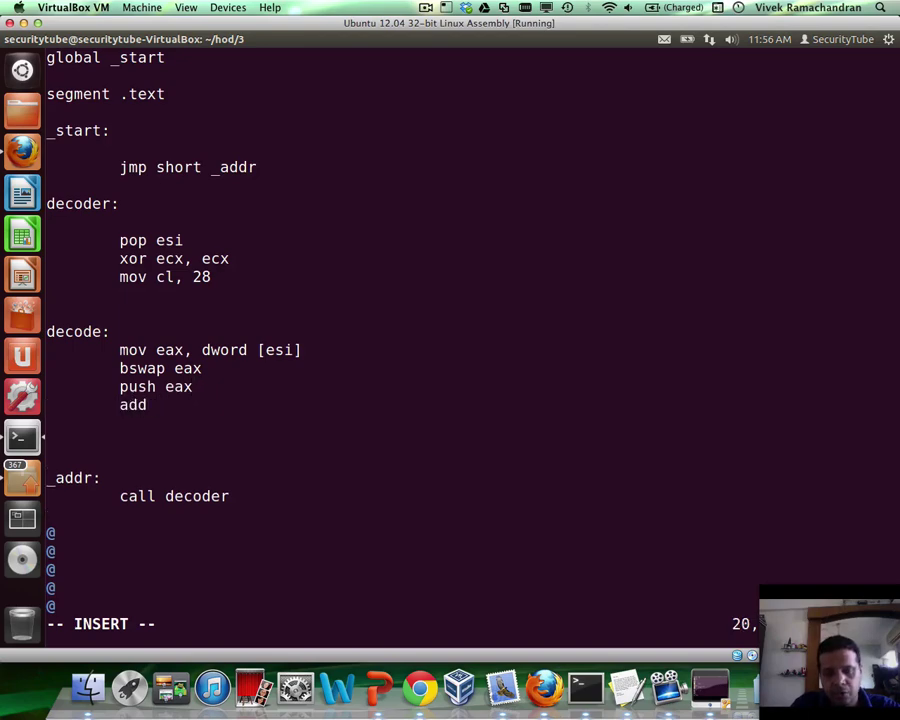
text(esi, 4)
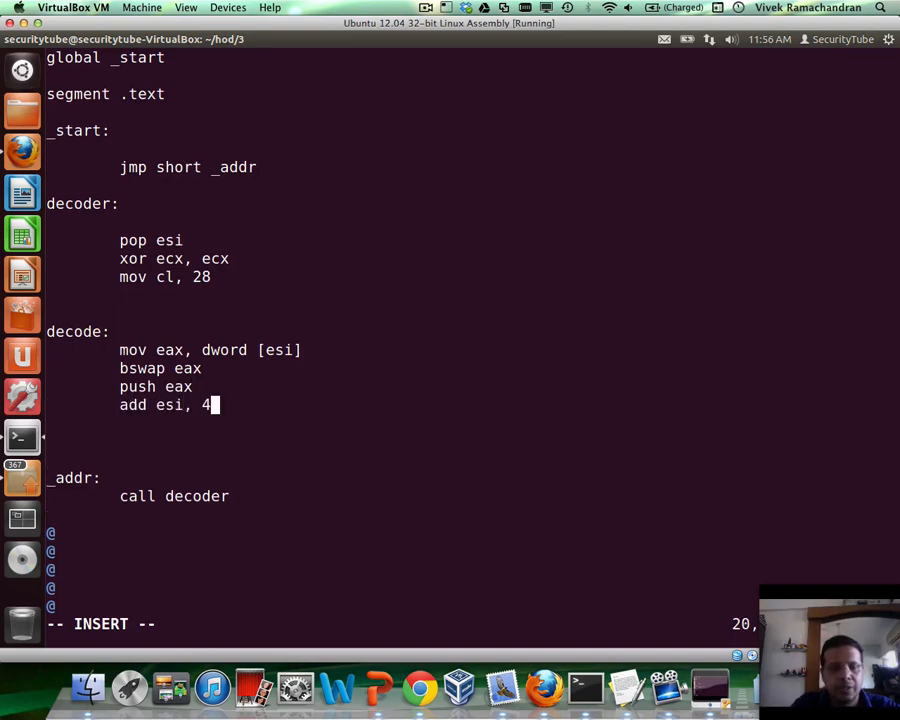
key(Return)
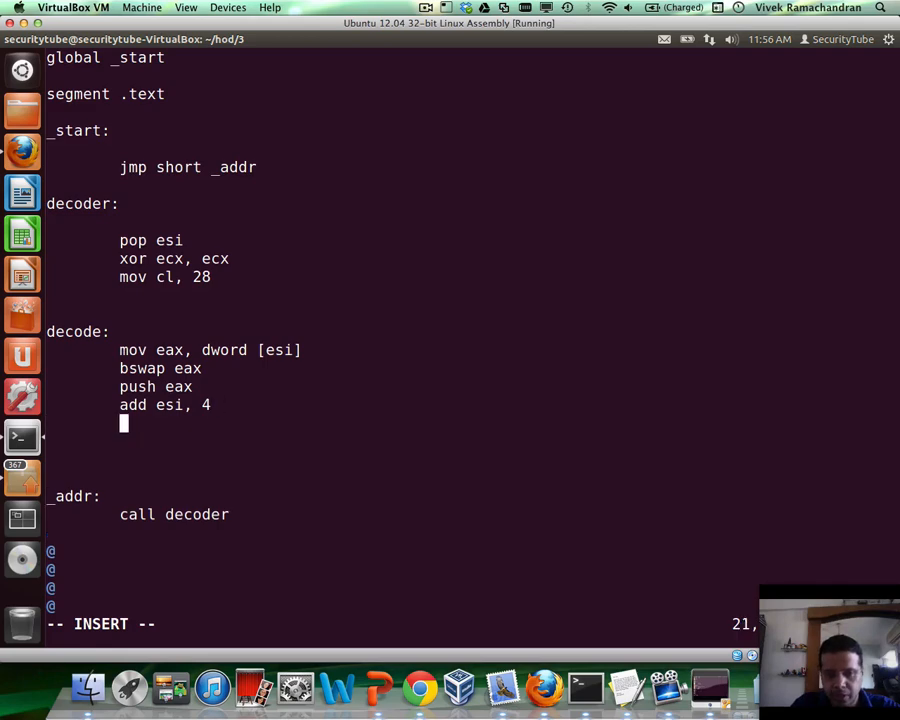
Close the loop with loop decode and jmp esp, then save decoder.nasm.
text(loop)
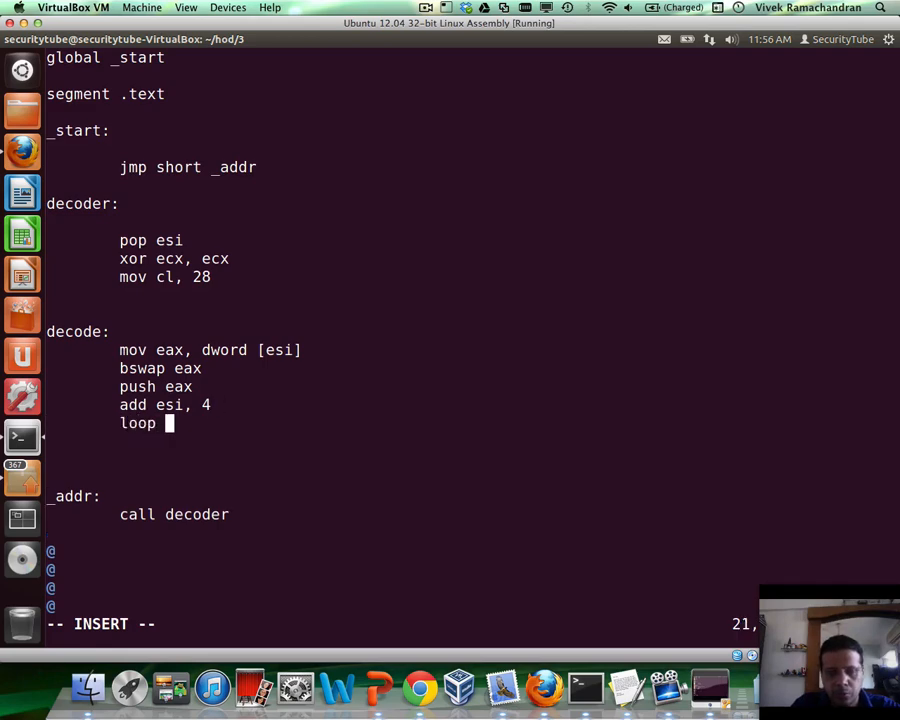
text(decode)
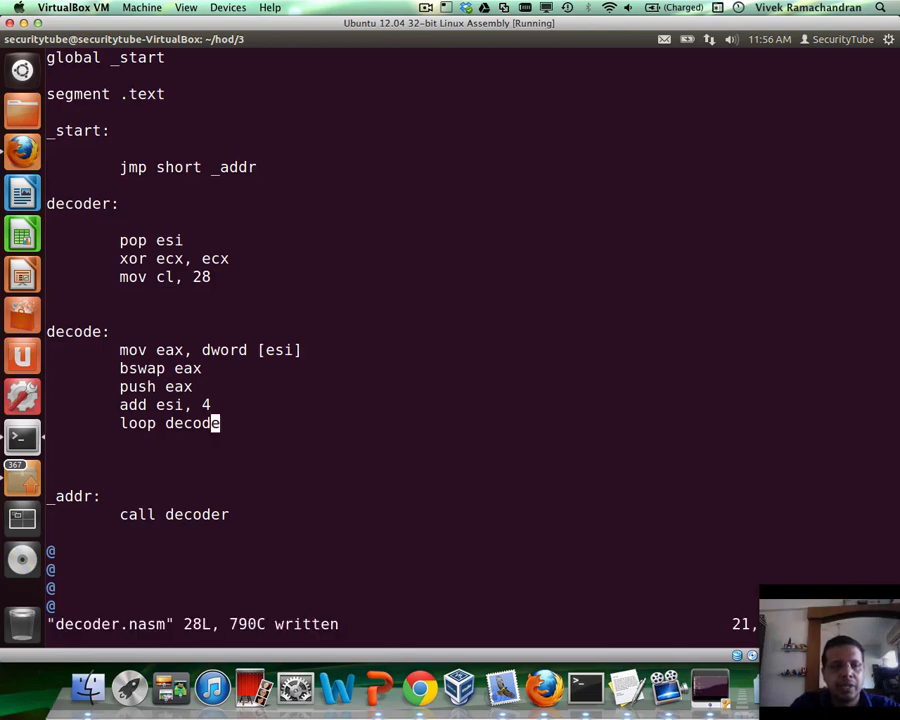
key(Down)
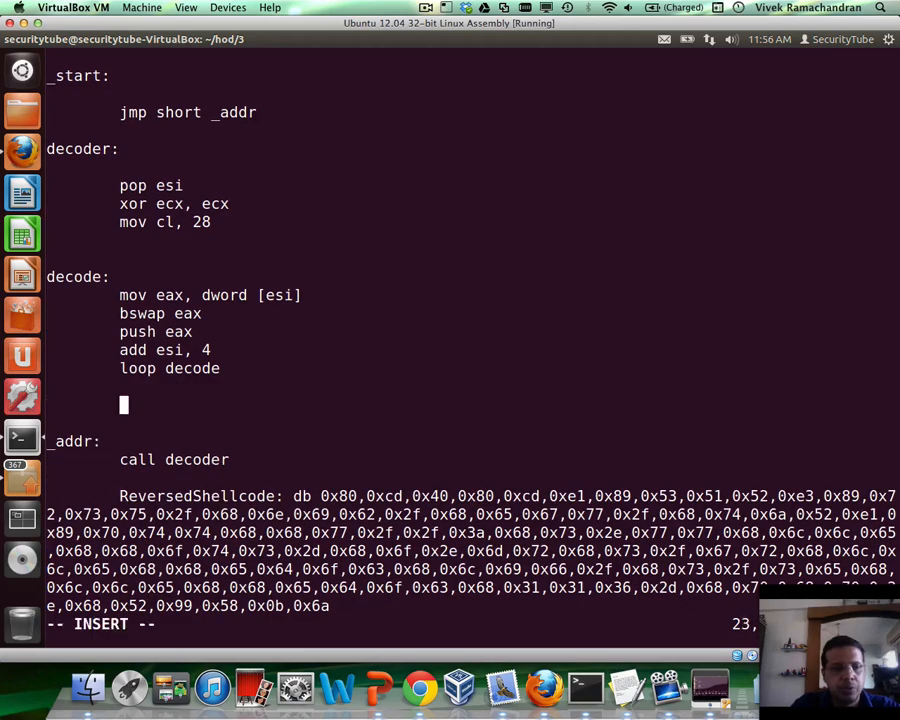
text(j)
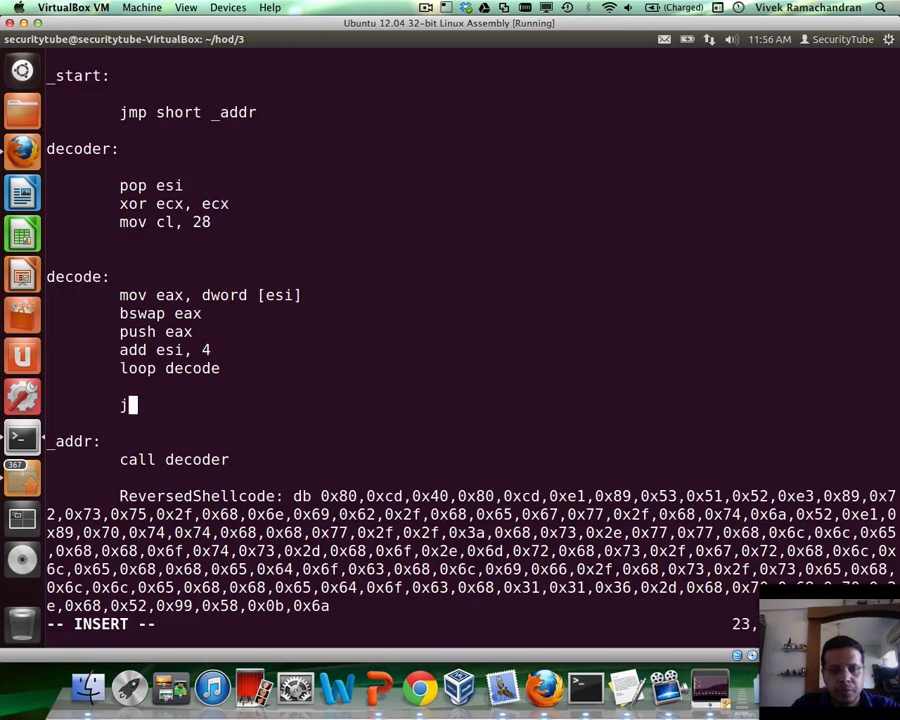
text(mp esp)
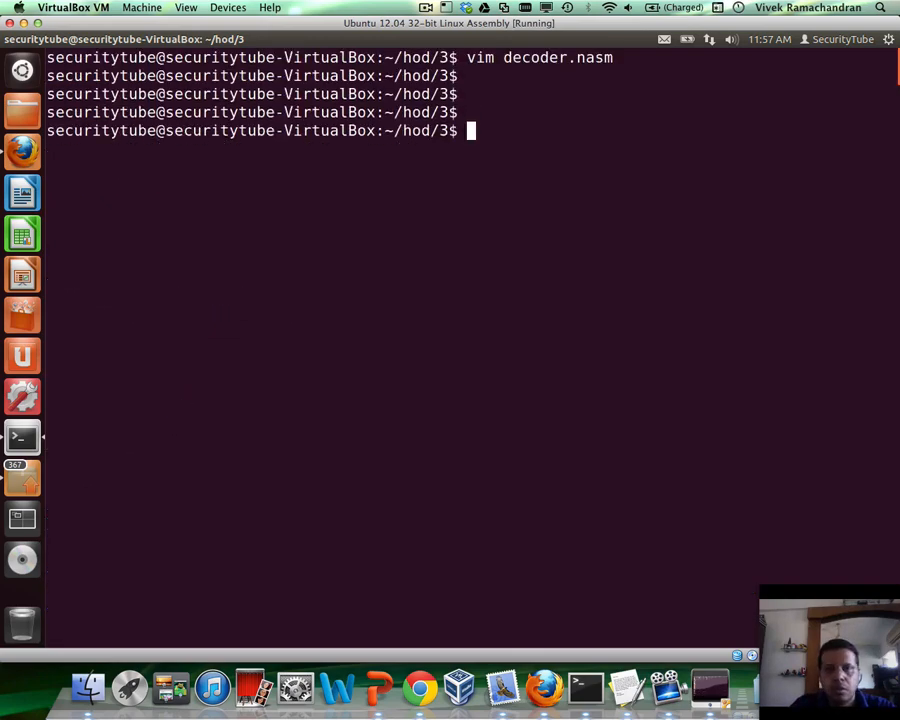
Assemble decoder.nasm into decoder.o with 'nasm -f elf32 decoder.nasm -o decoder.o'.
text(nasm)
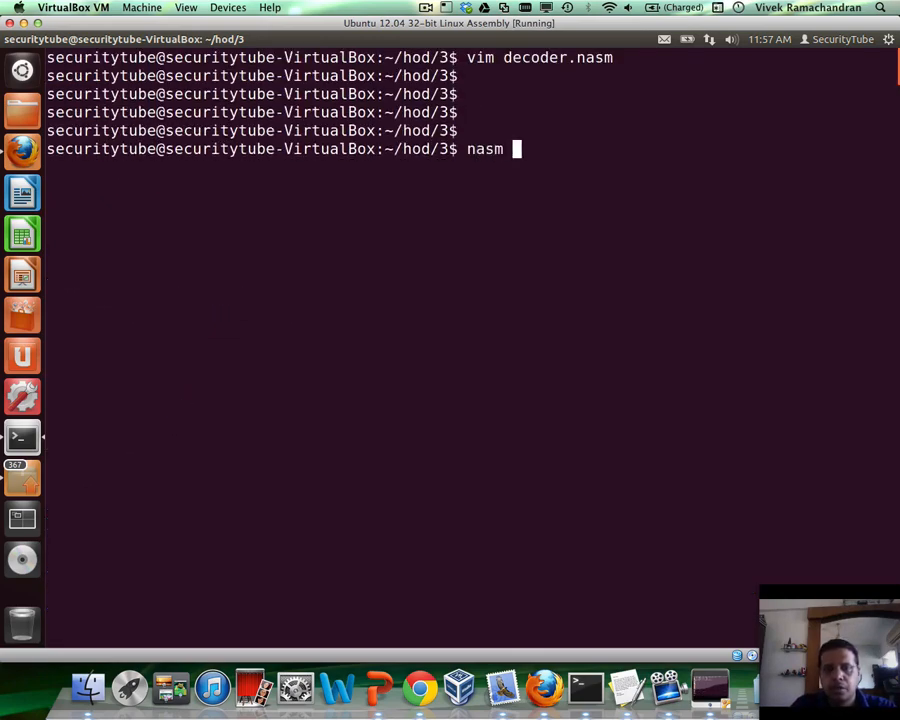
text(-f elf)
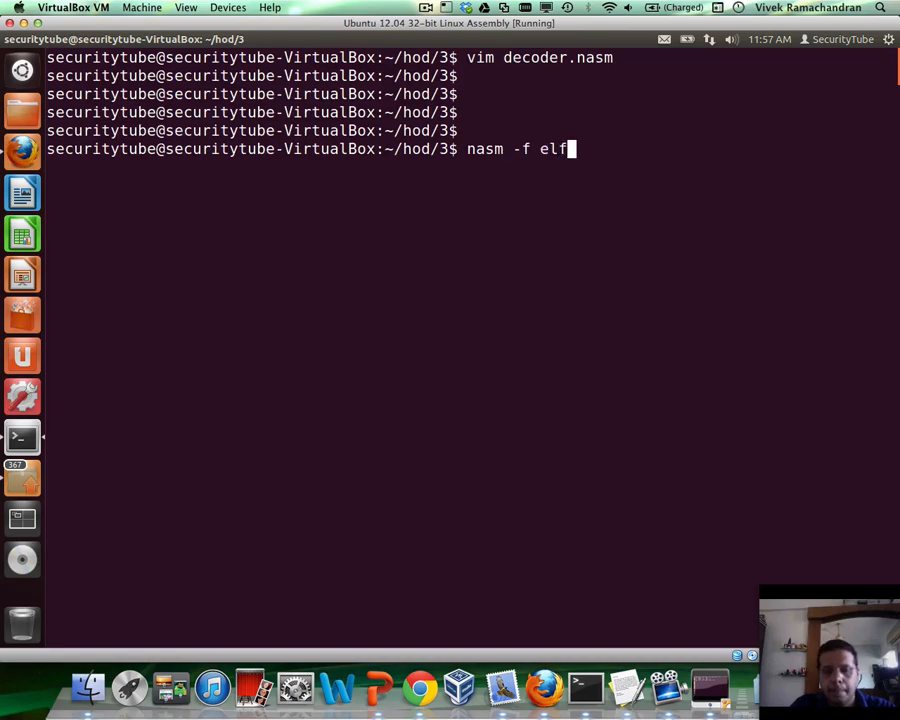
text(32)
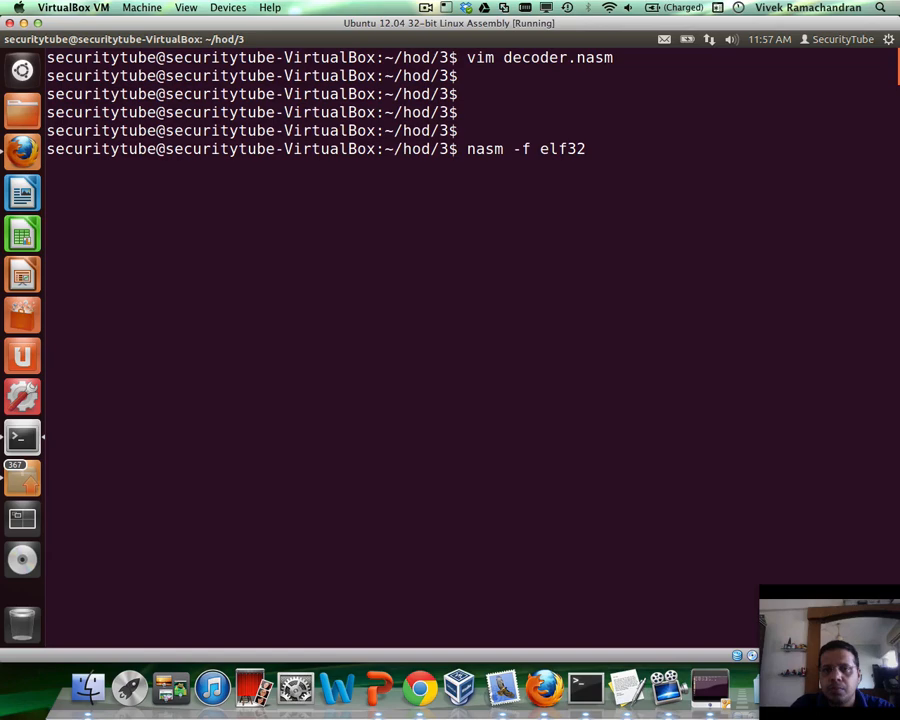
text(decoder.nasm)
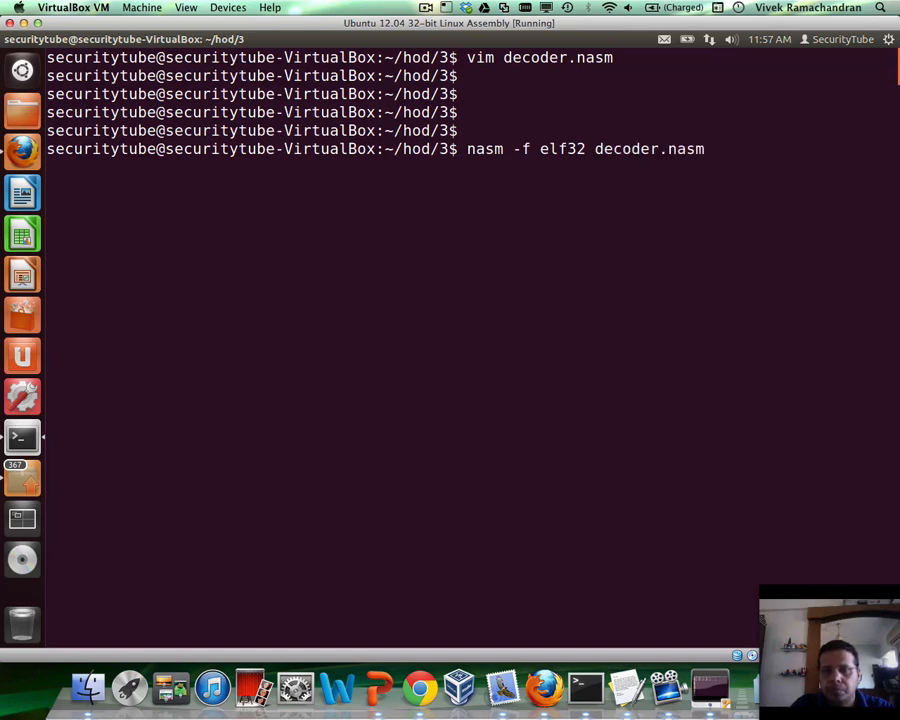
text(-o decoder.nas)
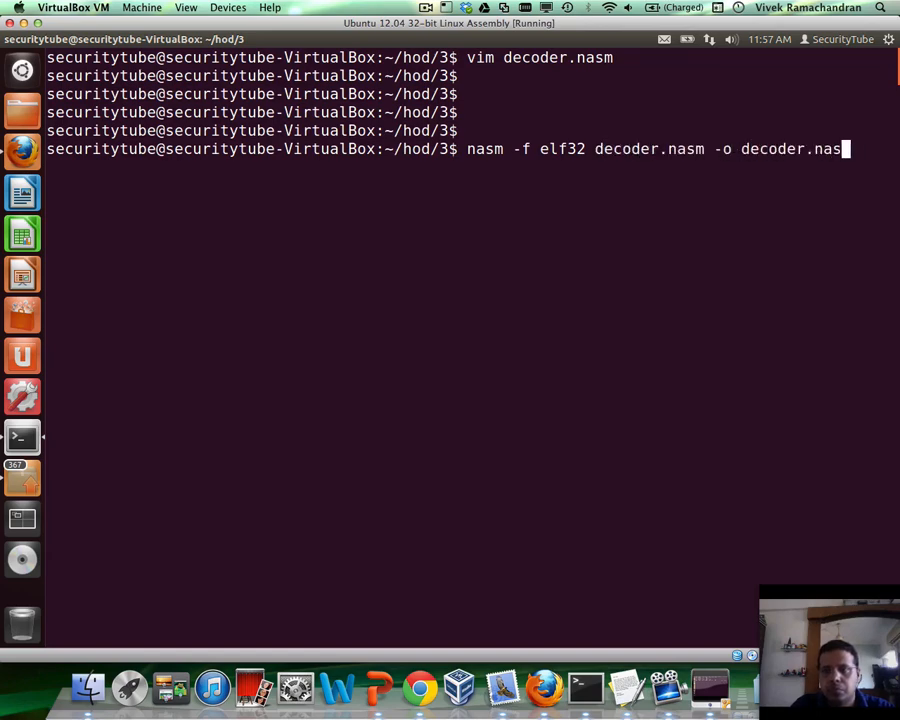
key(Return)
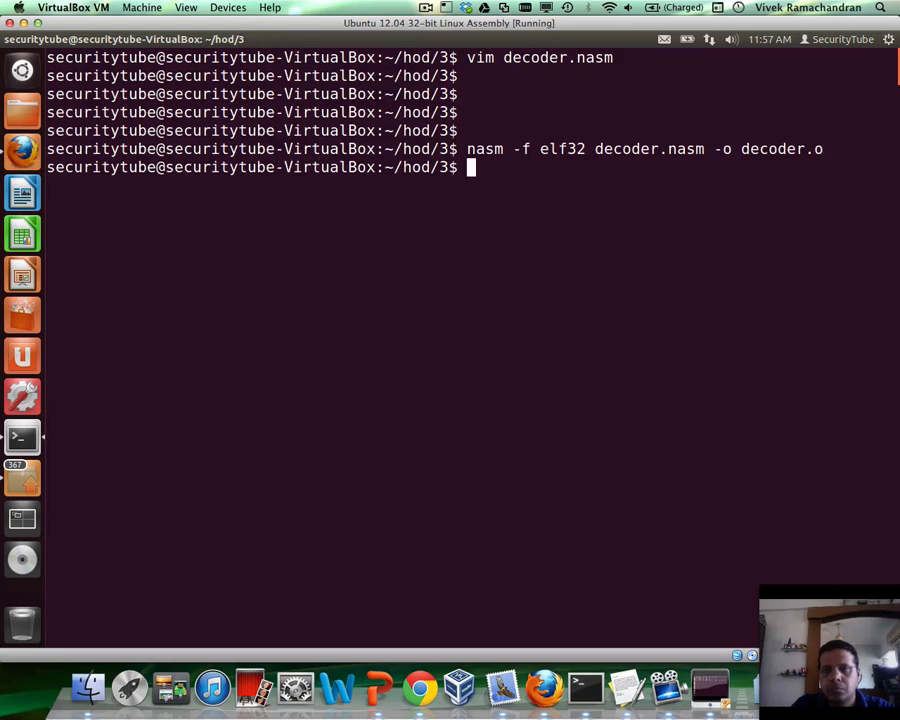
key(Return)
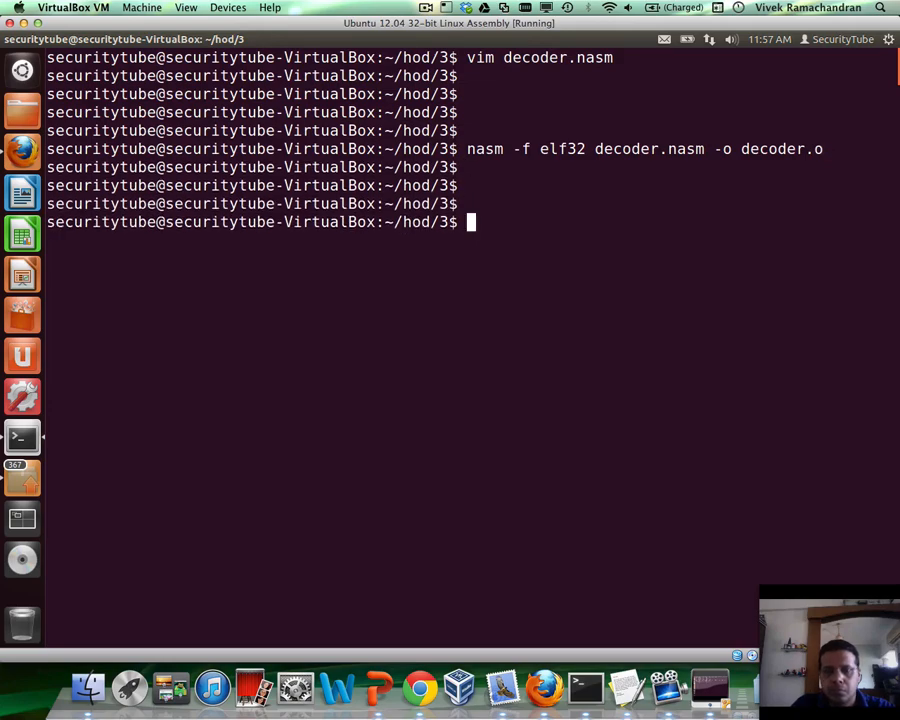
Show decoder.o's Intel-syntax disassembly with objdump and review the opcodes.
text(objdump -d decoder.)
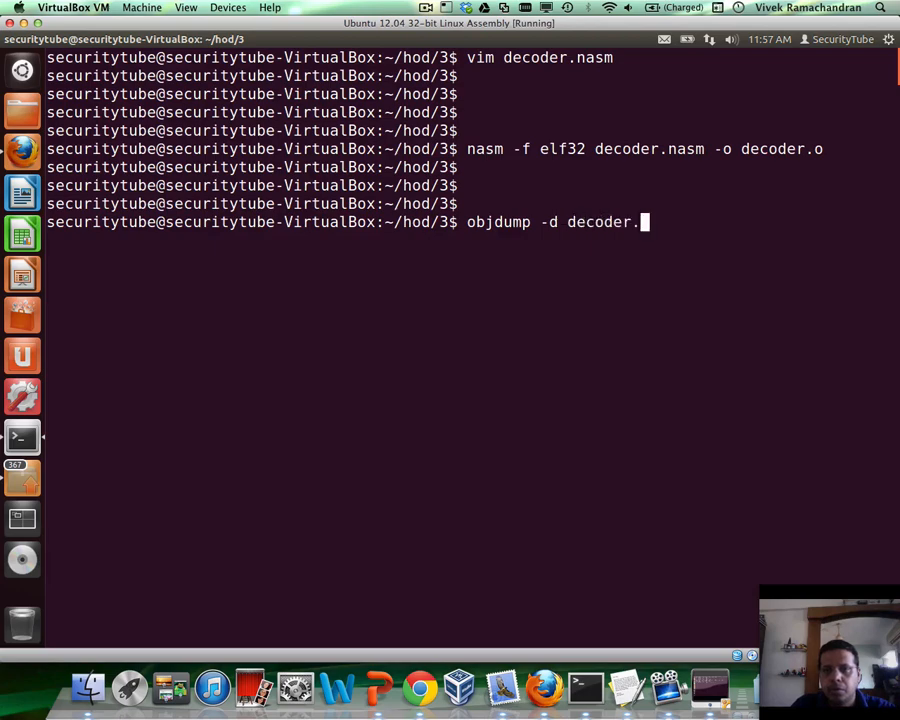
text(o -)
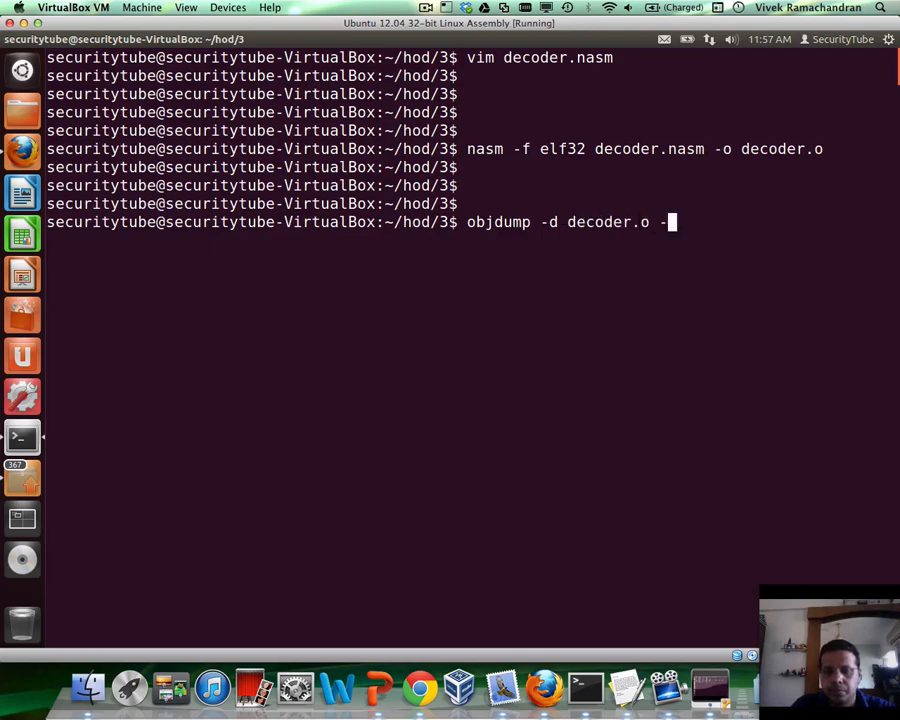
key(Return)
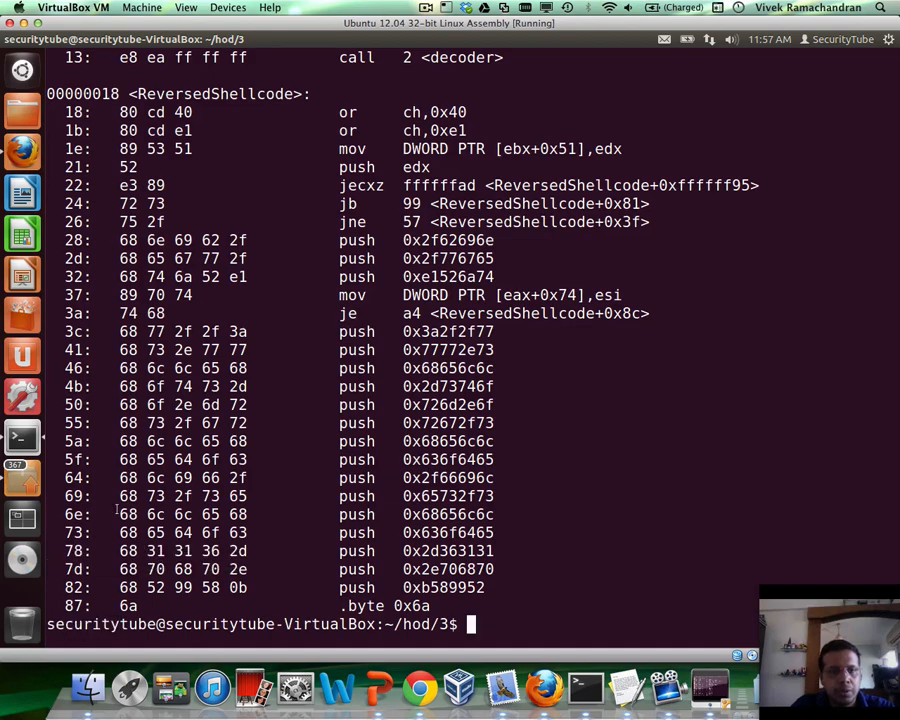
scroll(up, 3)
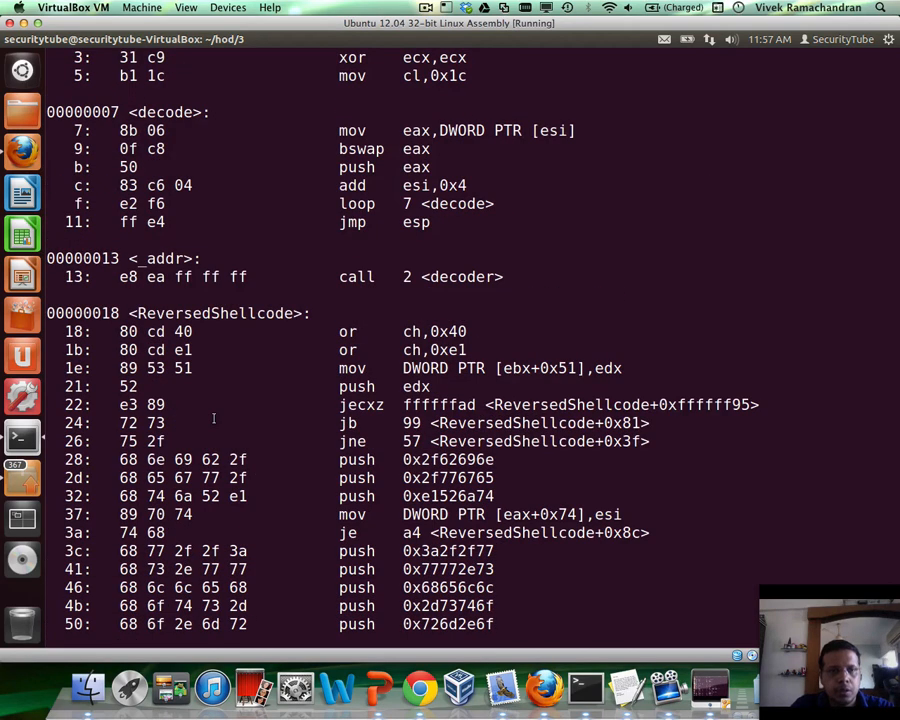
scroll(up, 3)
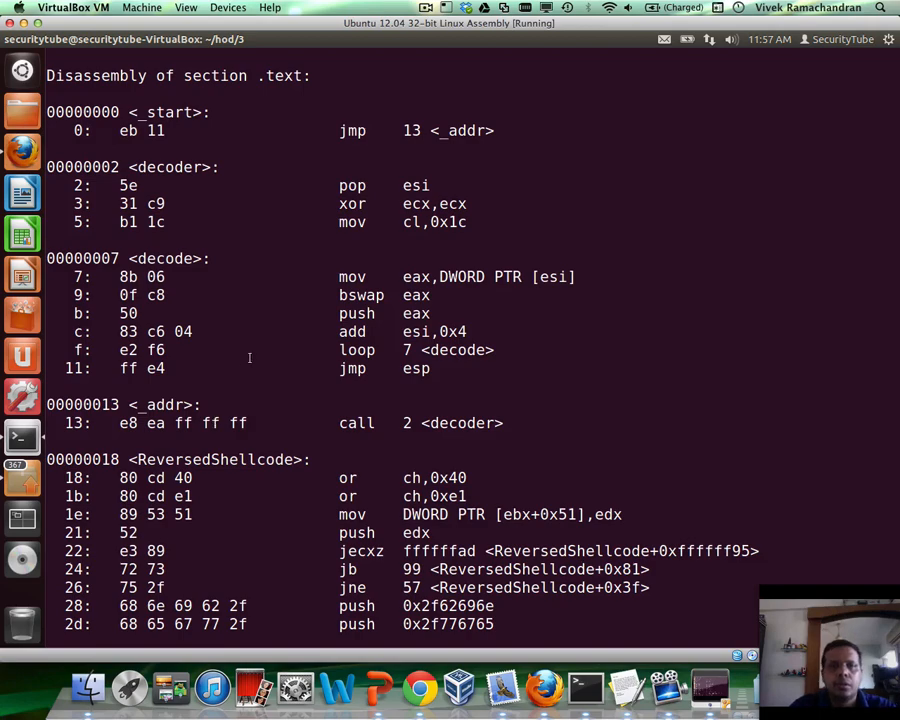
mouse_move(422, 110)
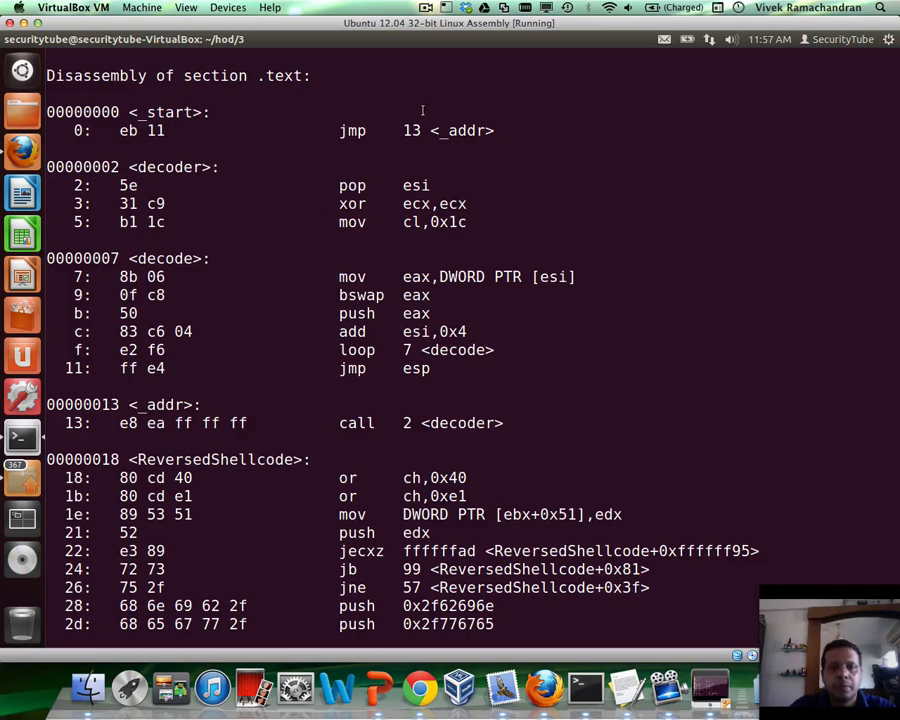
scroll(down, 3)
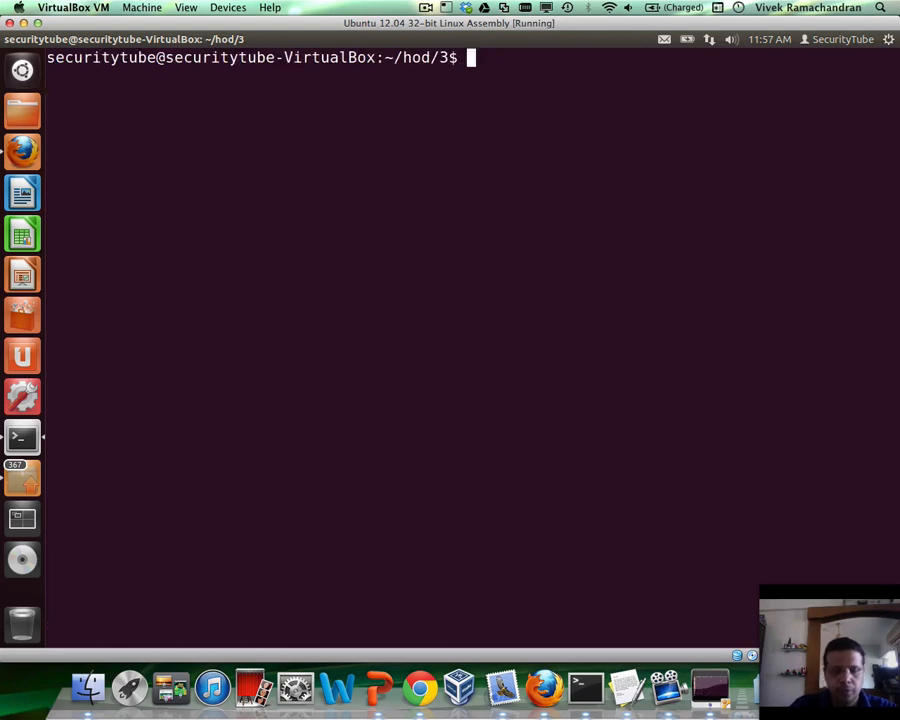
Recall the objdump|grep|cut|sed pipeline from history and point it at ./decoder.o.
key(ctrl+r)
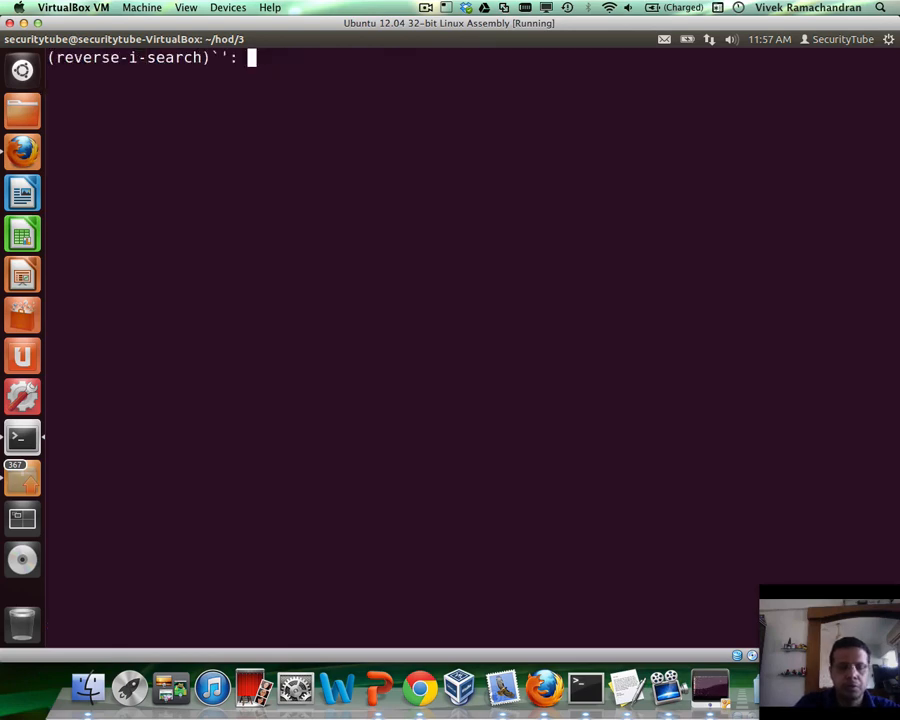
text(cut)
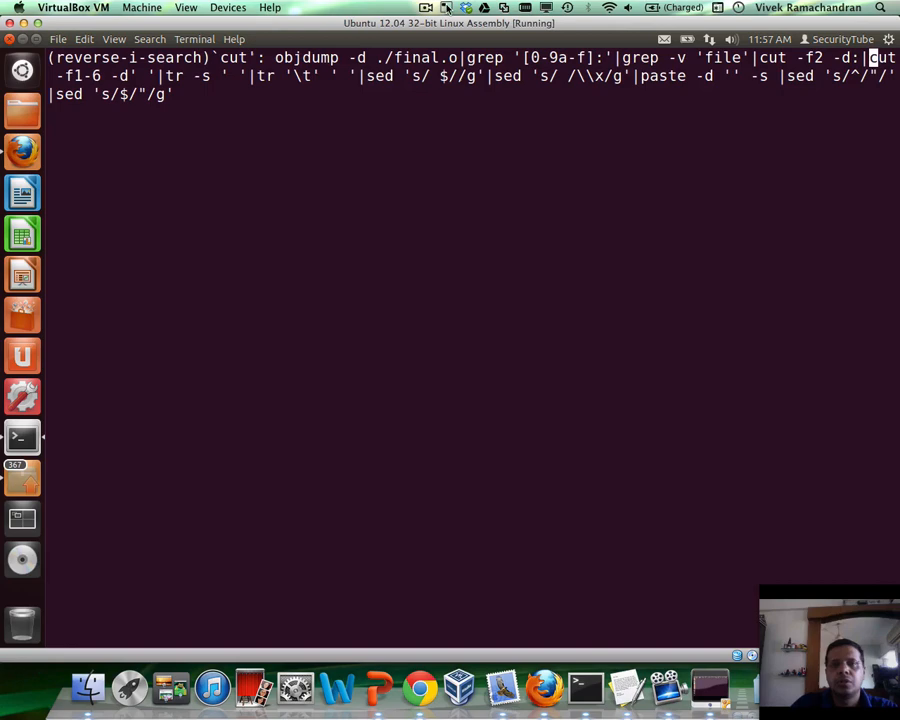
click(424, 8)
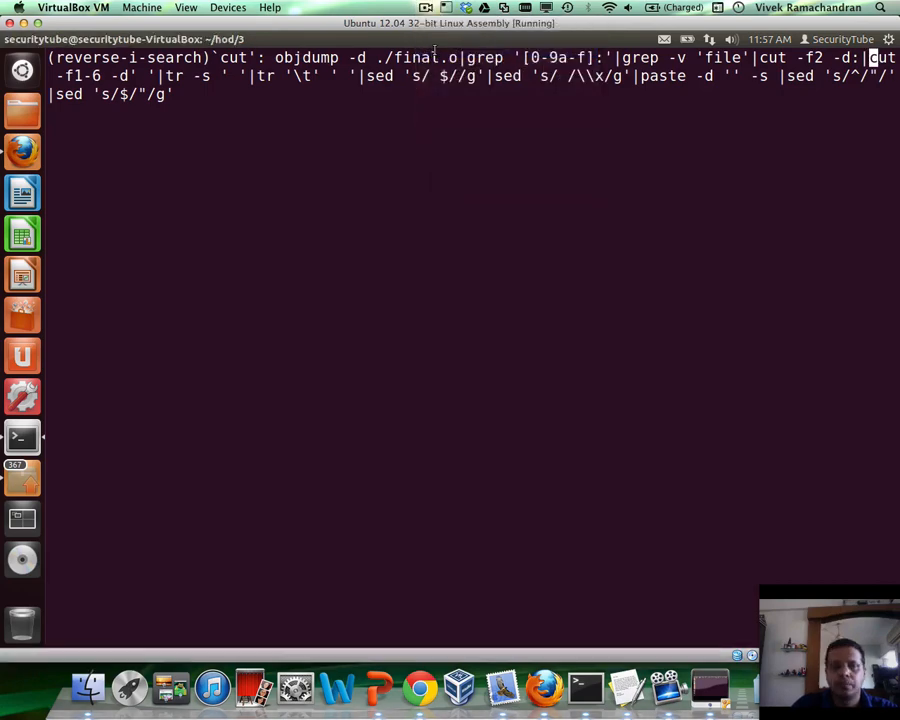
key(Return)
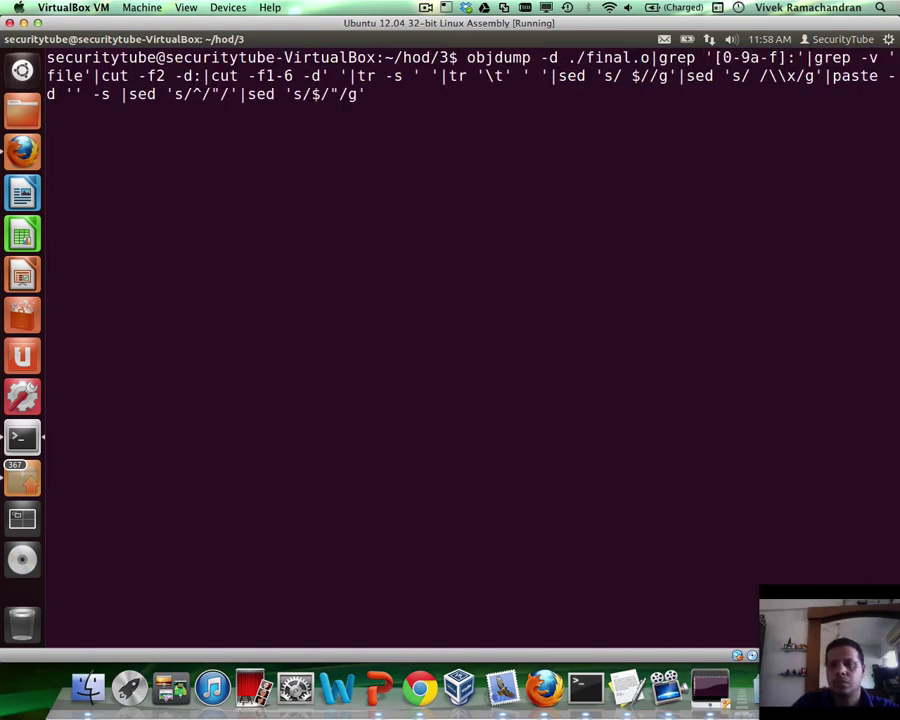
text(decoder)
key(Return)
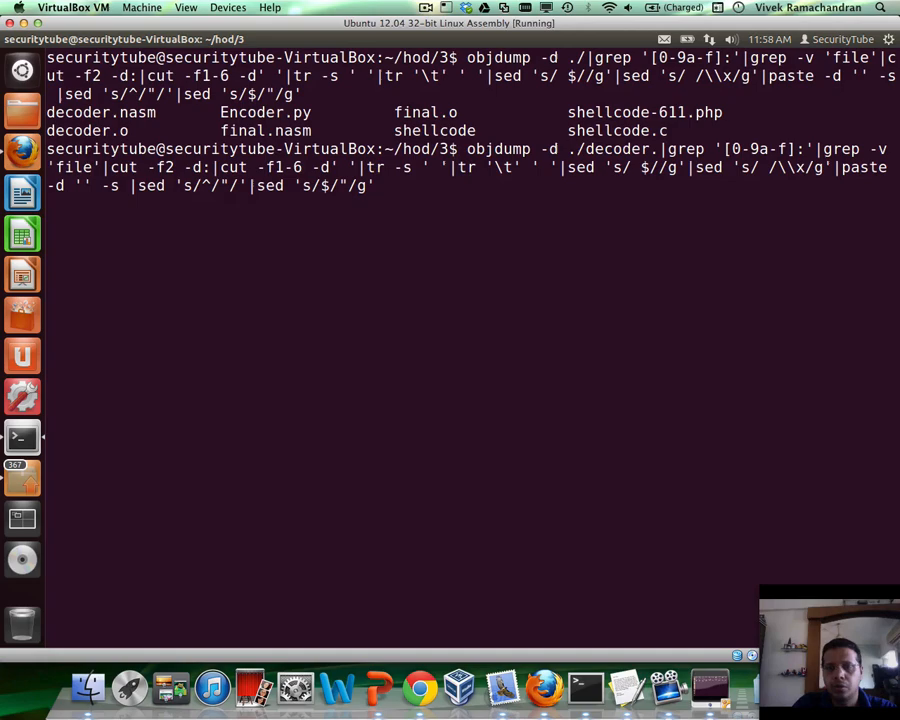
Print decoder.o's opcodes as a \x-escaped shellcode string and copy it for the harness.
key(Return)
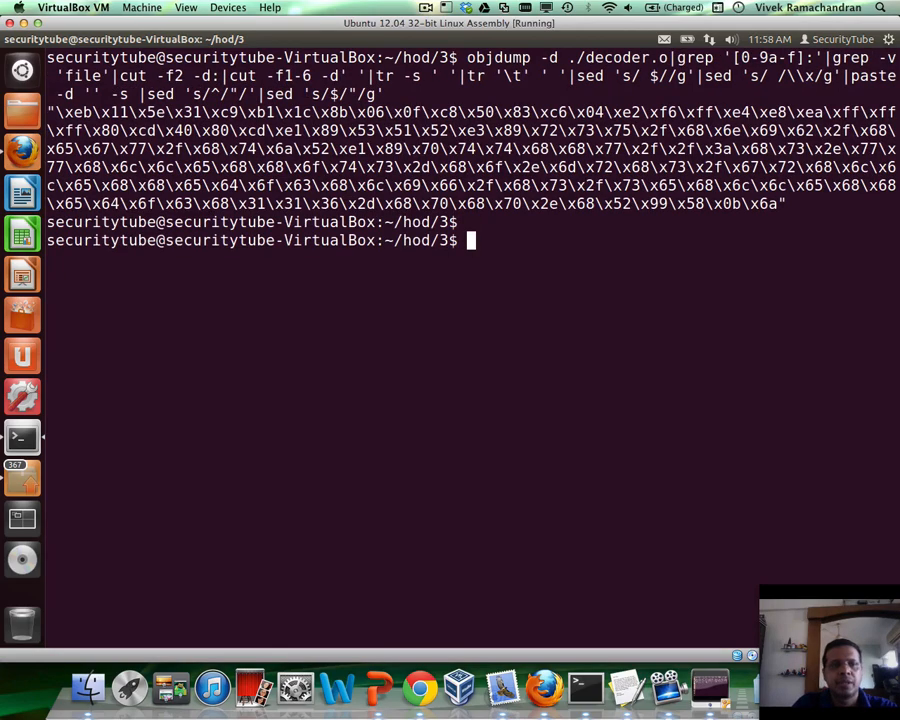
key(Return)
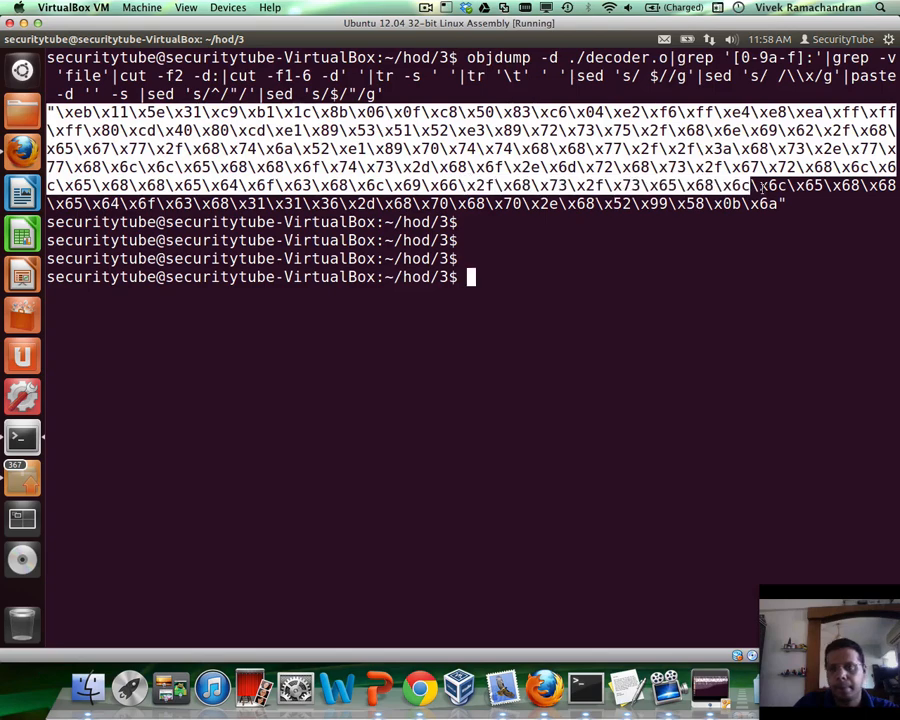
right_click(716, 190)
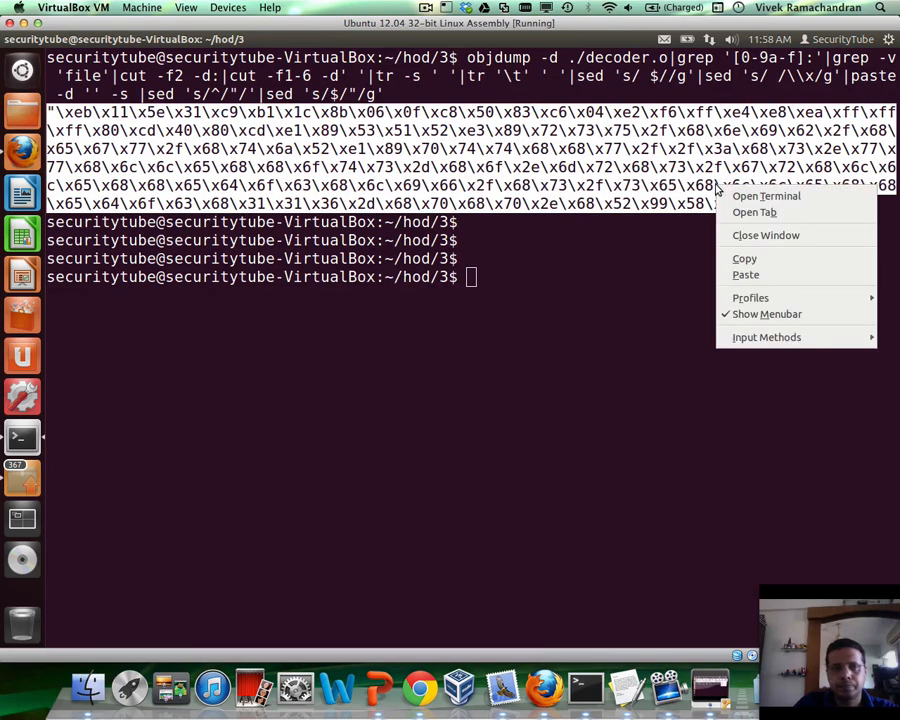
text(vim)
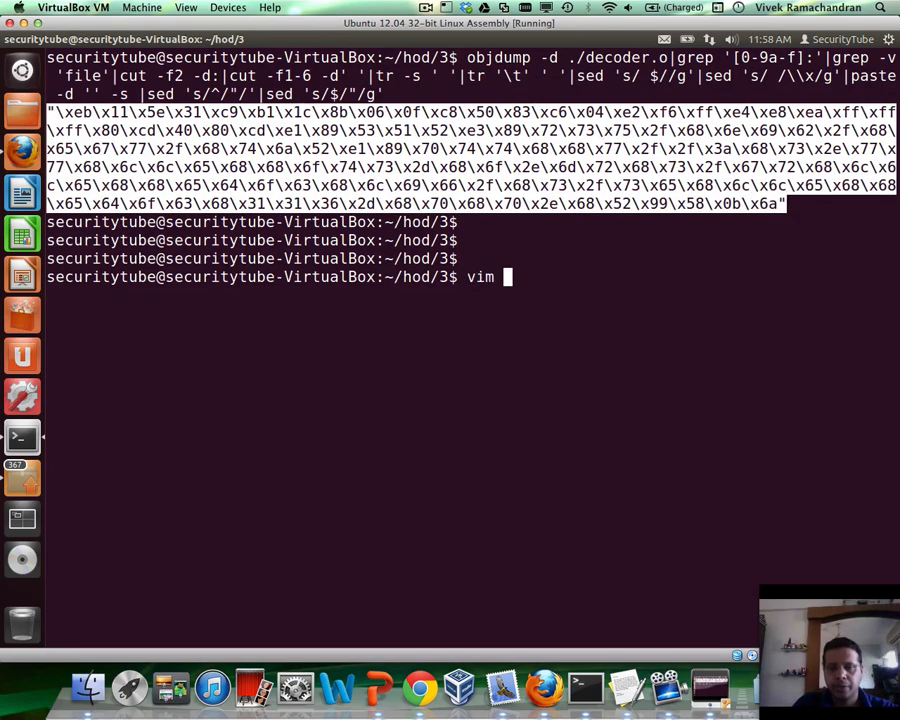
Paste the shellcode into shellcode.c's code[] array and rebuild with gcc -z execstack.
key(Return)
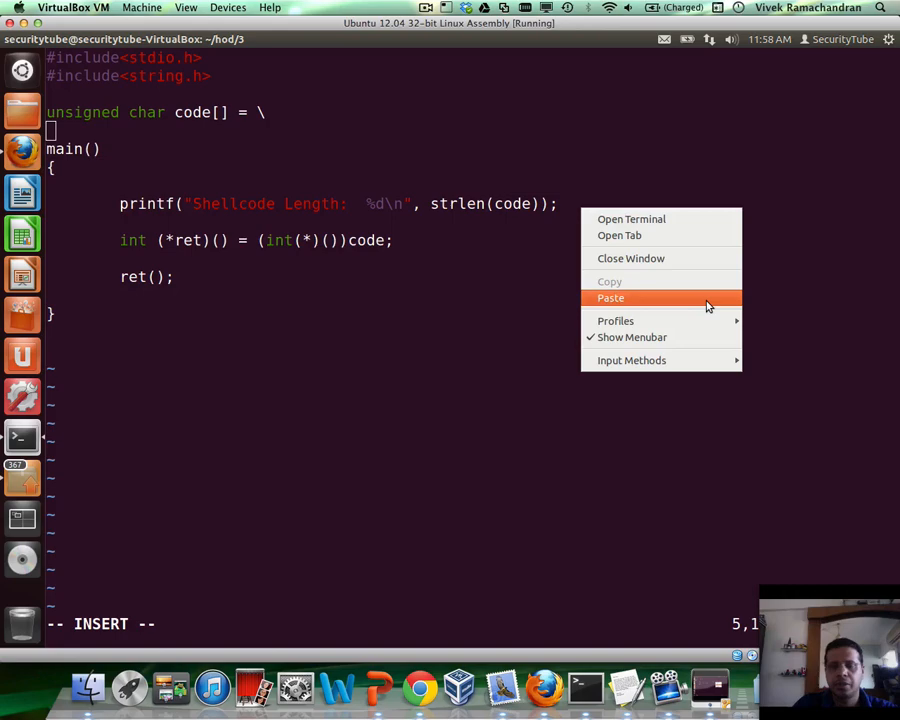
click(610, 298)
text(gcc -fno-stack-protector -z execstack shellcode)
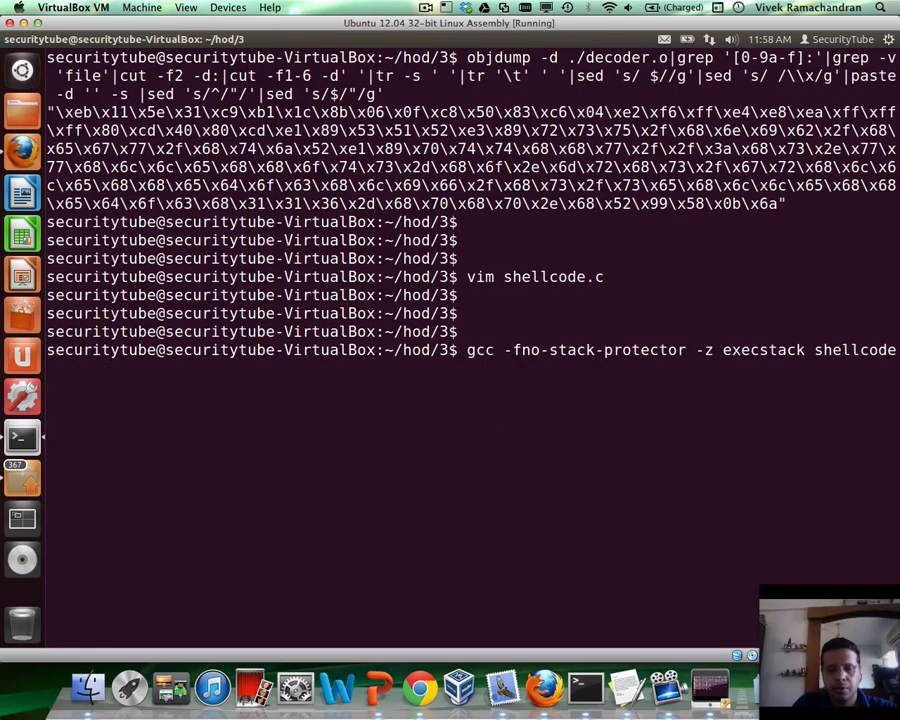
key(Return)
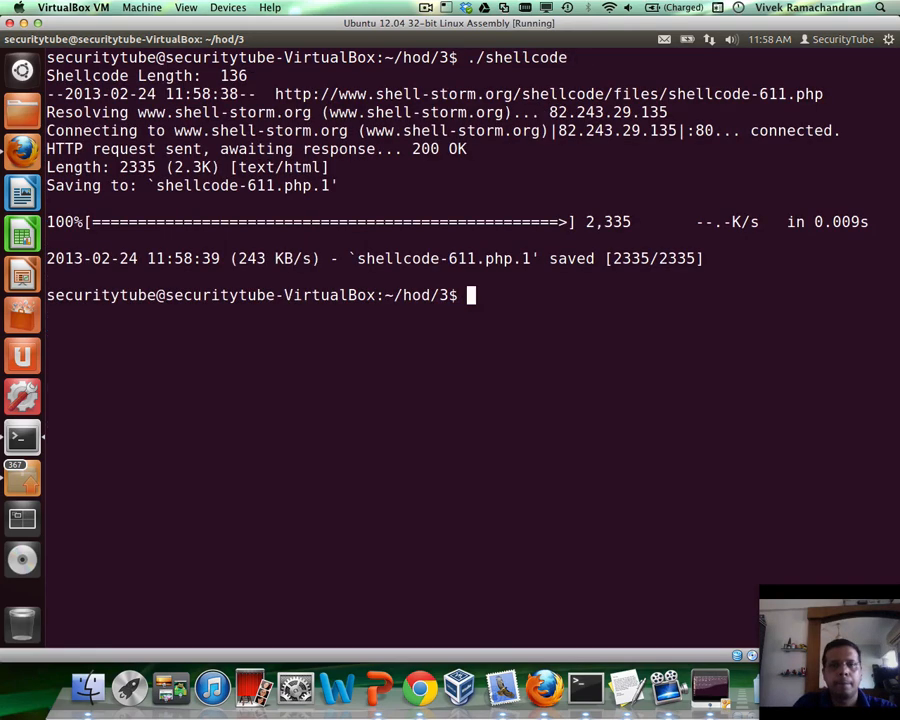